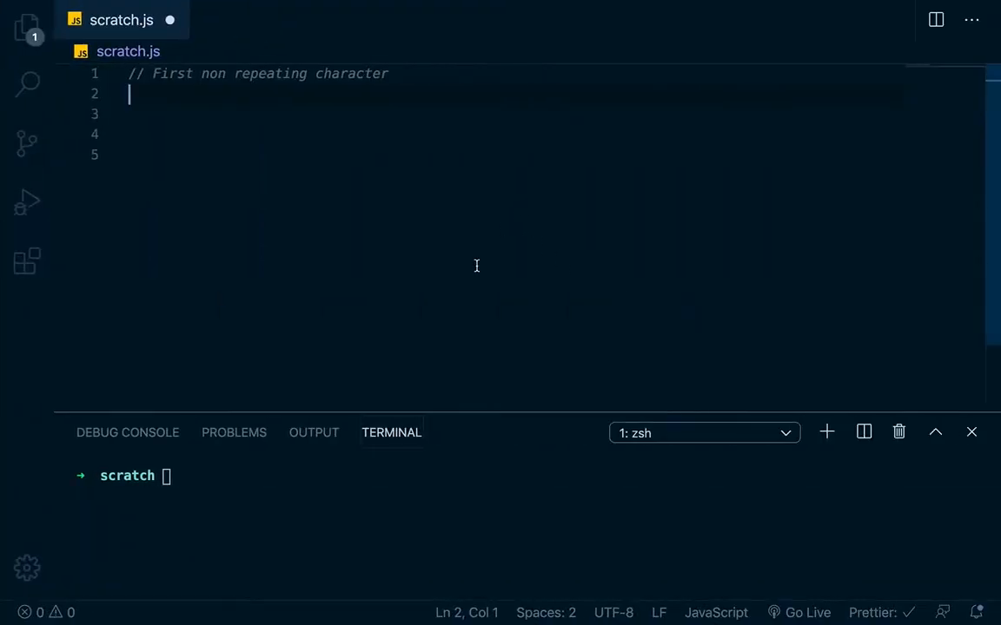
mouse_move(494, 295)
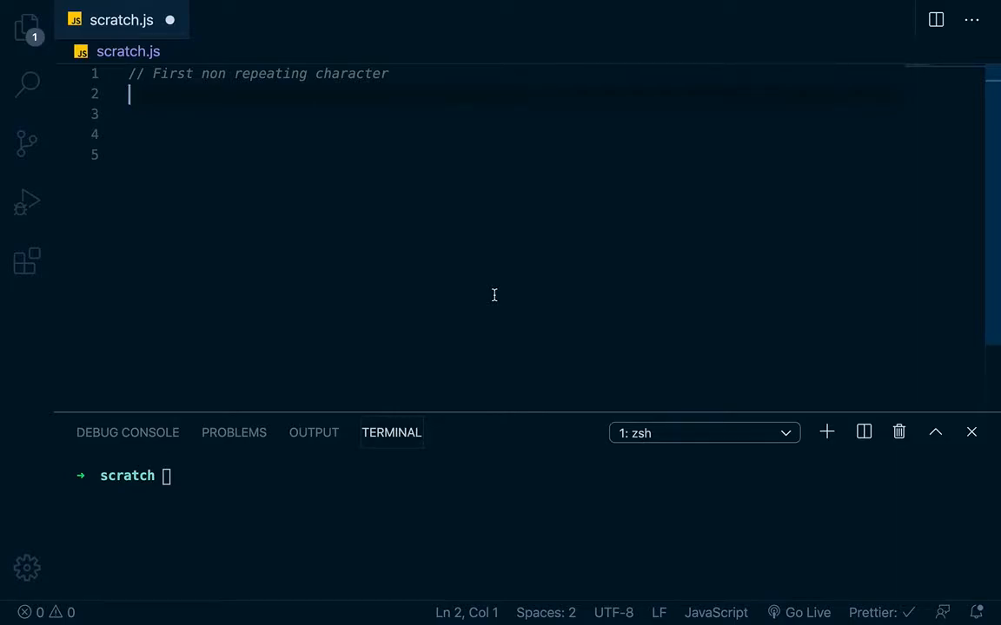
Step: Draft the example string under the comment, experimenting with 1234567 and a '3 => -1' note
type("12345")
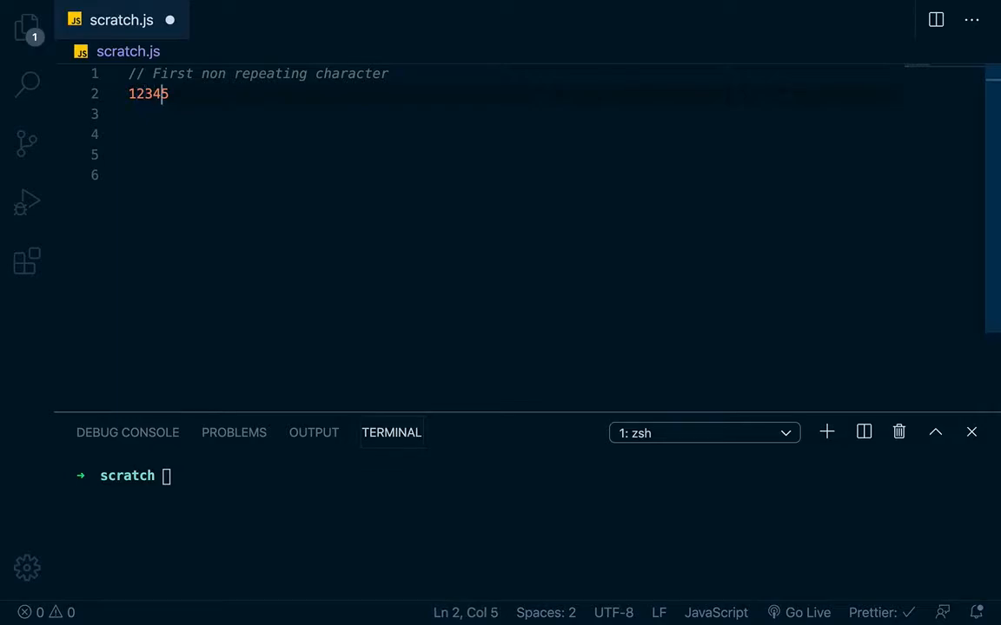
type("5")
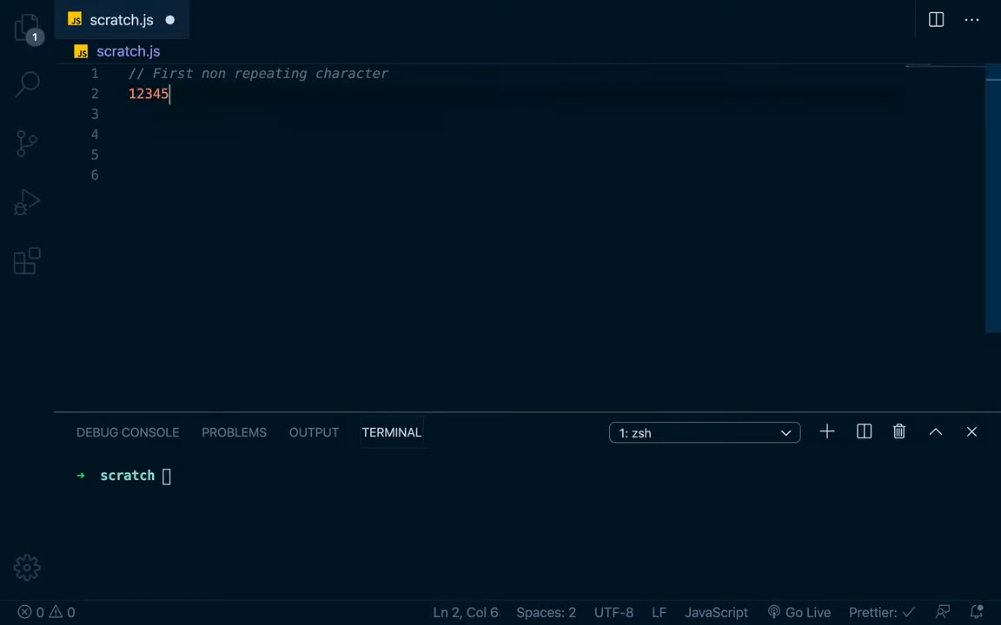
type("12345")
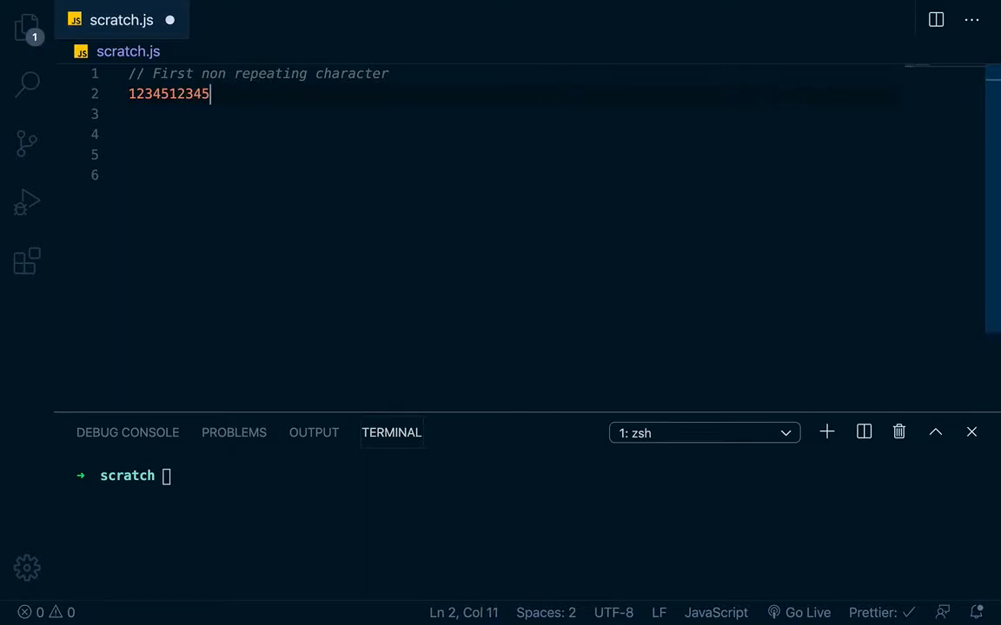
left_click(177, 94)
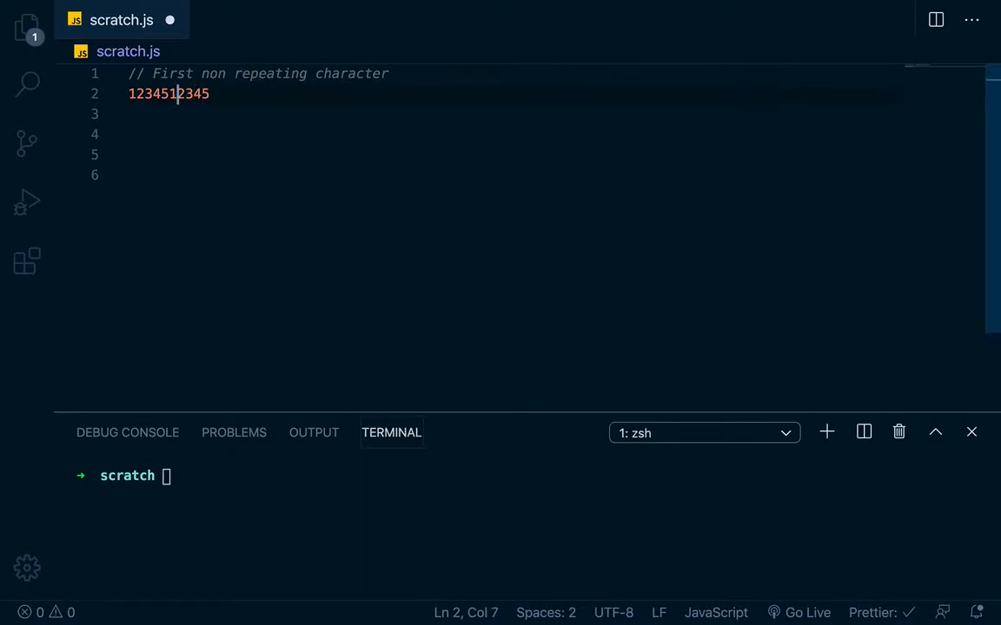
key("Left")
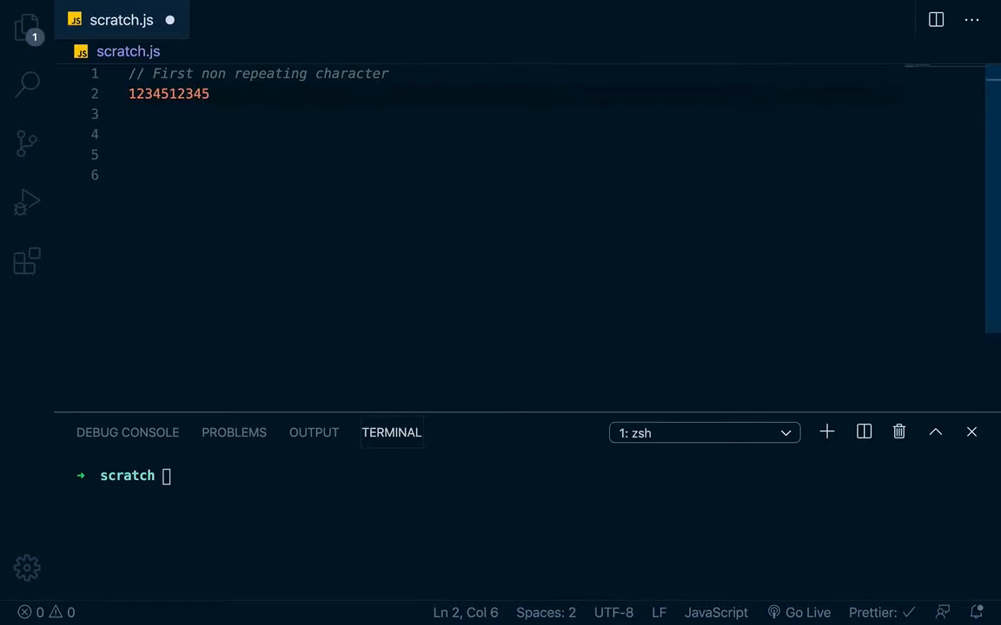
type("6")
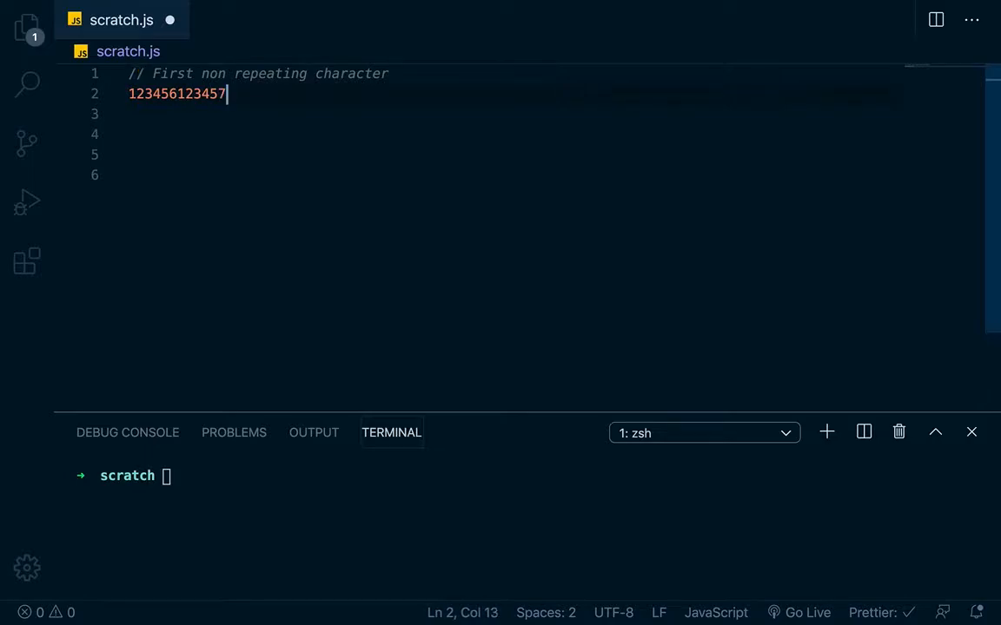
left_click(177, 94)
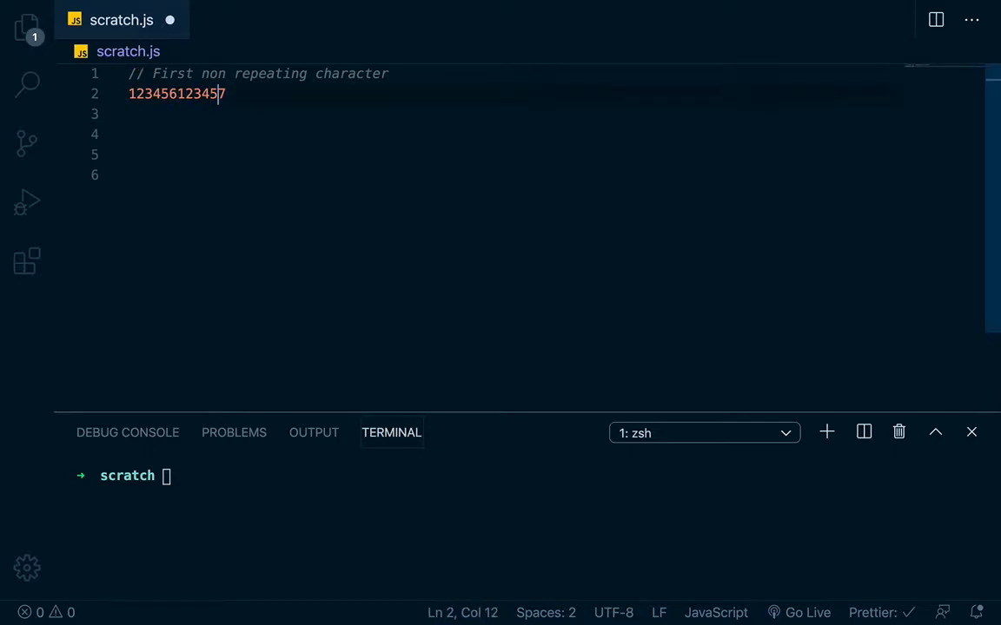
key("Backspace")
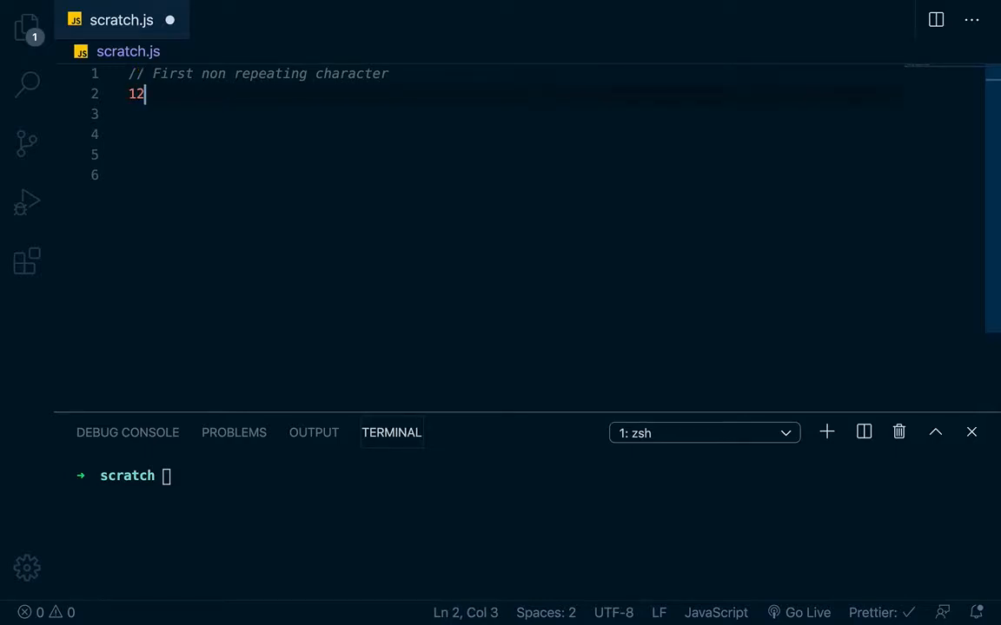
type("3 =>")
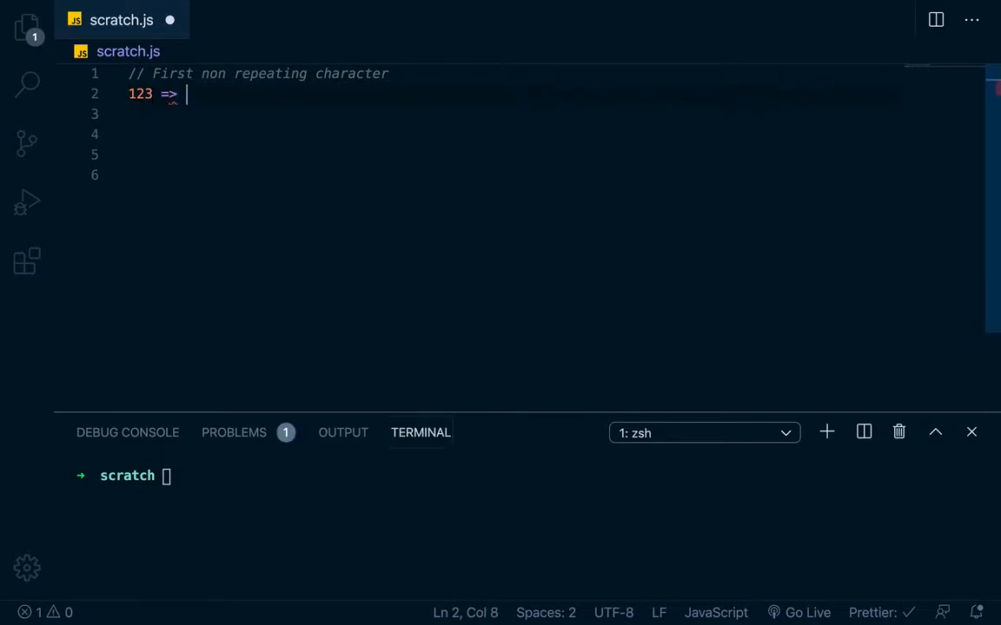
type("-1")
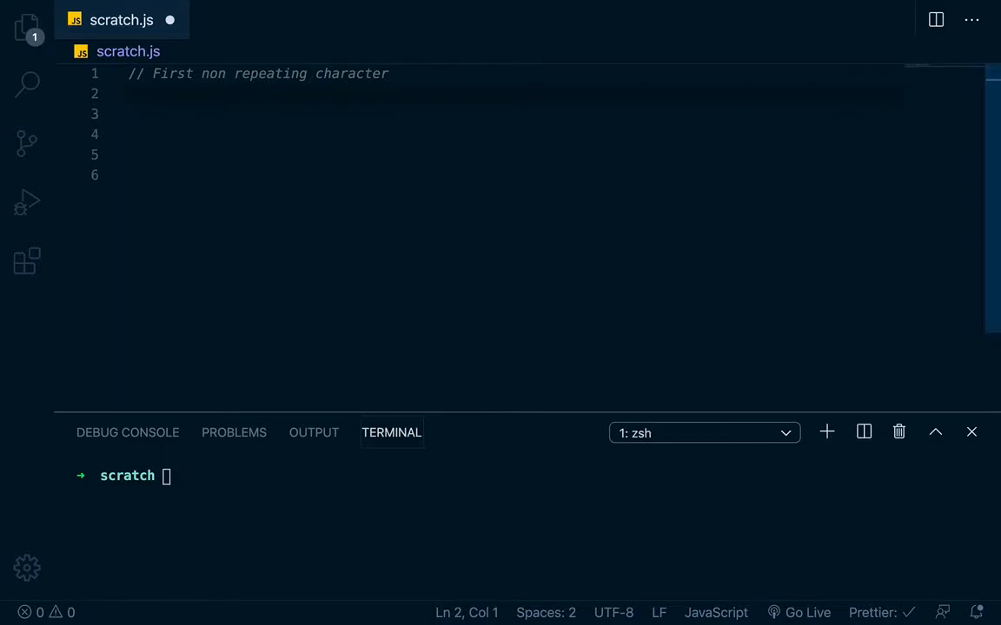
Step: Settle on the example 123454321 on line 2 and begin a for loop on line 3
type("123454")
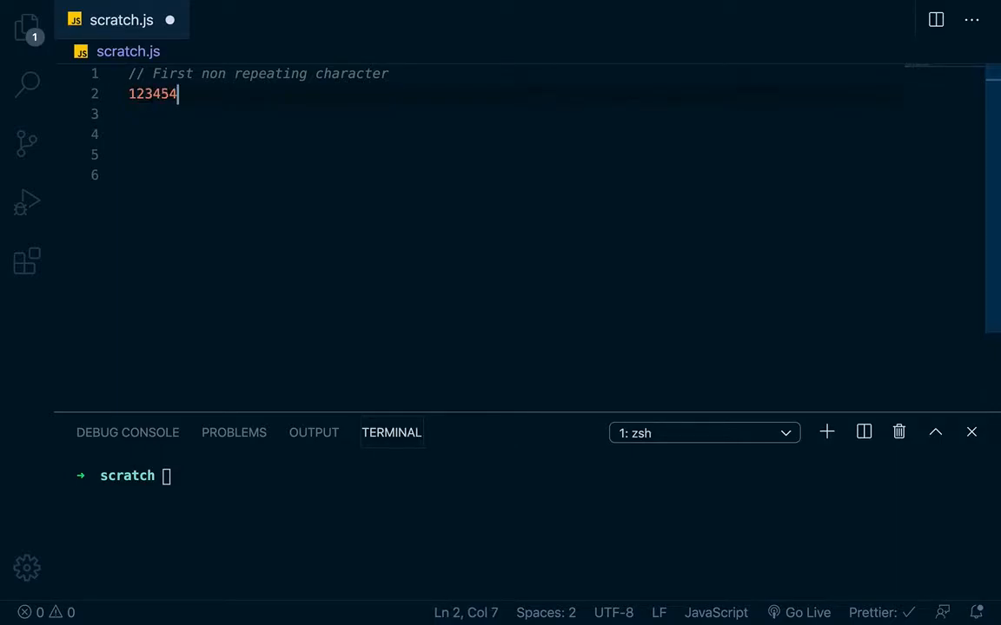
type("321")
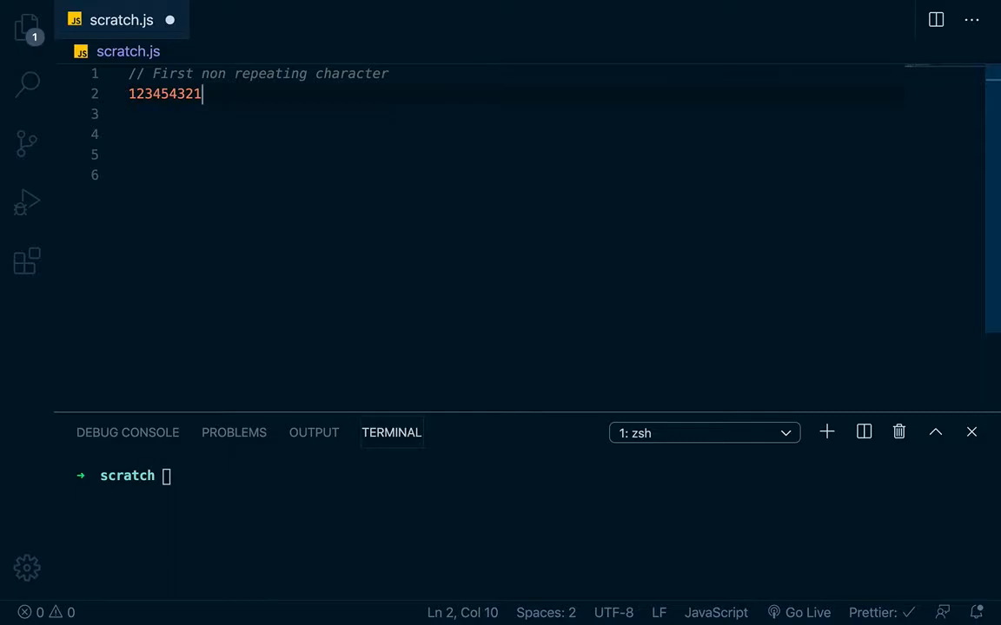
left_click(169, 94)
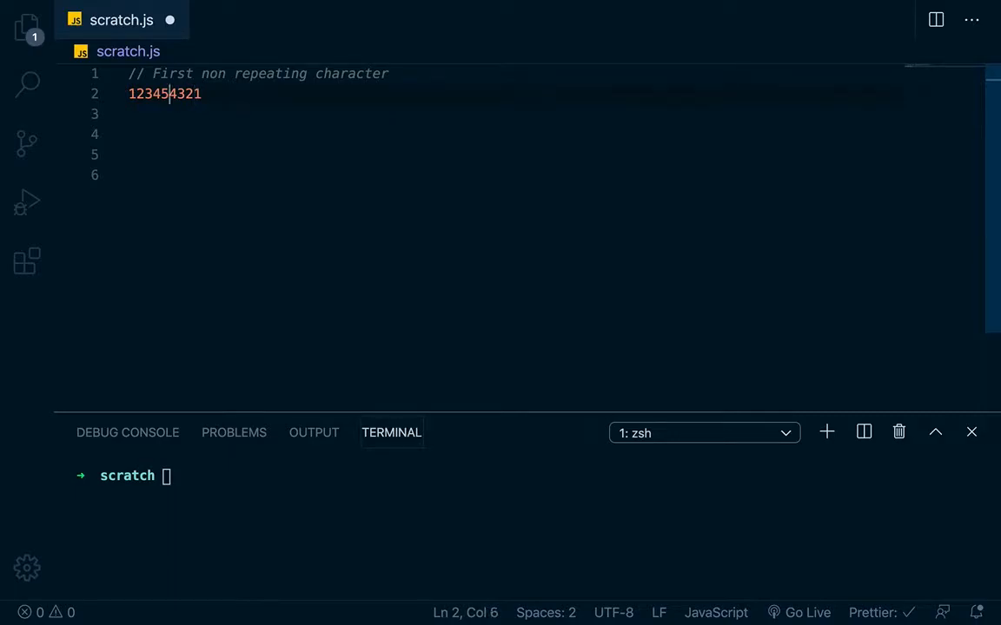
key("Left")
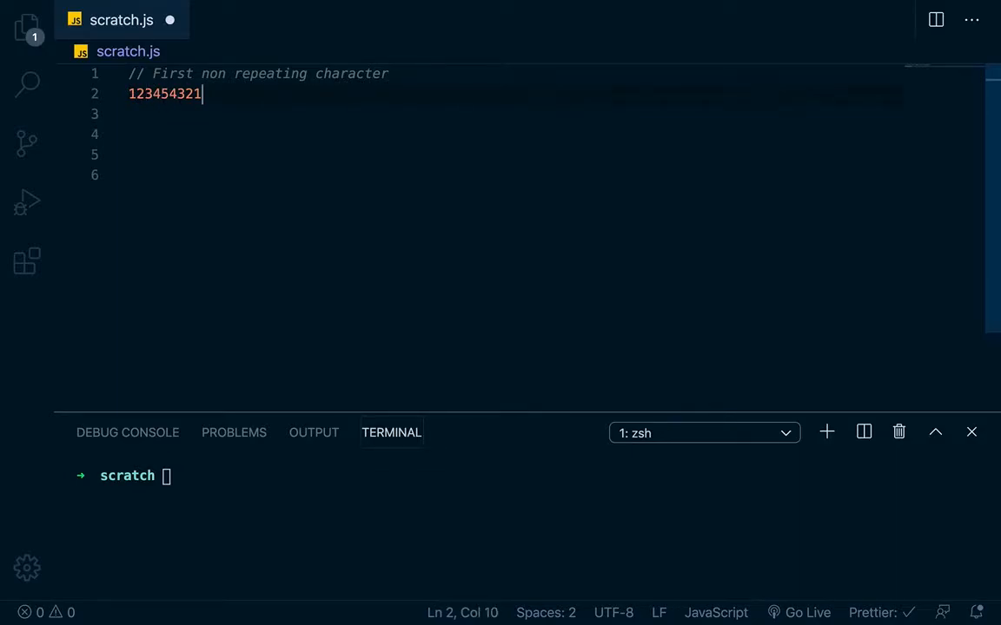
type("for(")
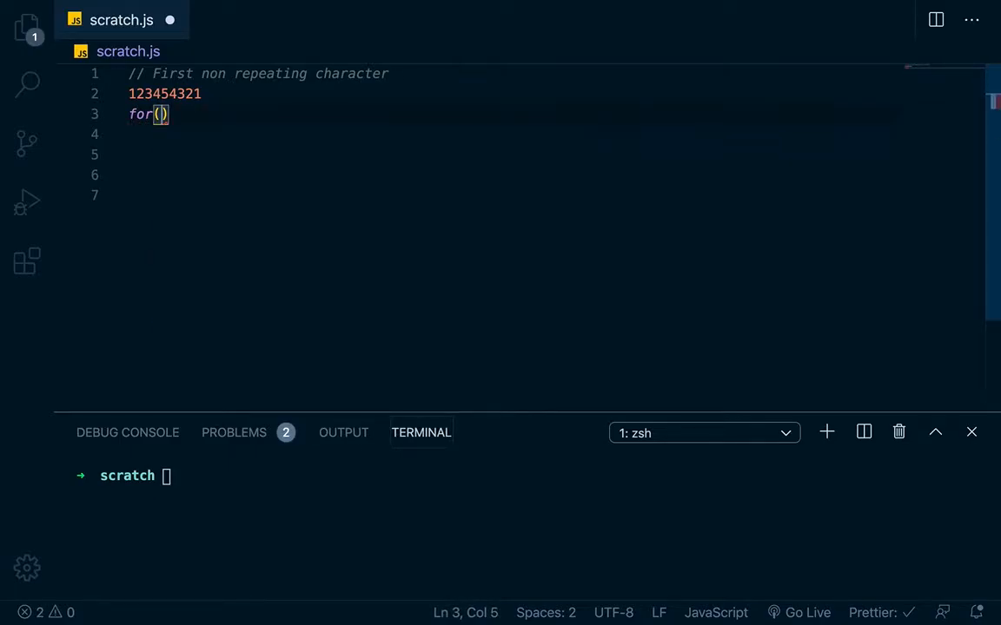
Step: Write nested placeholder loops: for(loop stuff) { for(loop stuff) }
type("loop stuf")
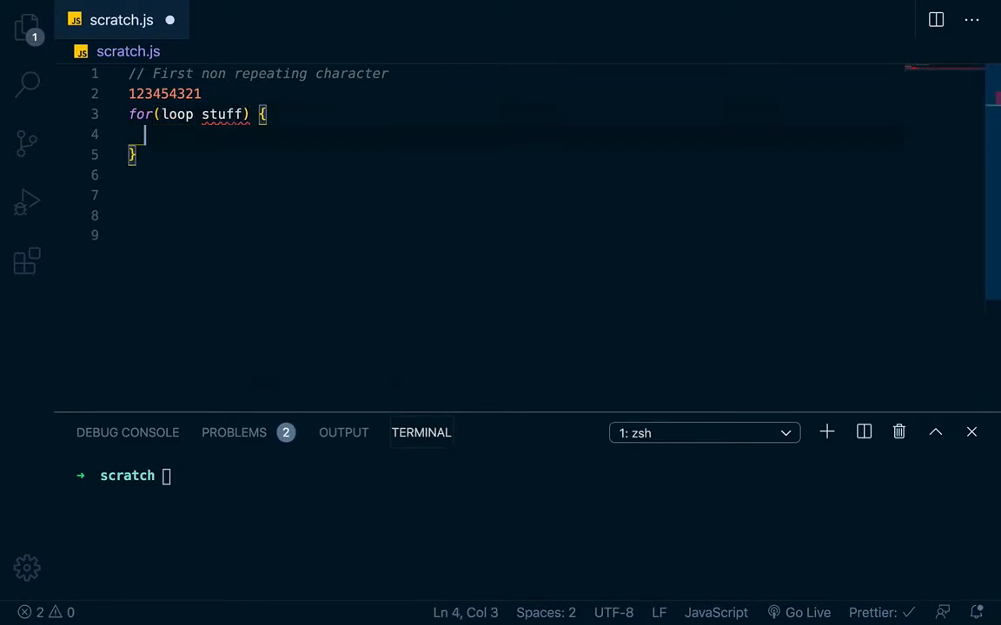
type("for(l")
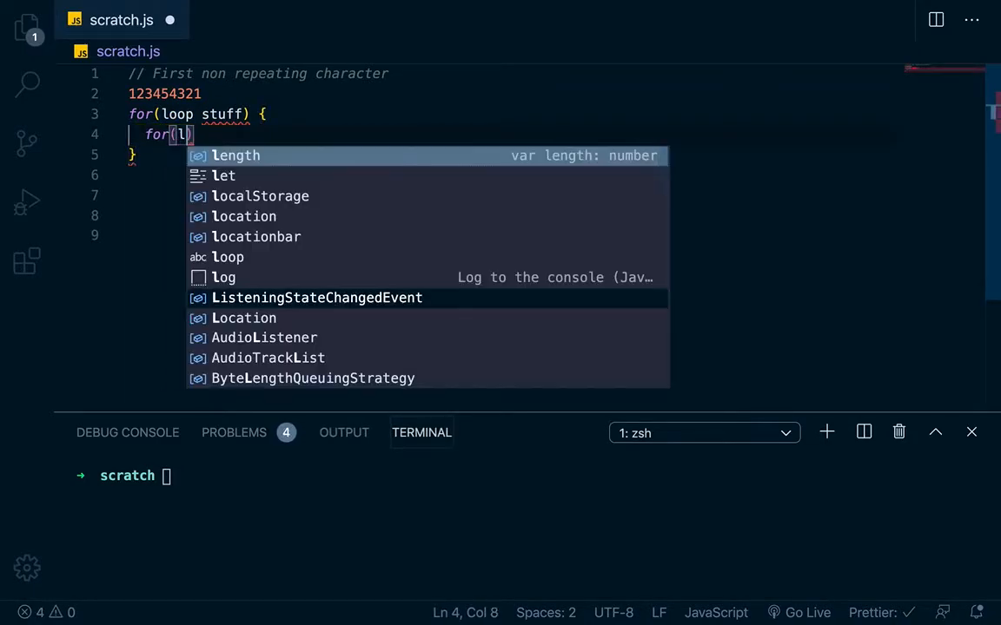
type("oop f")
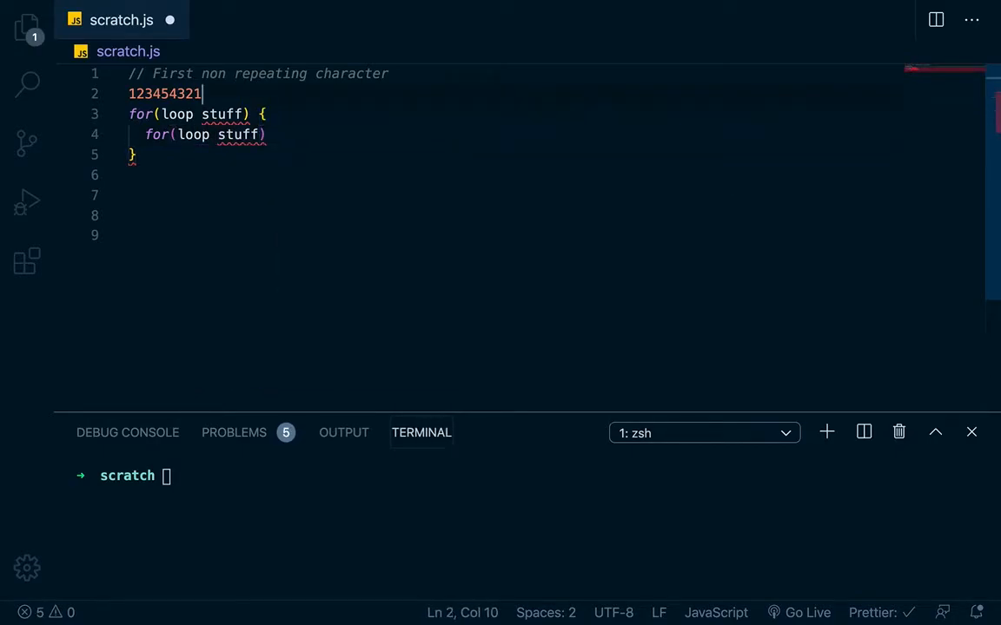
Step: Add an i and j marker line under the example string, adjusting their spacing
type("i")
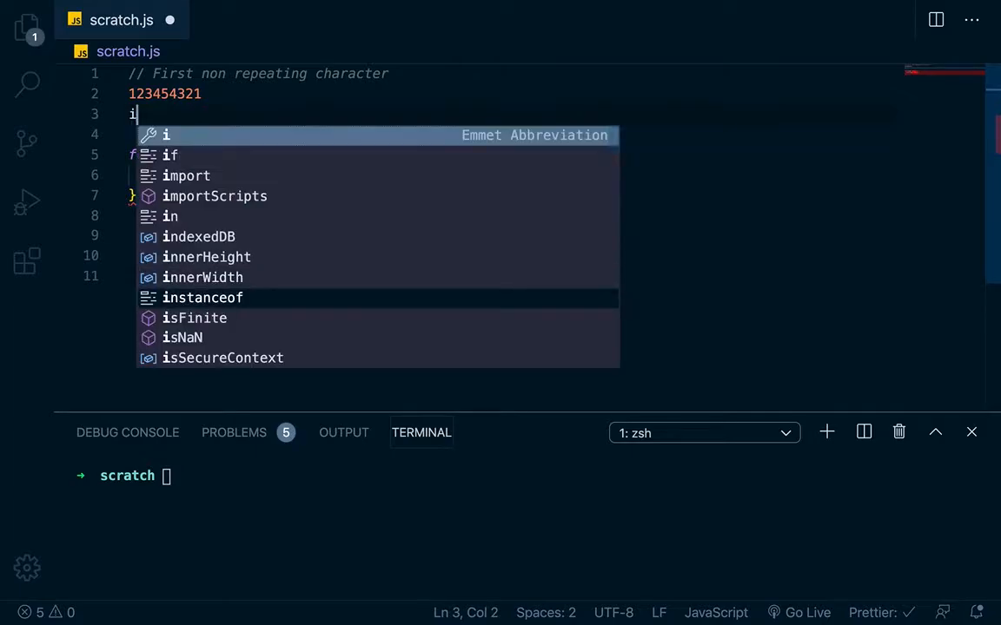
key("Escape")
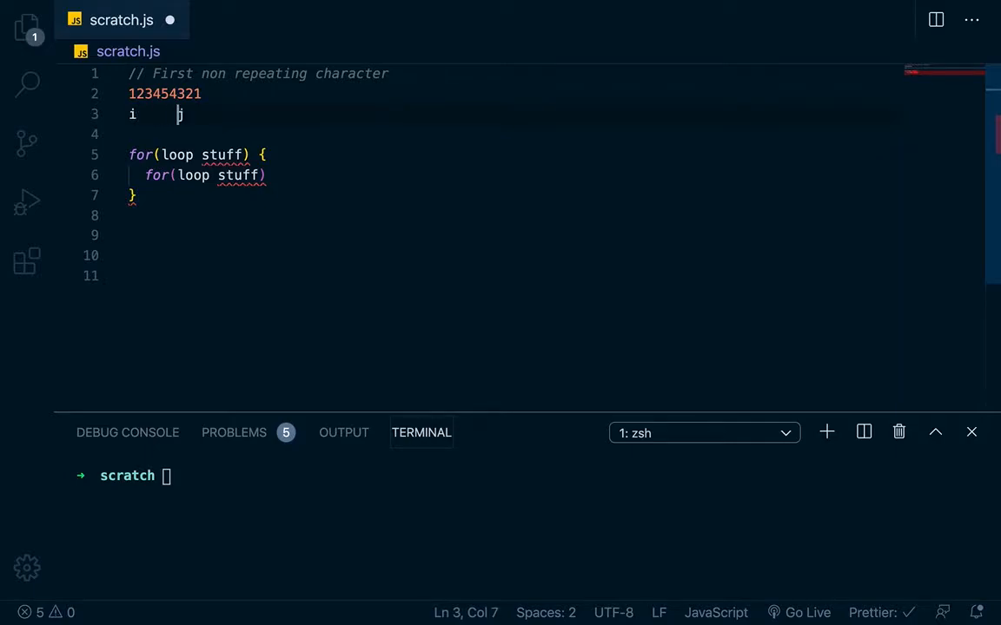
type("j")
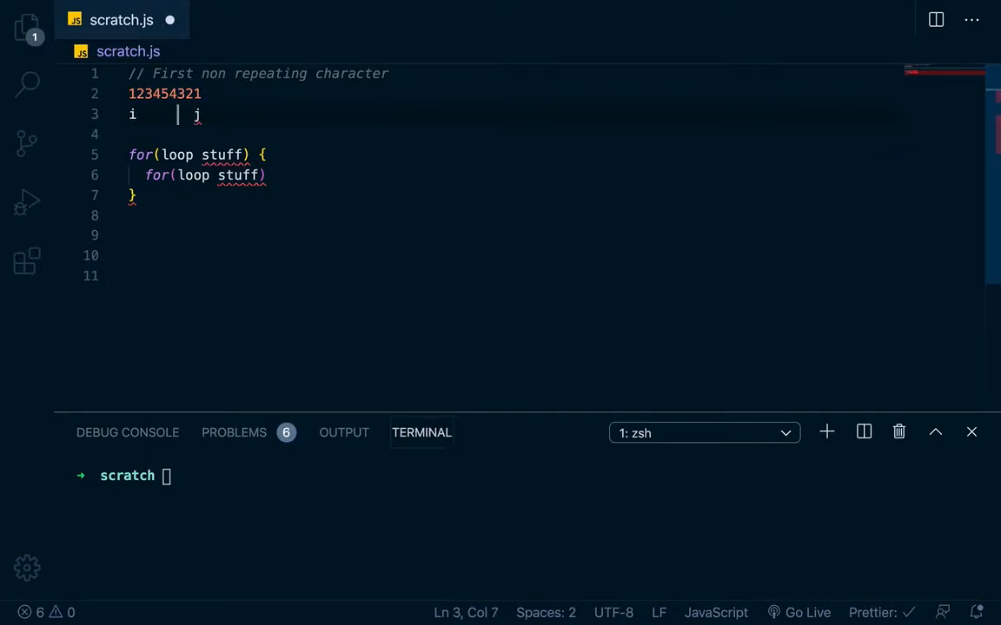
key("Backspace")
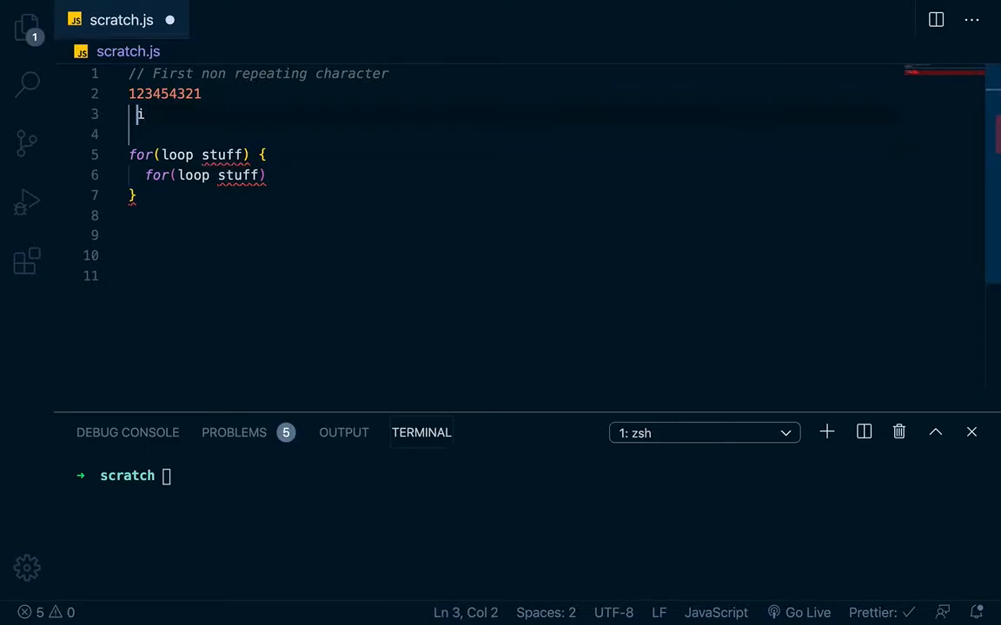
type("j")
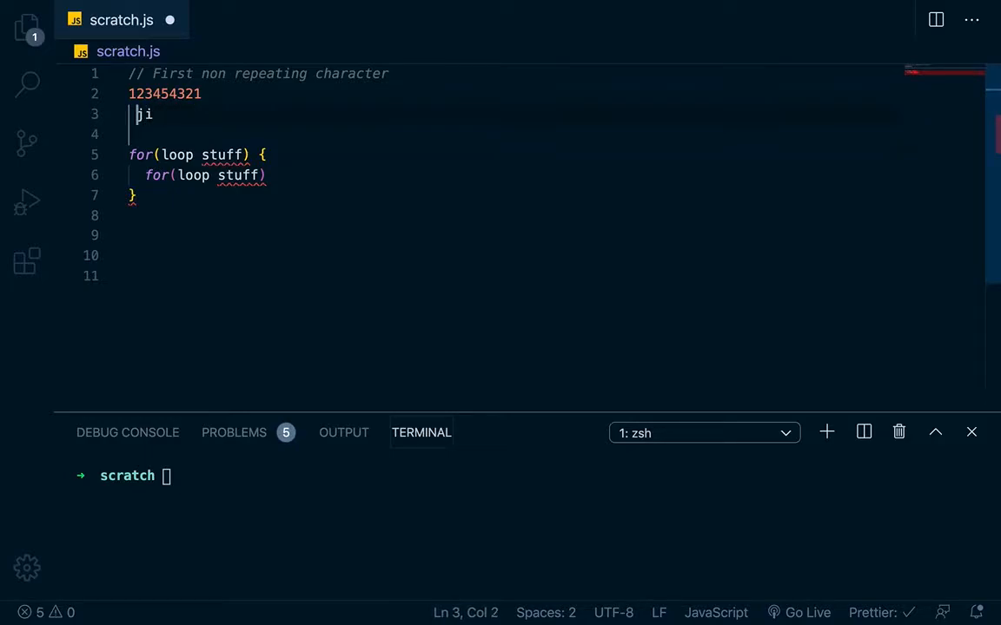
key("Backspace")
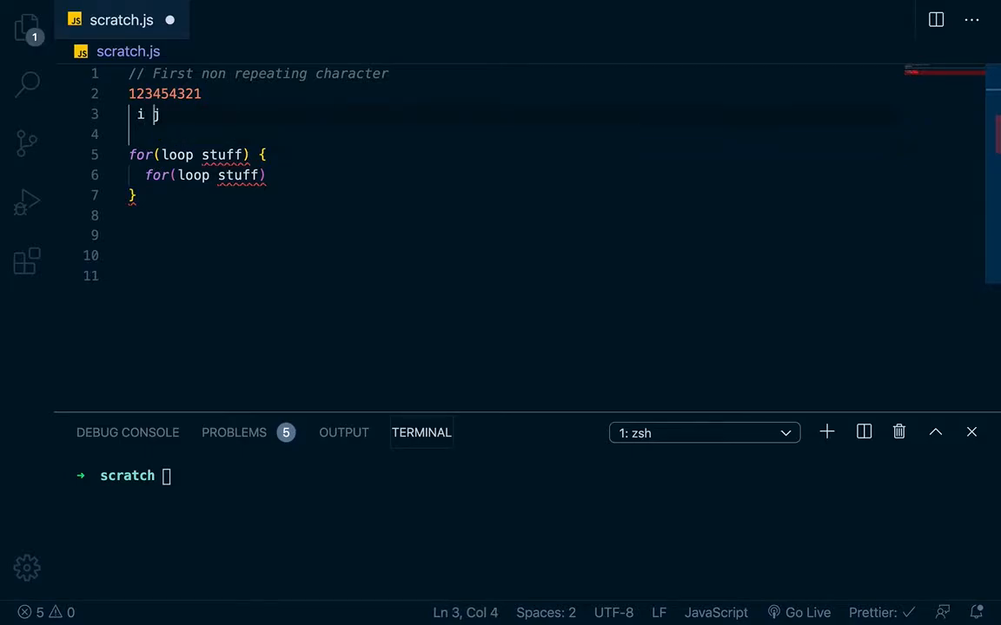
type("j")
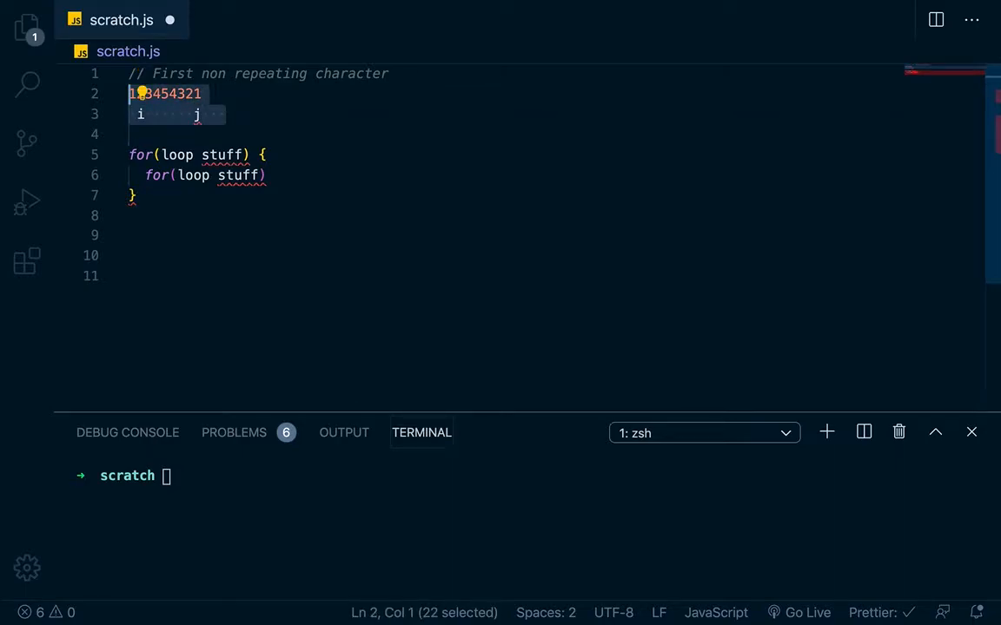
Step: Delete the example string and markers and note the nested-loop approach as // O(n^2)
key("Delete")
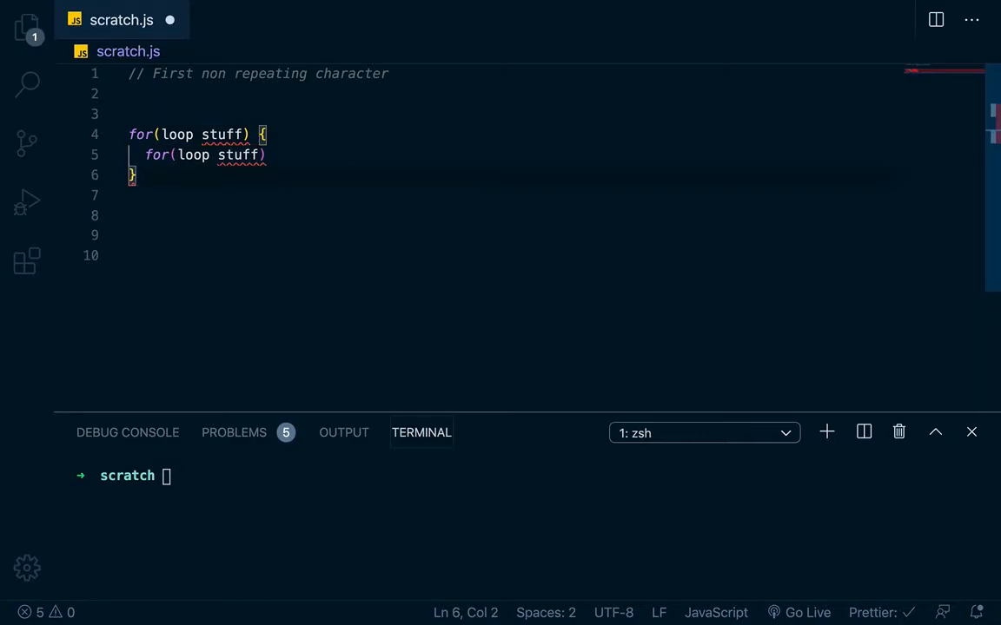
type("// O(n")
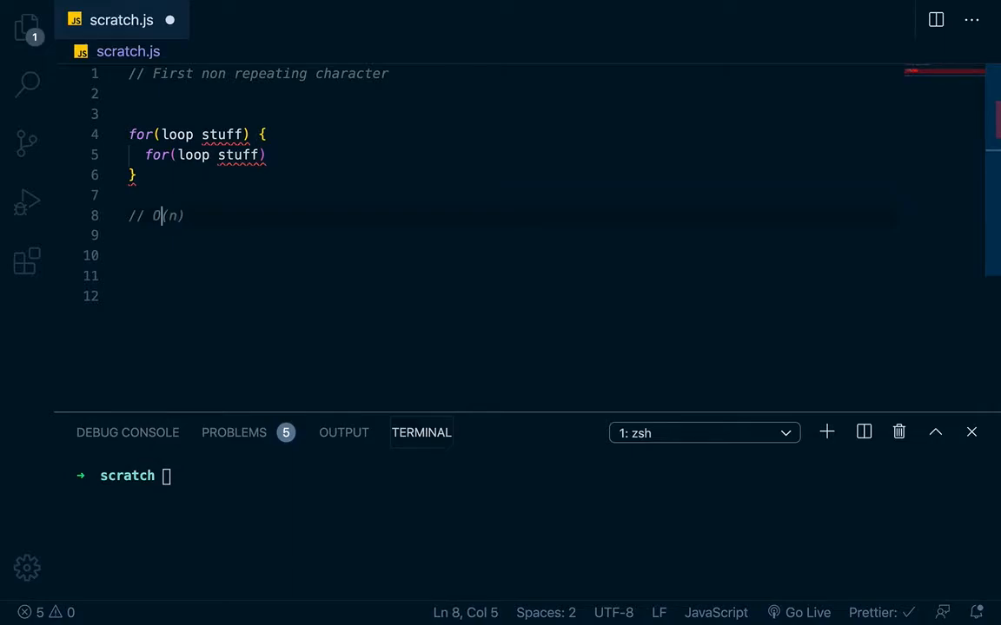
type("^")
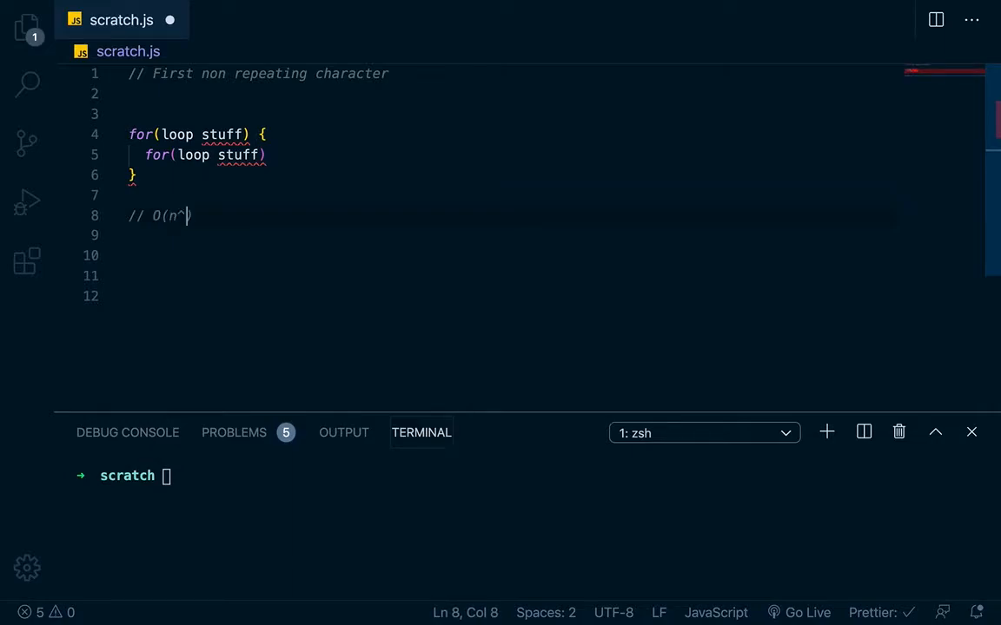
type("2)")
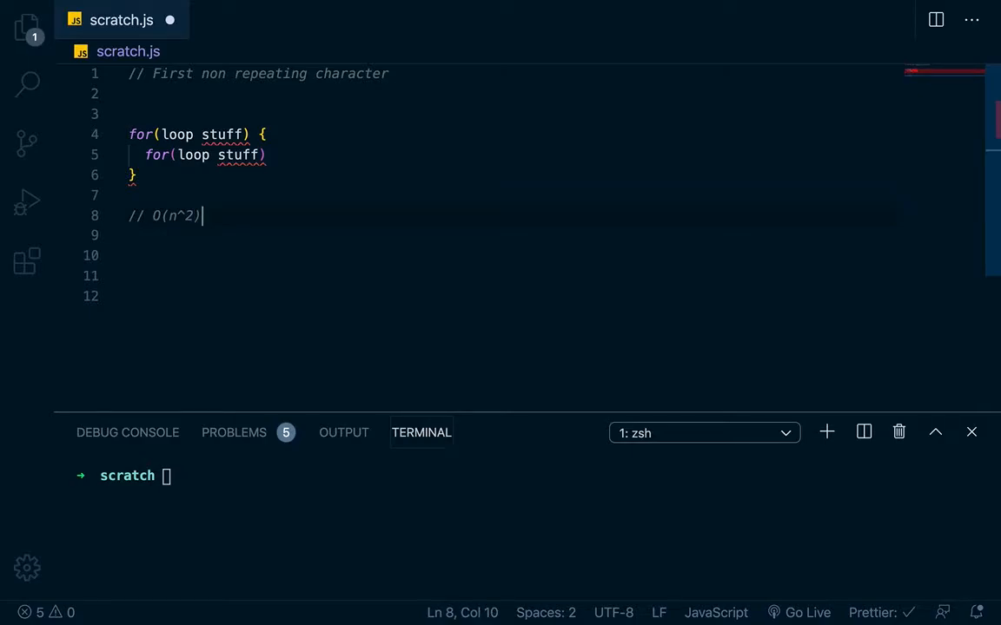
mouse_move(396, 348)
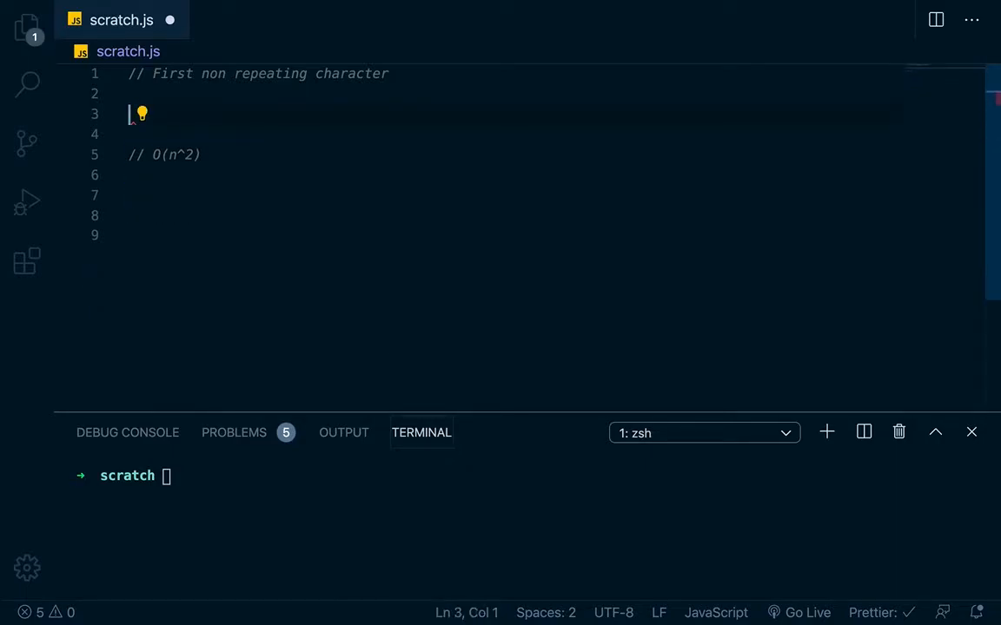
Step: Add a // O(n) comment beneath the O(n^2) note, trying and discarding a '123' string on line 3
left_click(201, 154)
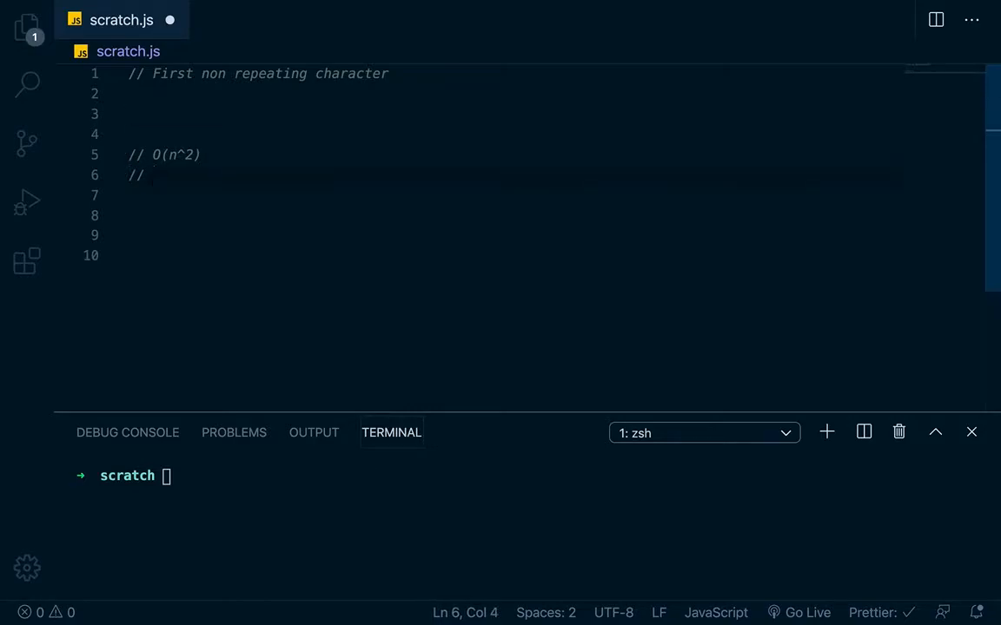
type("O(n")
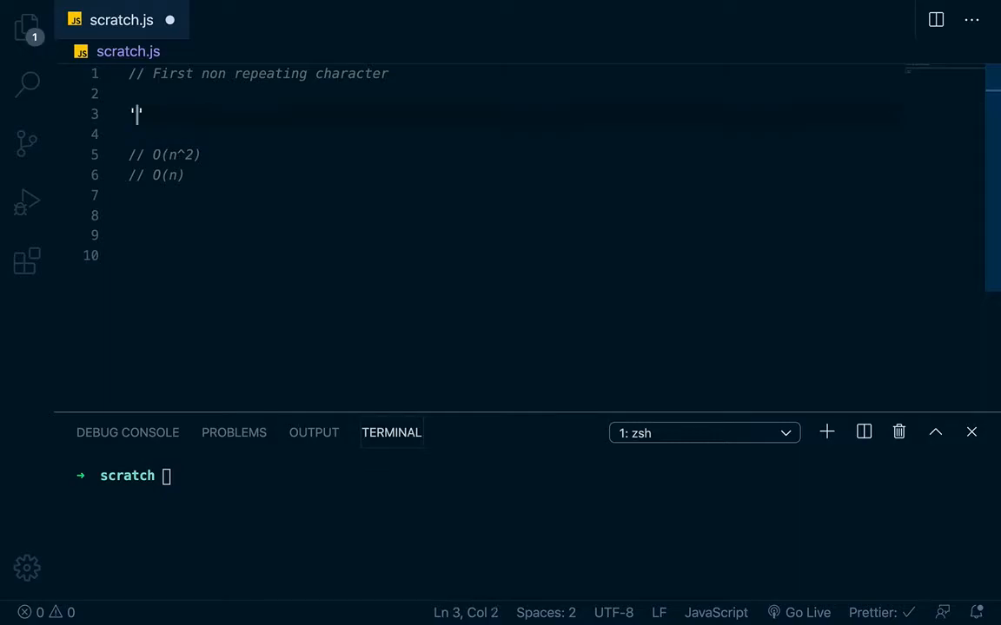
type("123")
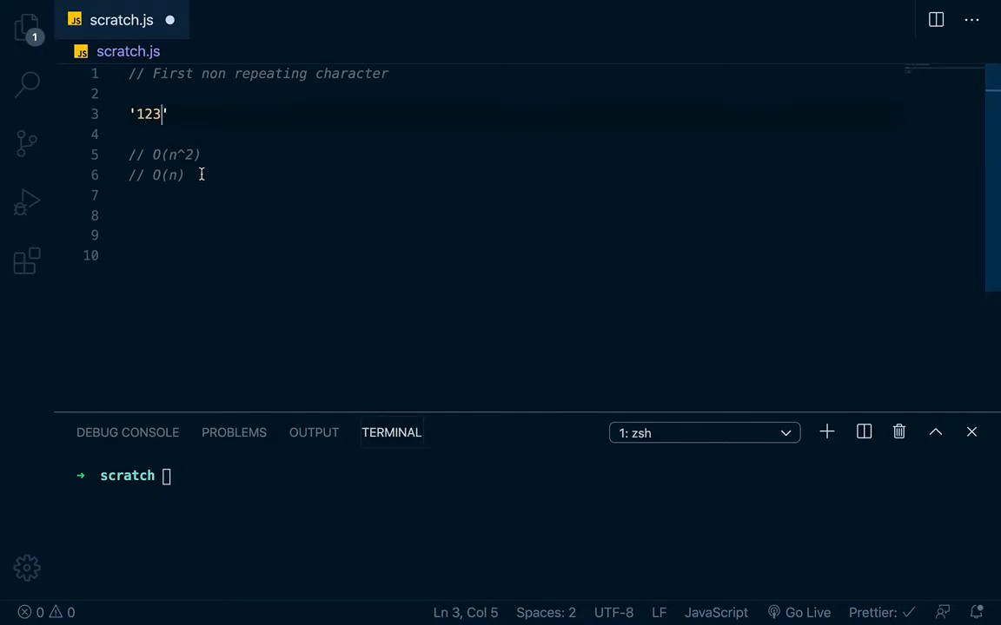
left_click(201, 155)
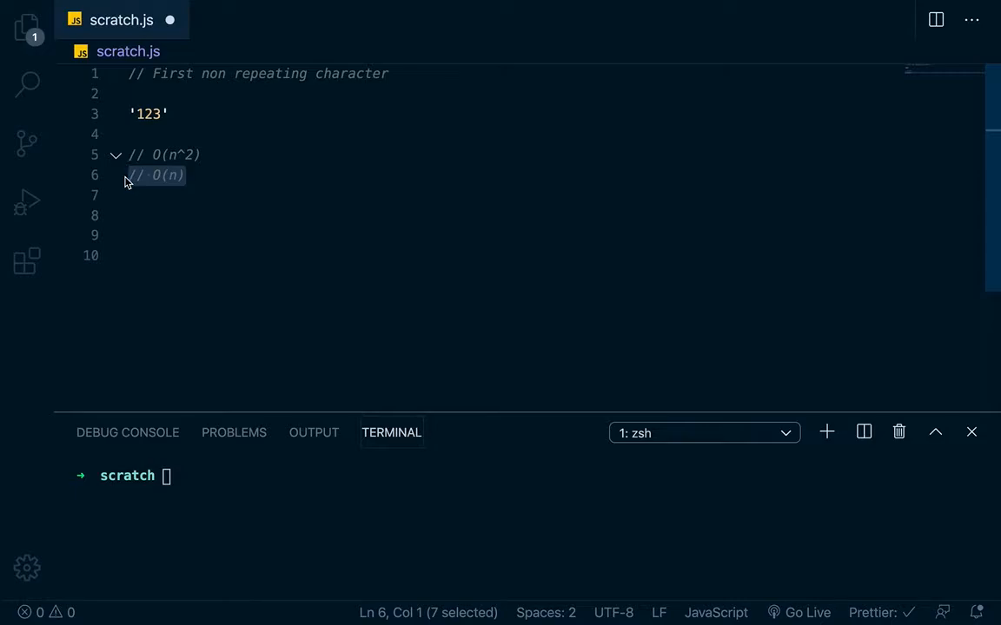
left_click(129, 154)
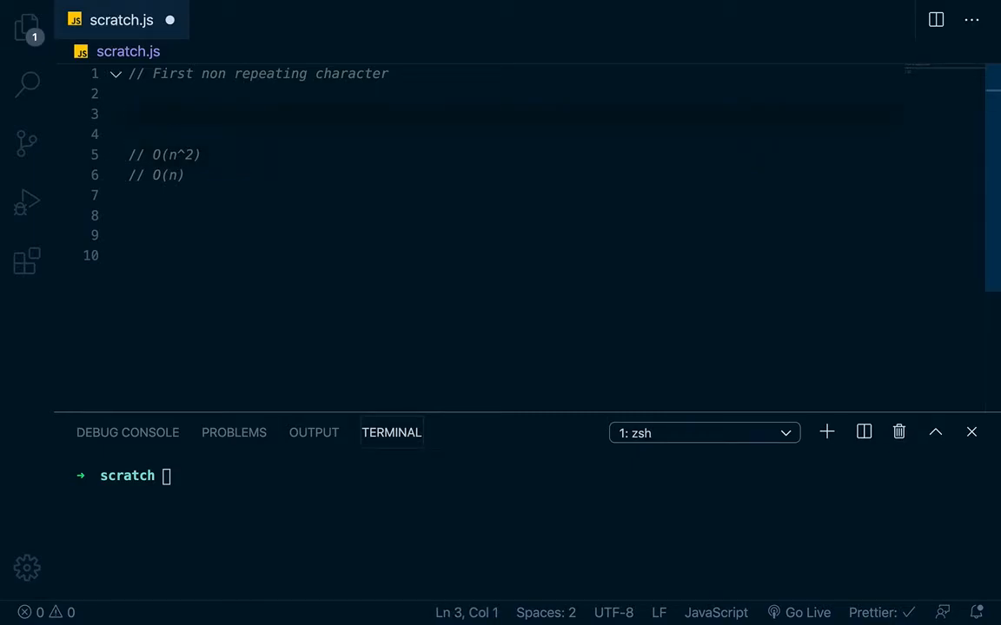
left_click(129, 154)
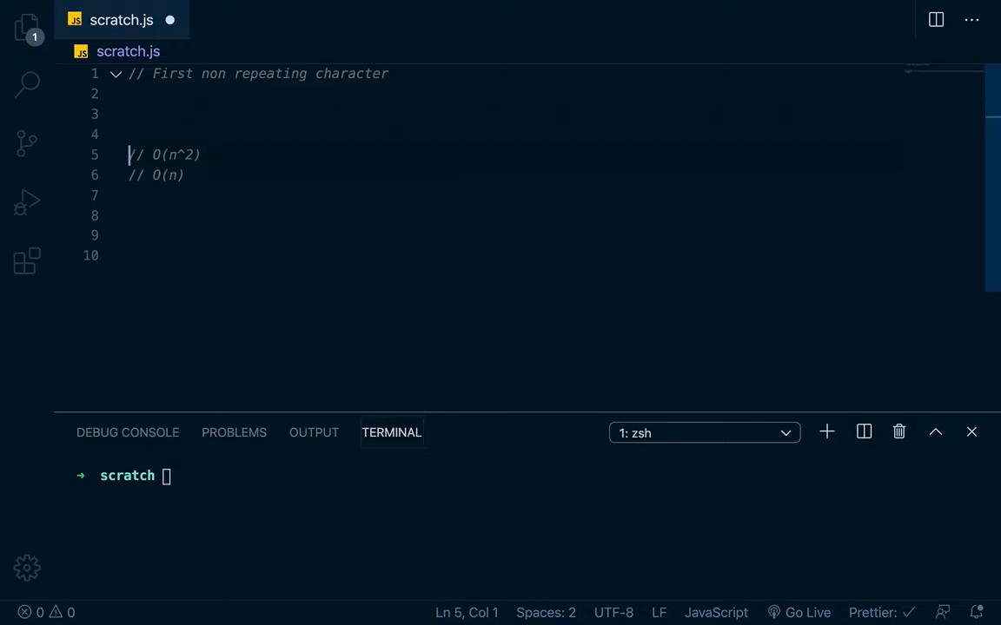
Step: Sketch a function containing two sequential for(does something) { } placeholder loops
type("for(")
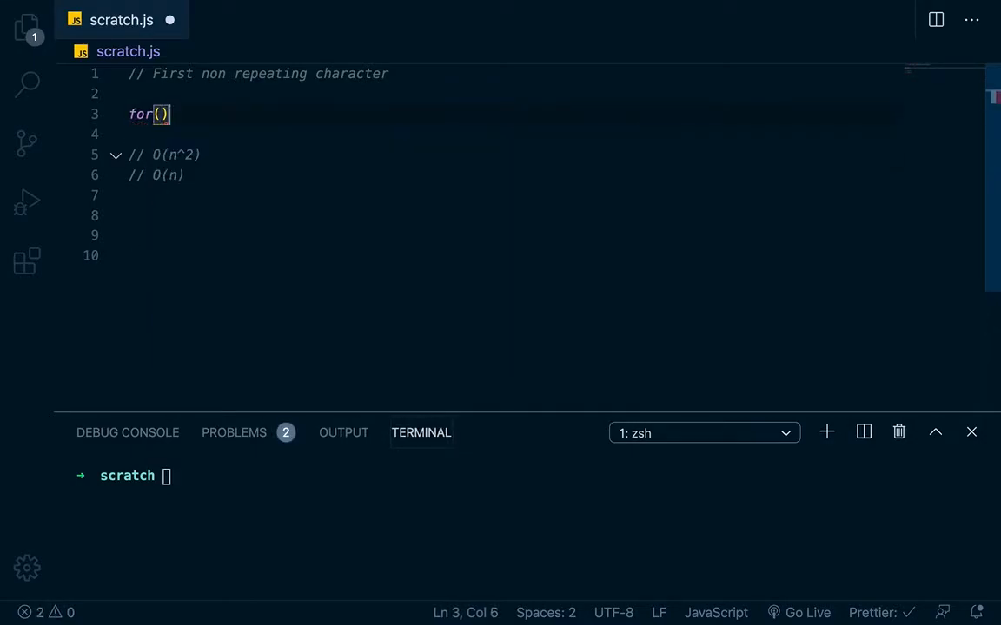
type("function")
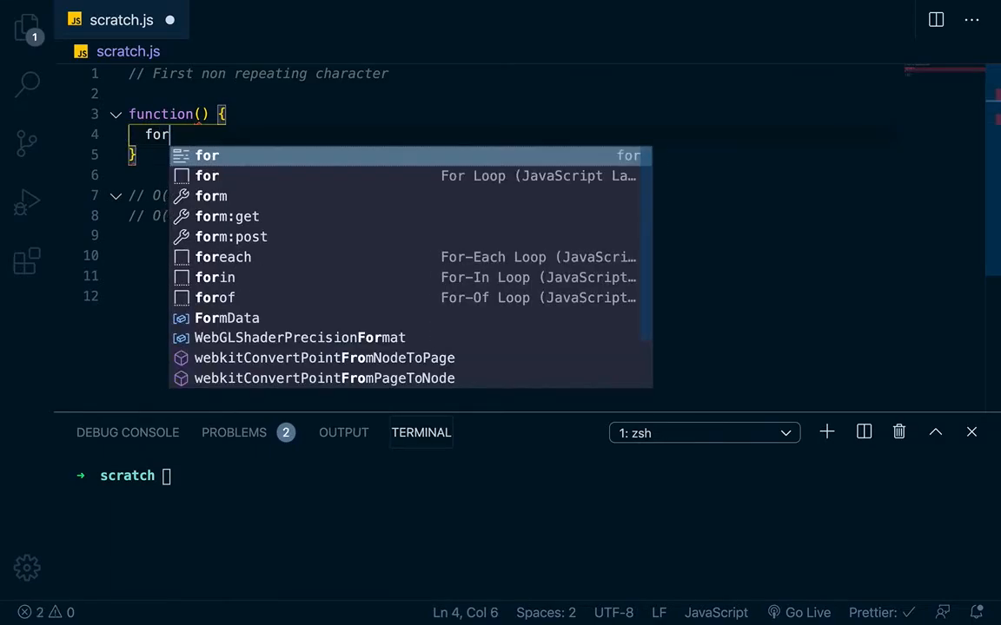
type("(does something")
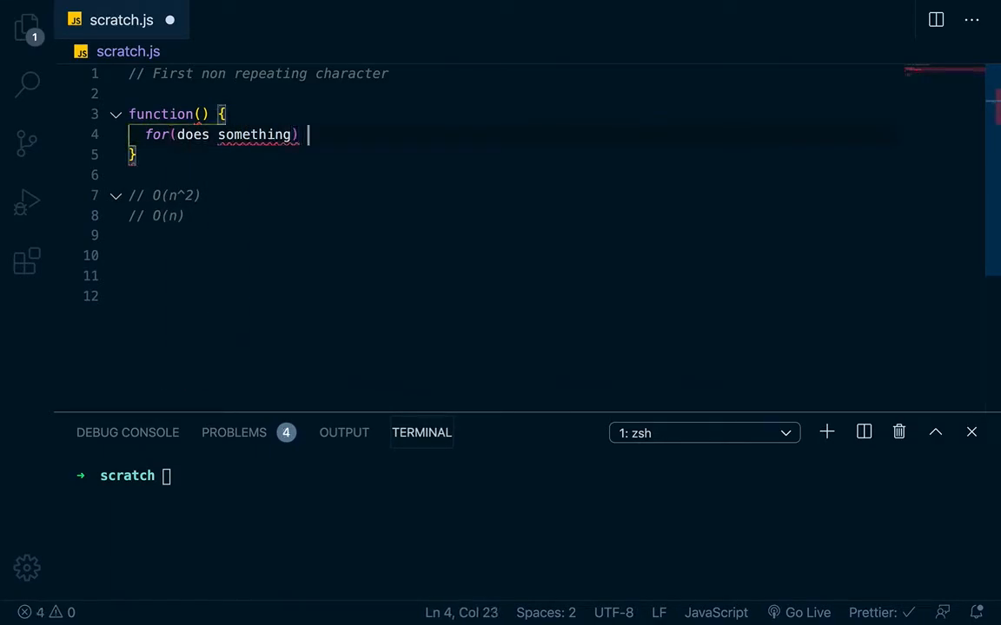
type("{")
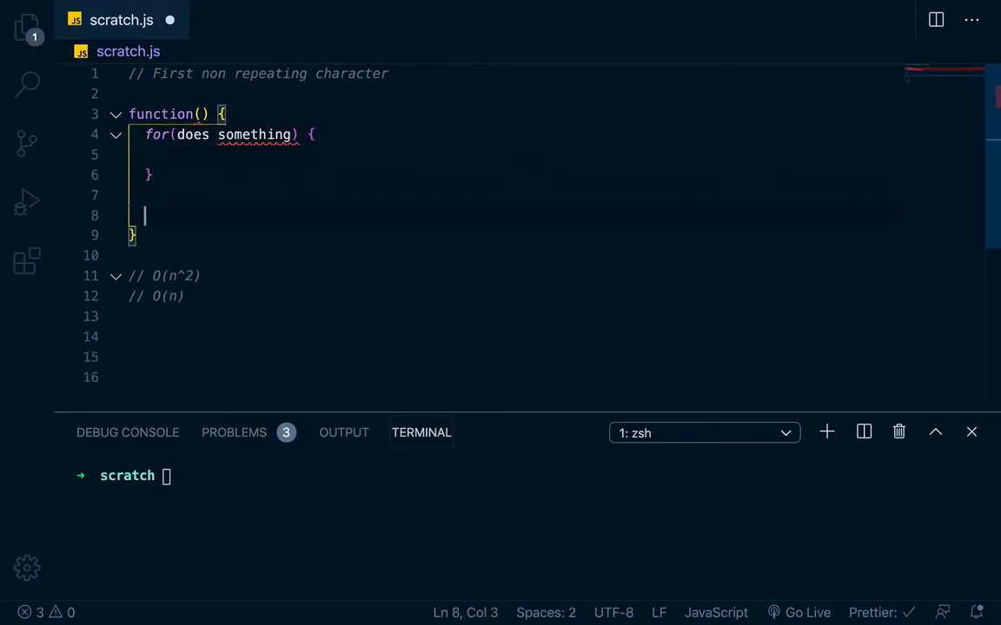
type("for(does")
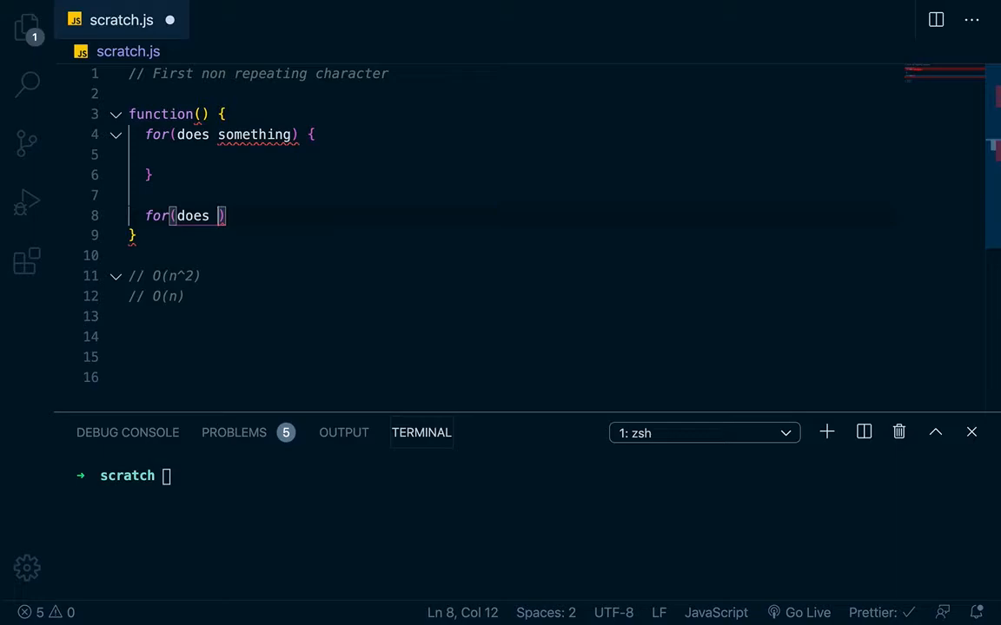
type("s")
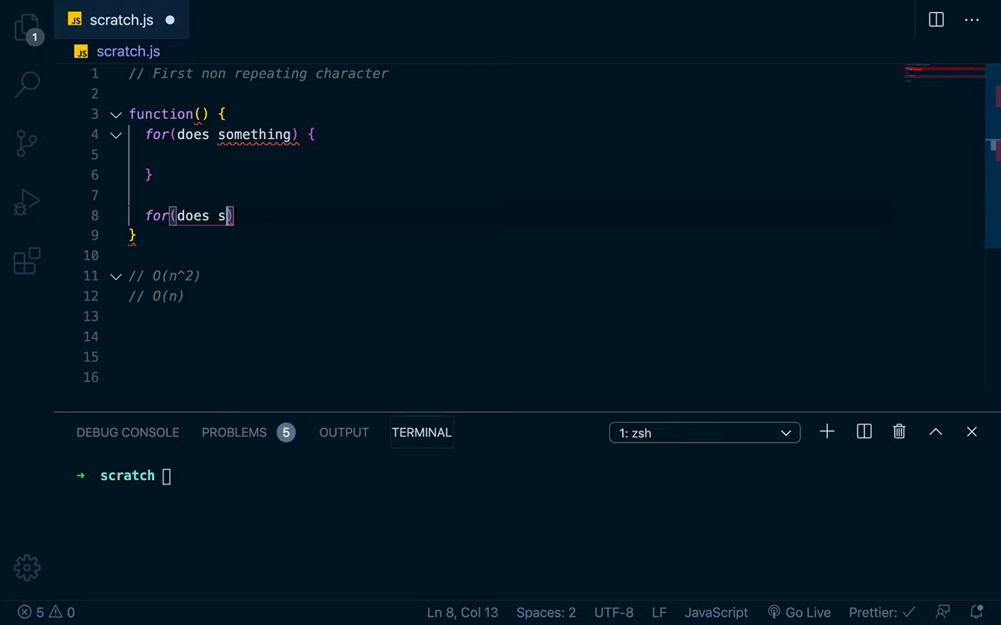
type("omething")
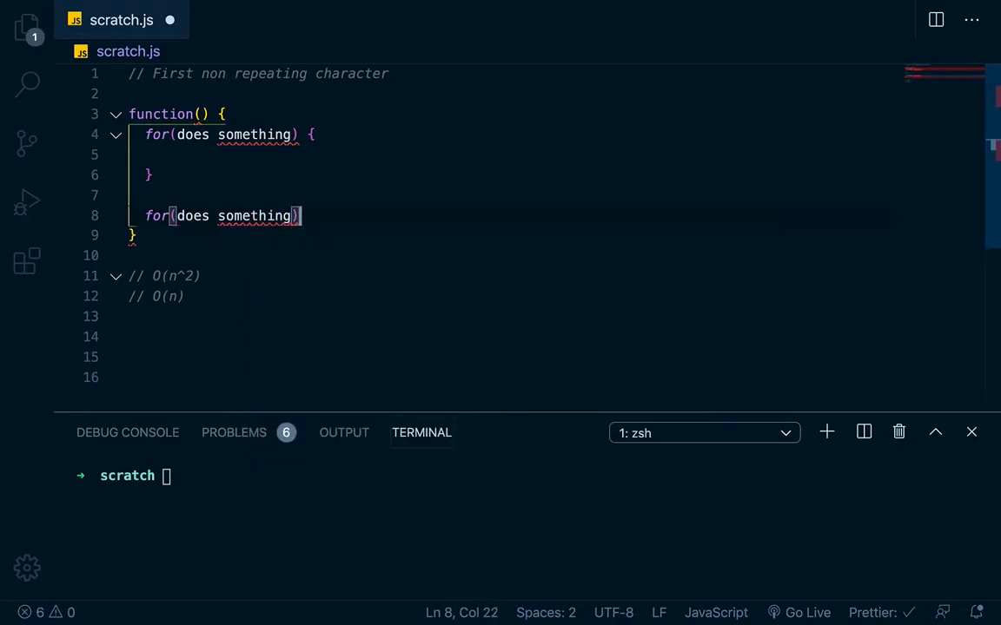
type("{}")
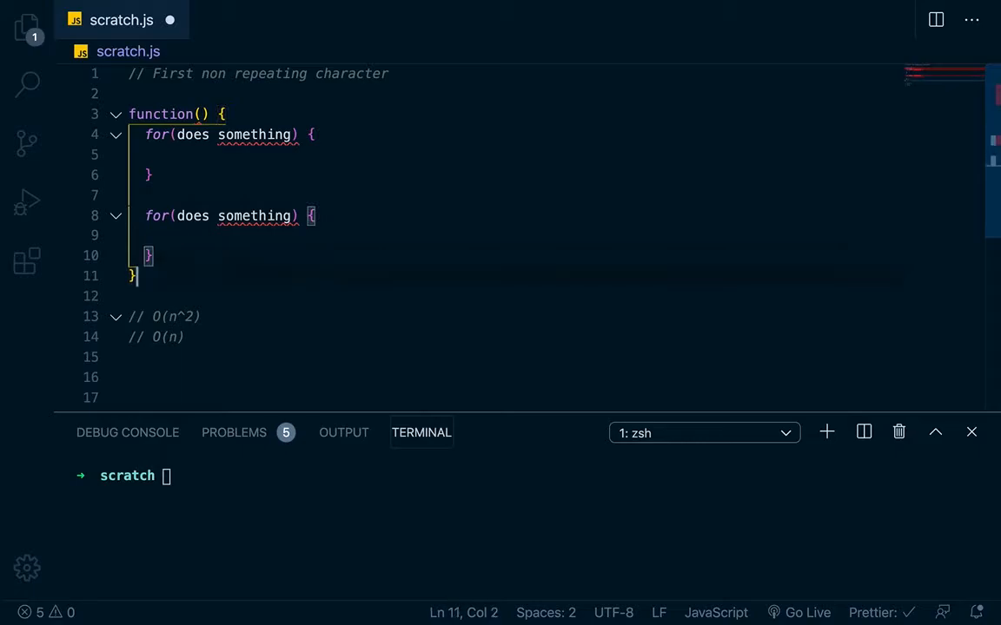
Step: Remove the function sketch and write a '// make a ...' planning comment in its place
left_click(170, 337)
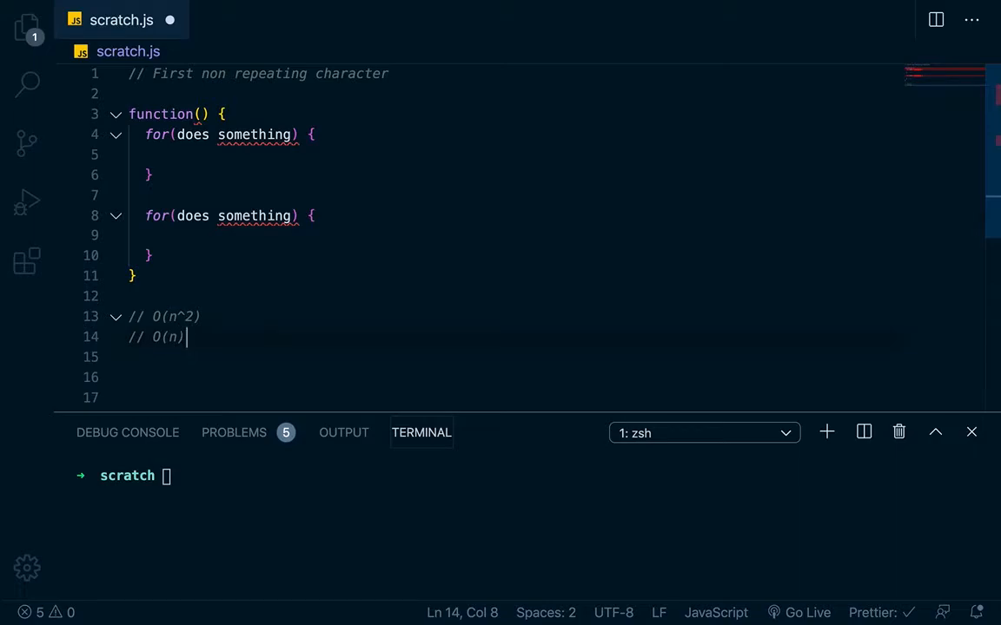
left_click(149, 256)
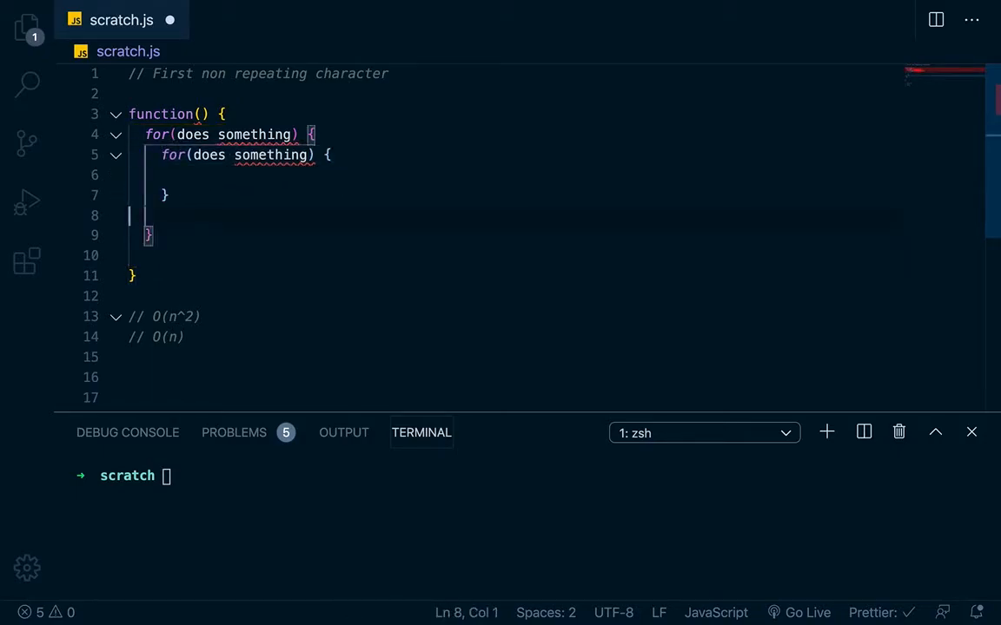
key("Backspace")
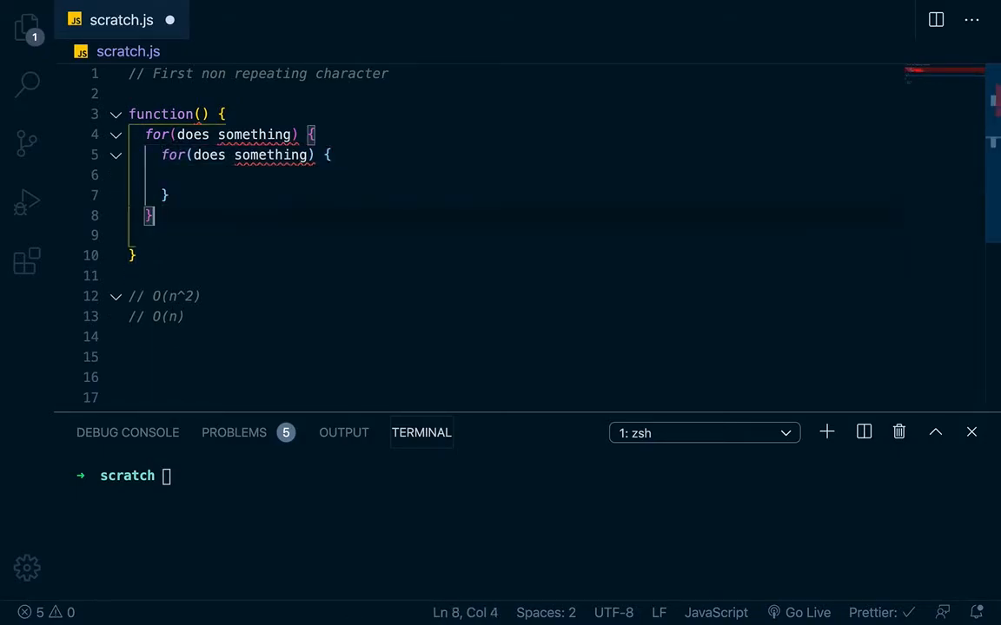
left_click_drag(147, 215, 130, 173)
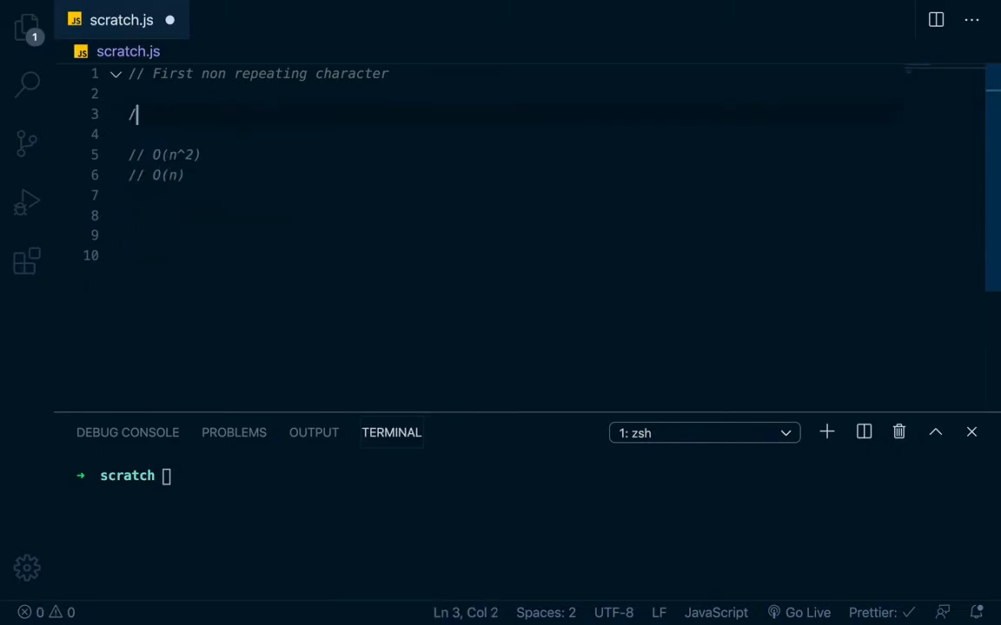
type("/")
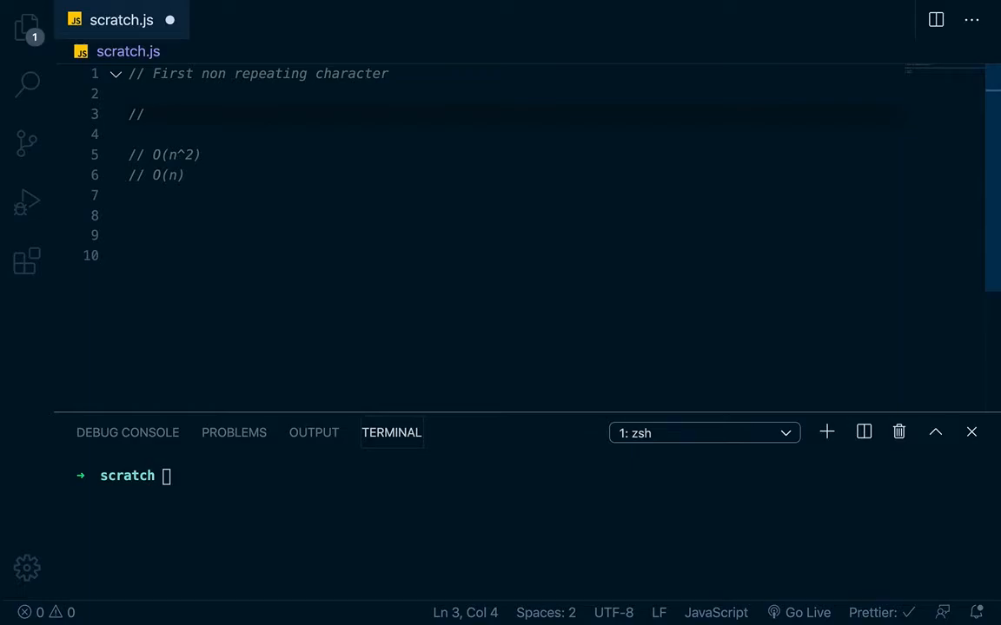
type("make an objec")
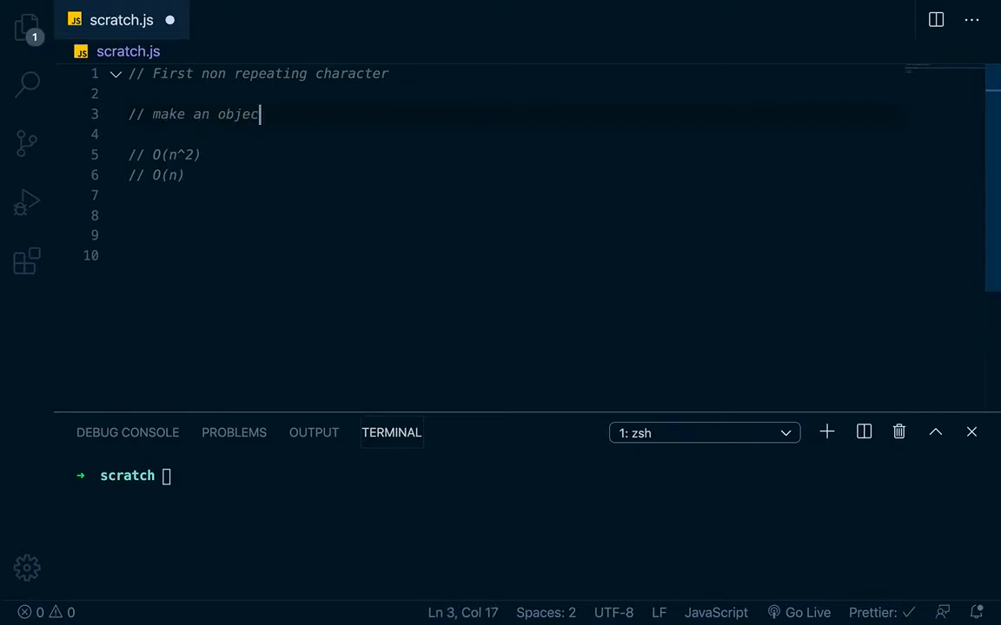
type("t")
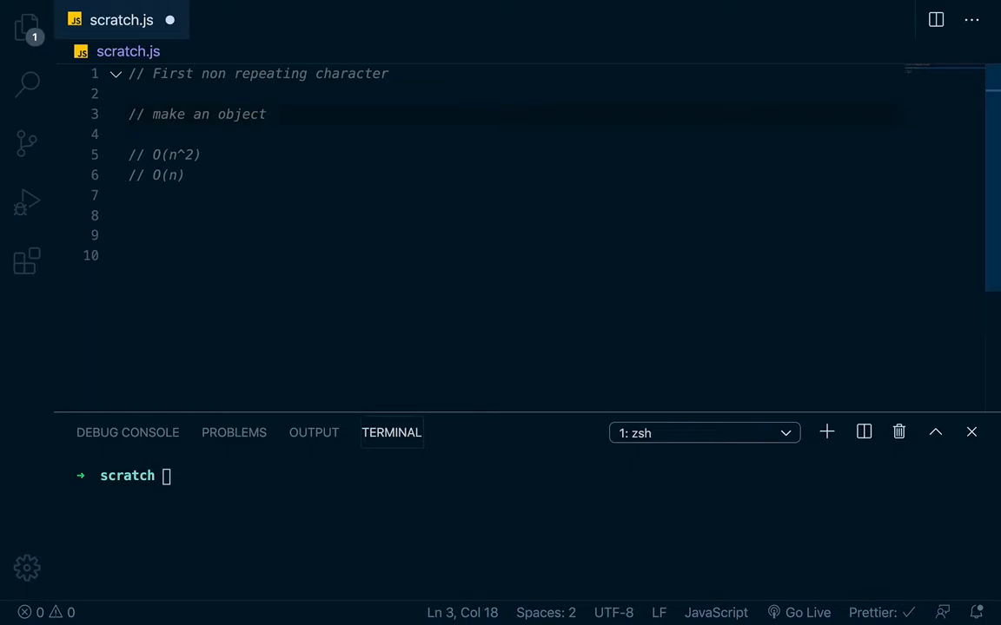
key("Enter")
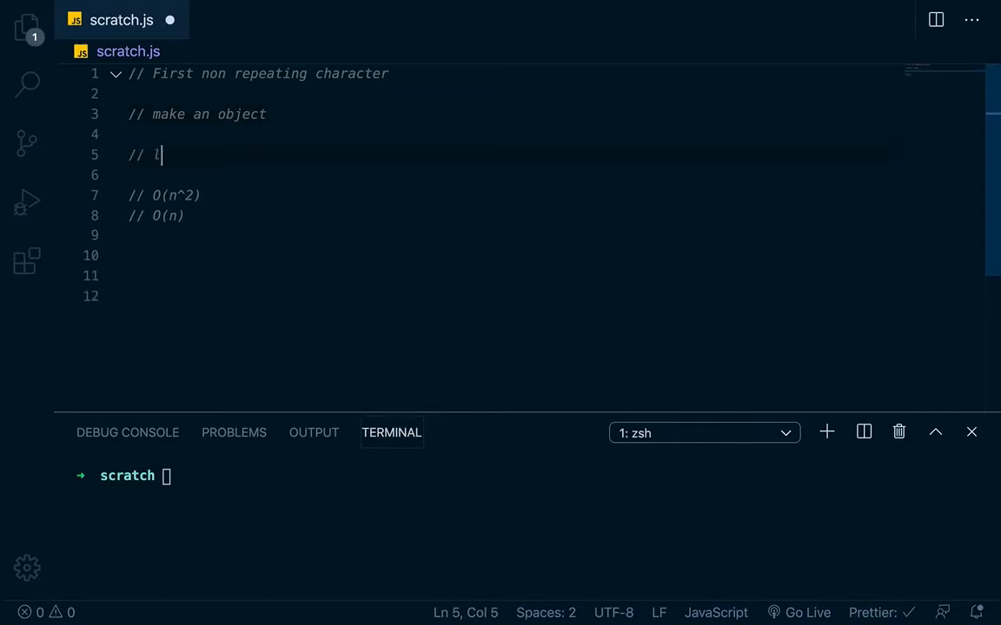
Step: Add a 'loop through object and check to see if any of the values are === 1' comment, then select all planning notes for deletion
type("oop through obj")
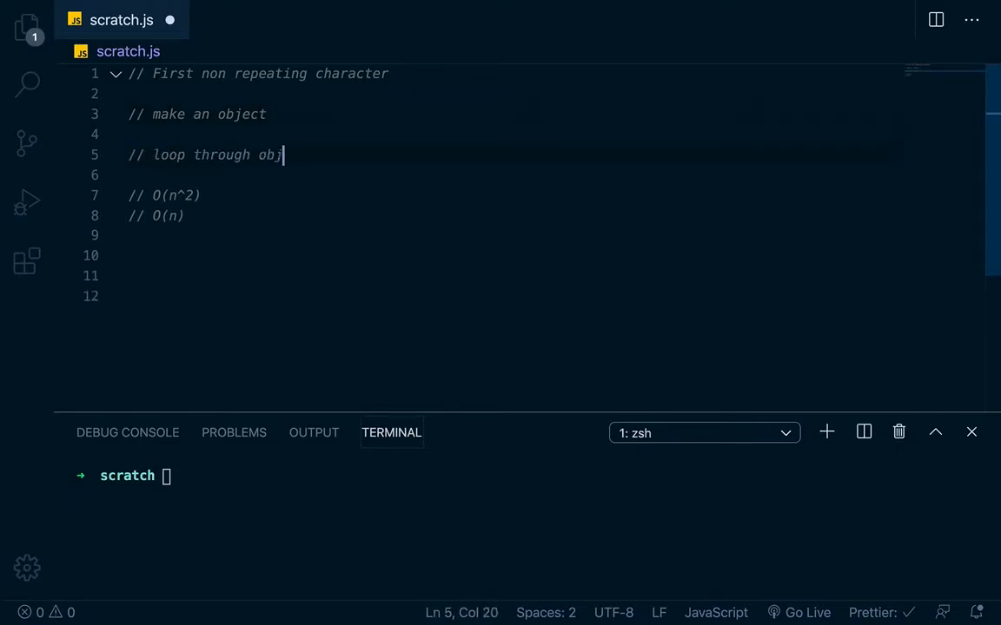
type("ect and check")
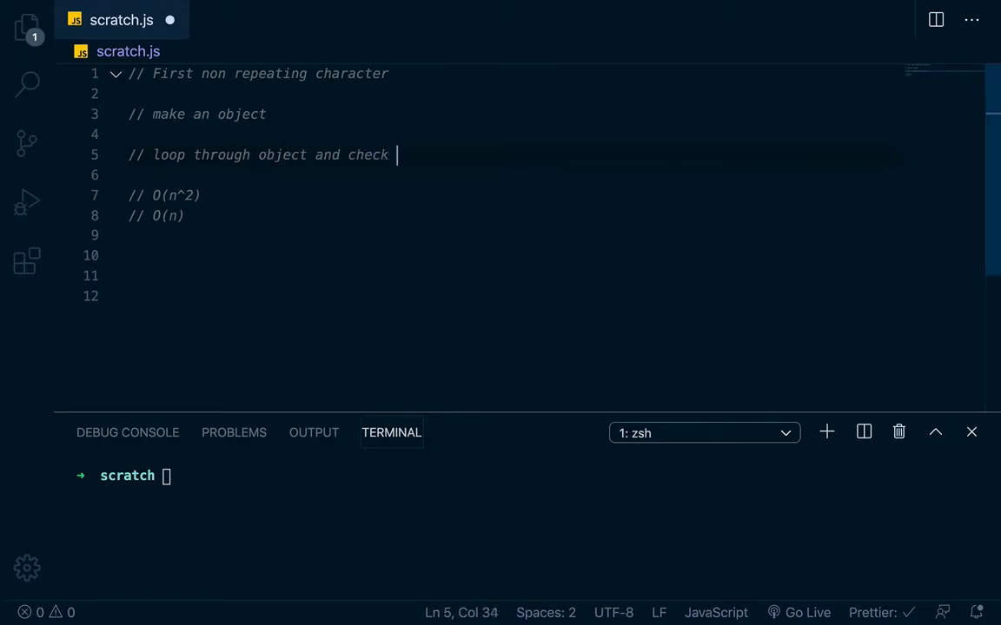
type("to see if any")
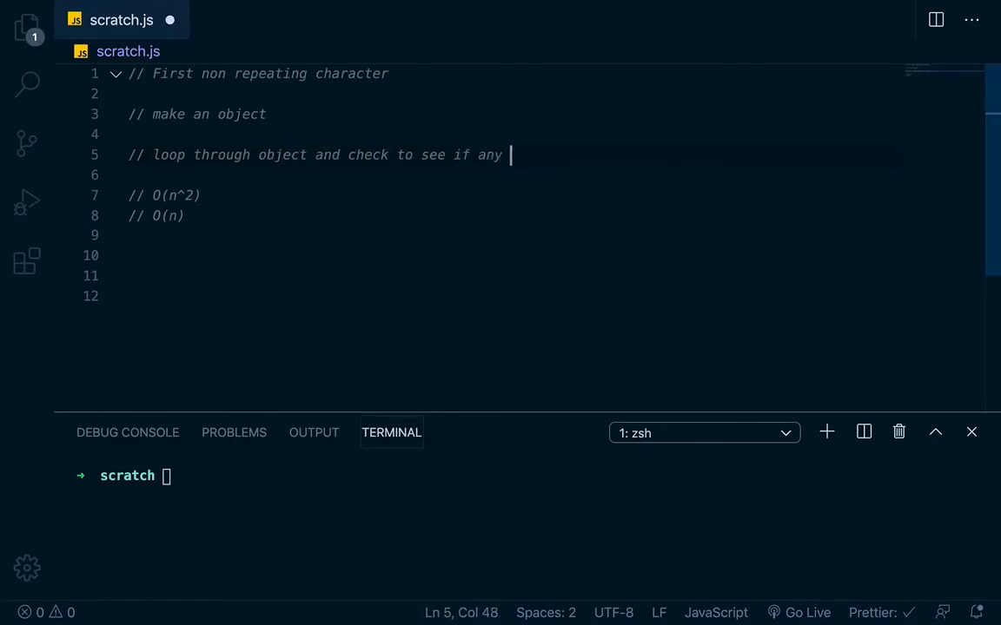
type("of the values")
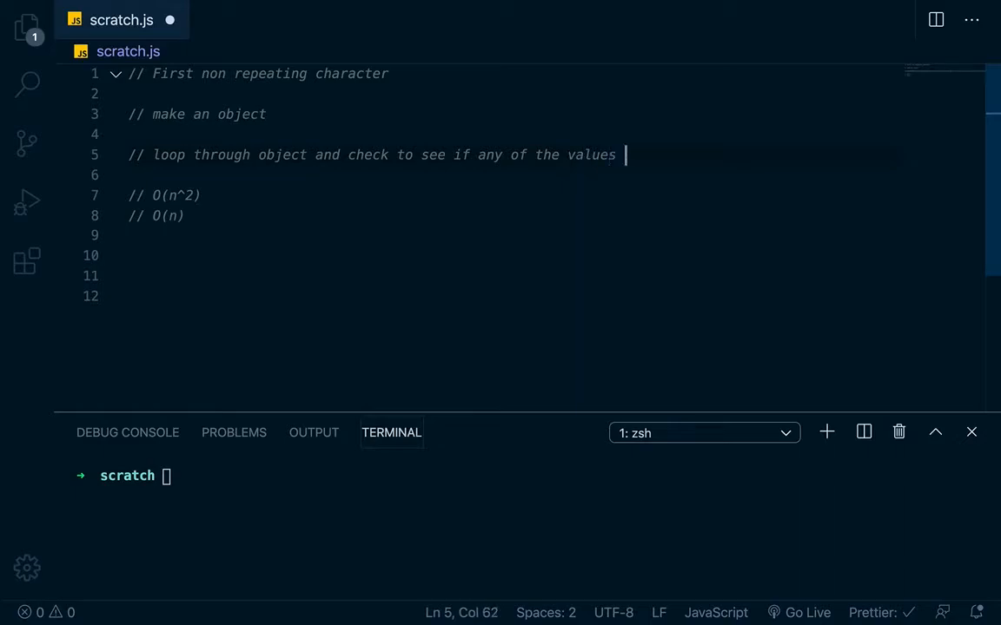
type("are ===")
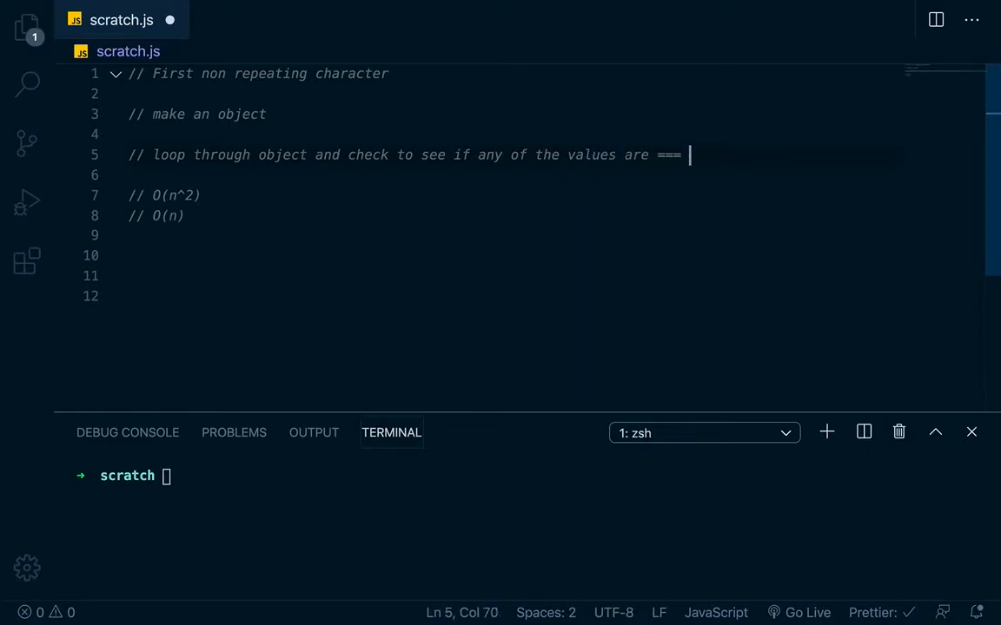
type("1")
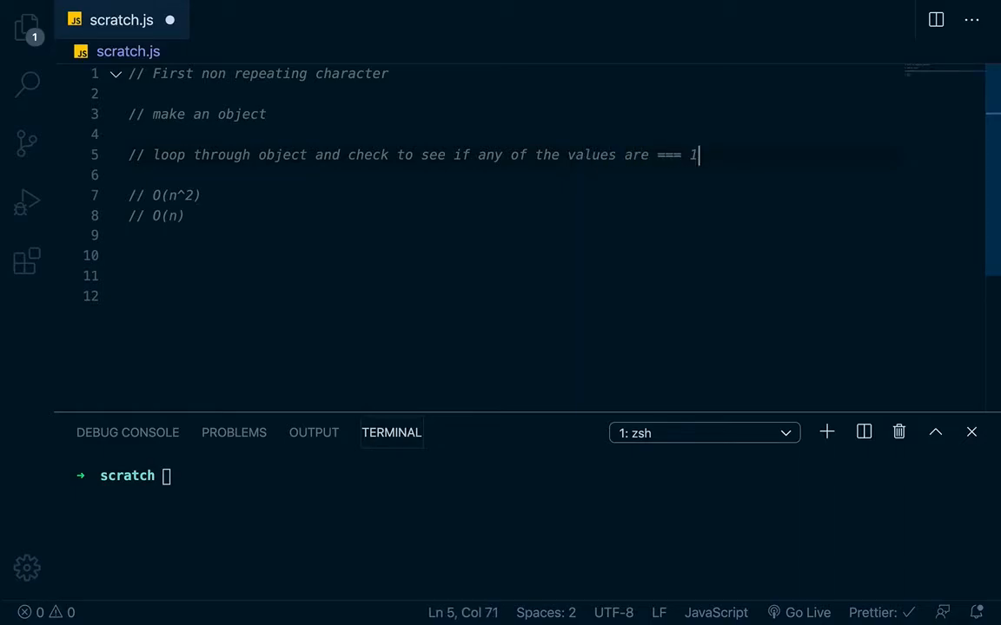
left_click_drag(698, 155, 131, 134)
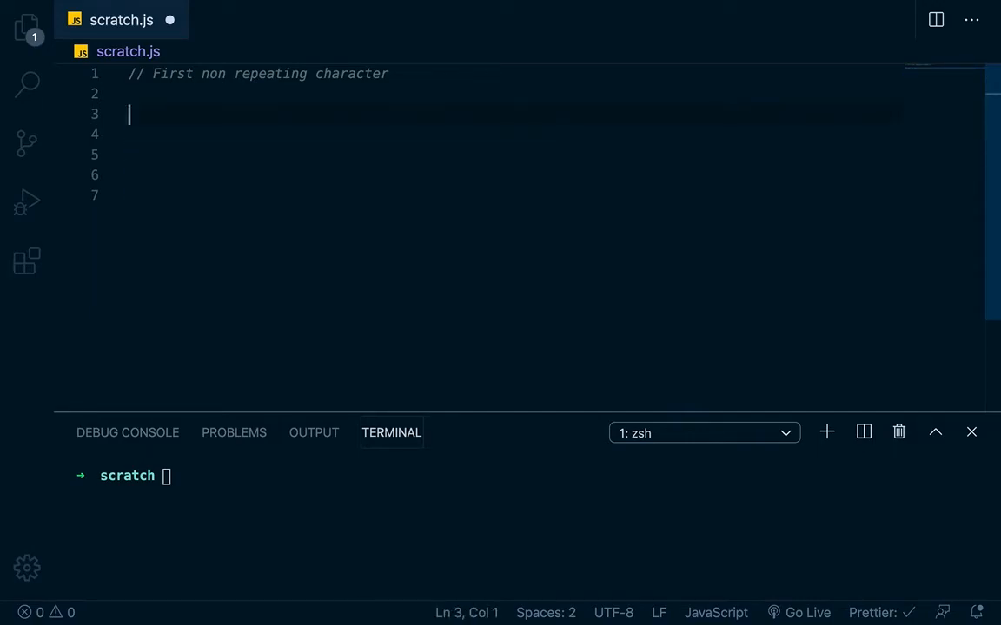
Step: Start a function taking str as its parameter
type("function")
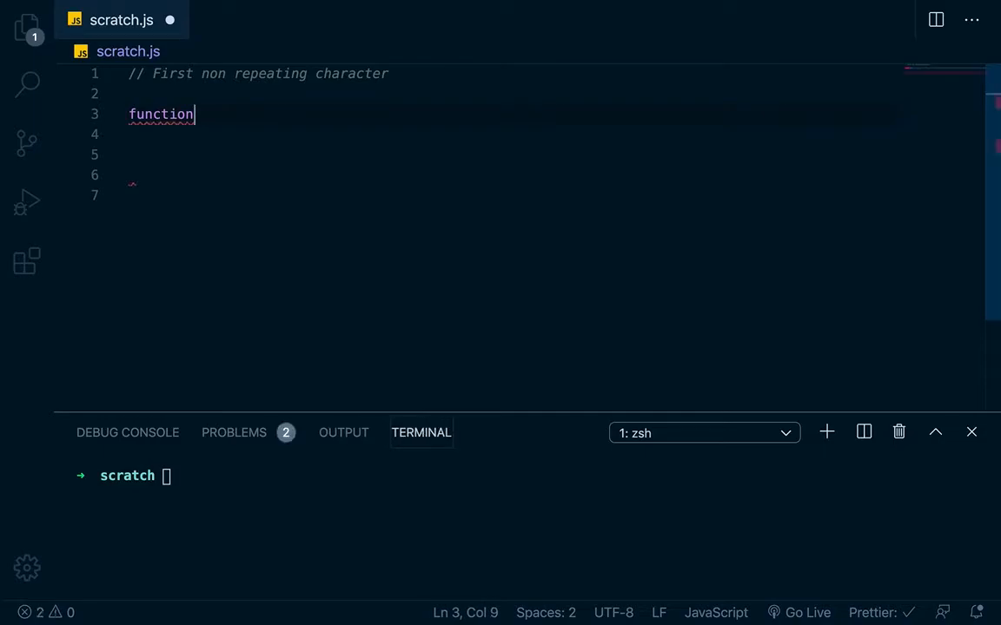
type("() {")
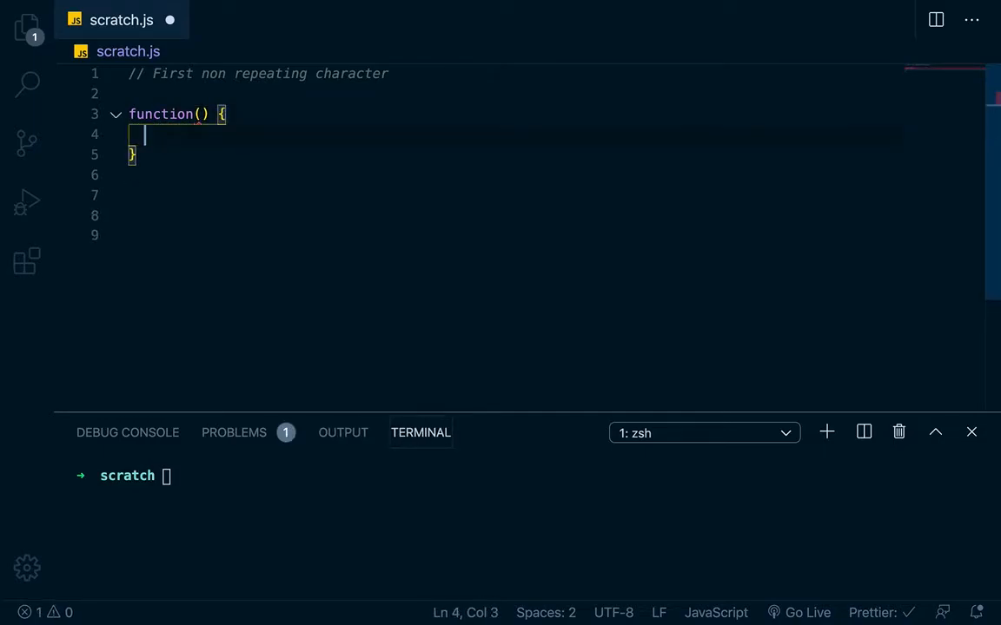
left_click(209, 115)
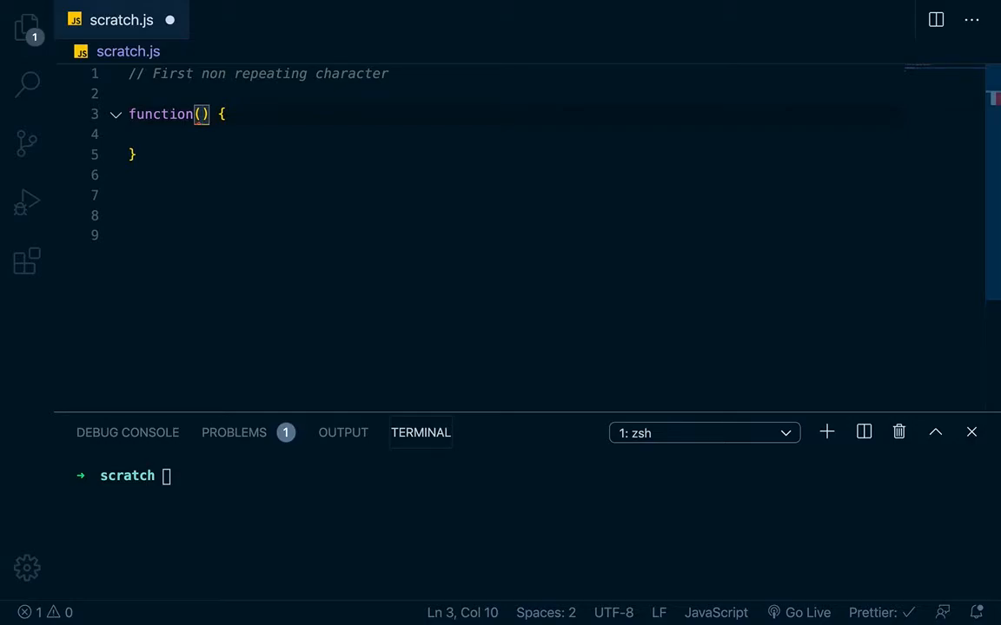
type("str")
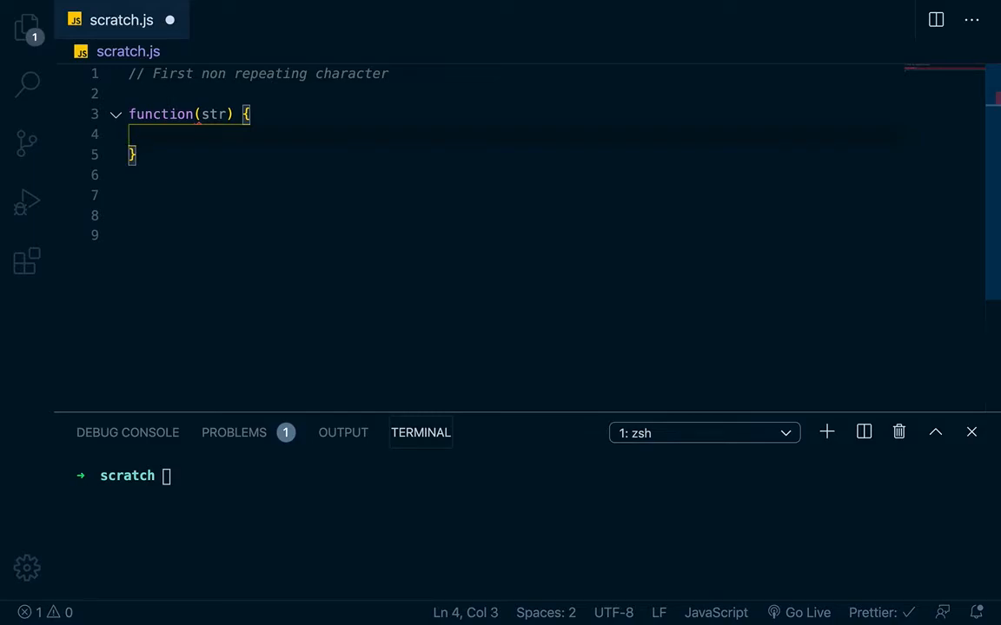
Step: Inside it add the comment '// set up an empty object' and the line const obj = {}
type("//")
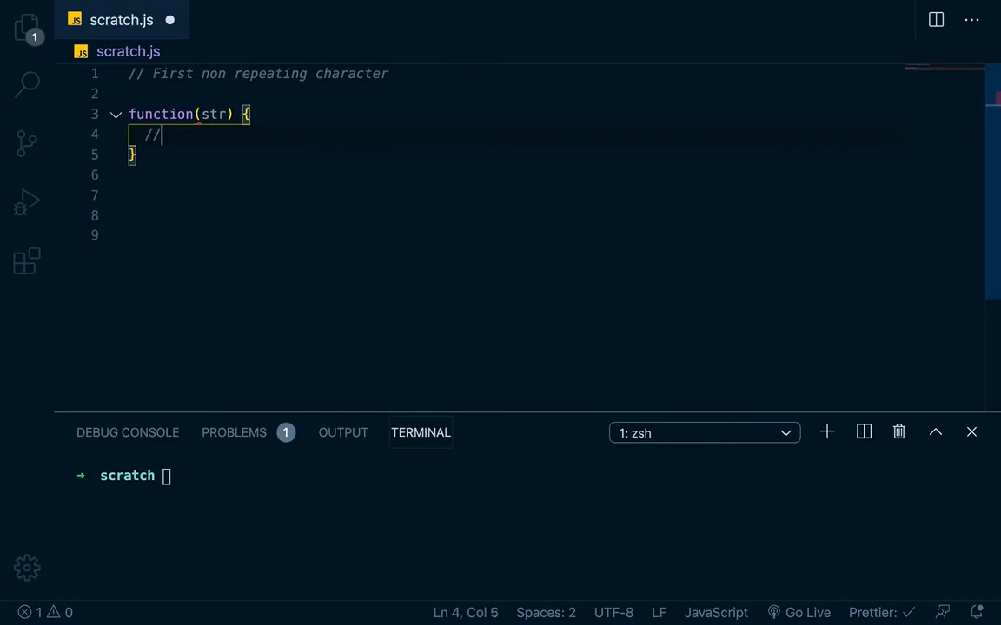
type("set an")
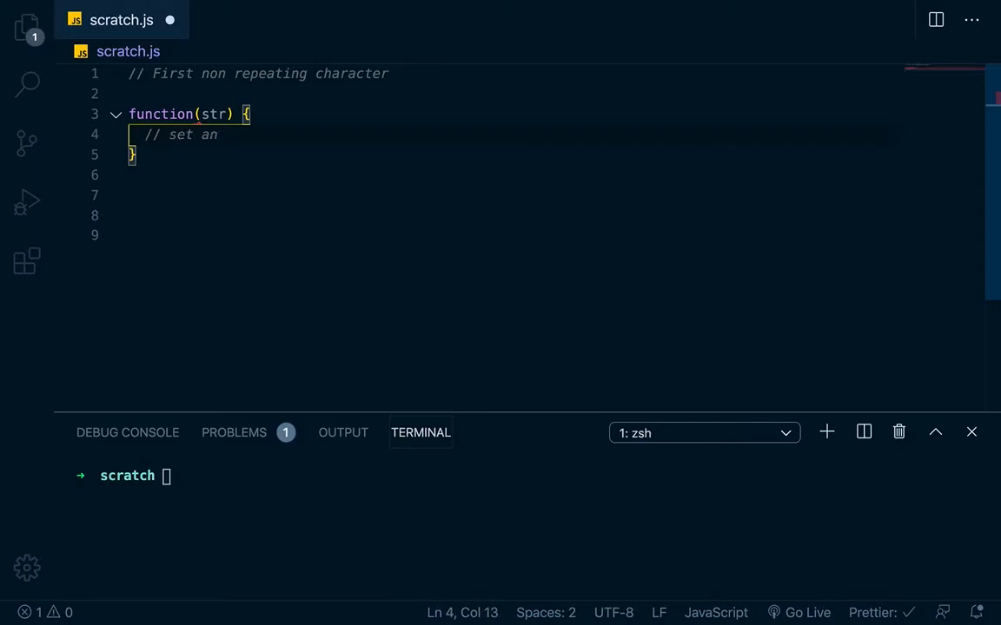
type("up an emp")
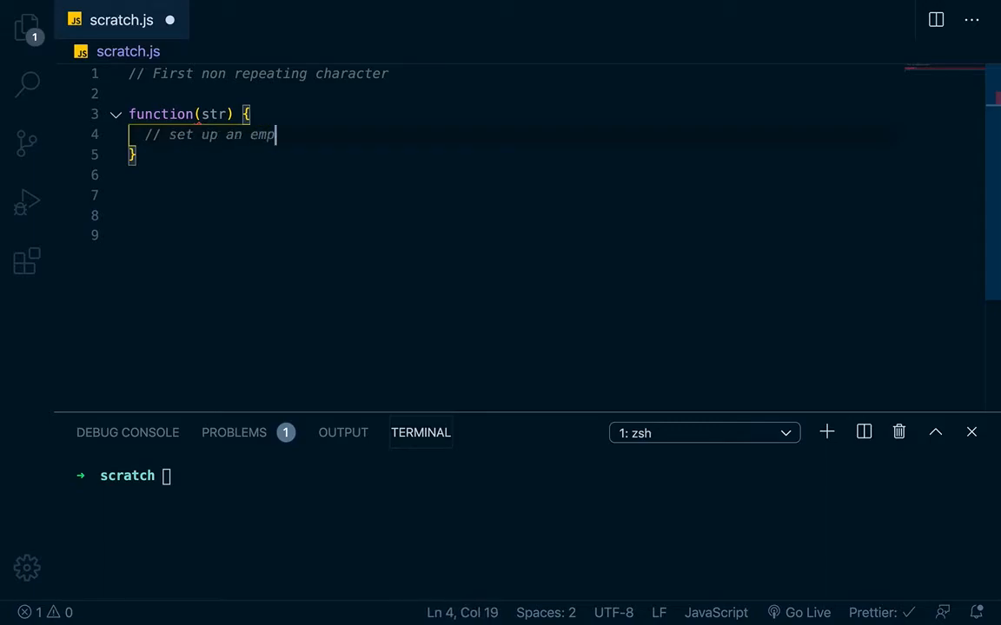
type("ty object")
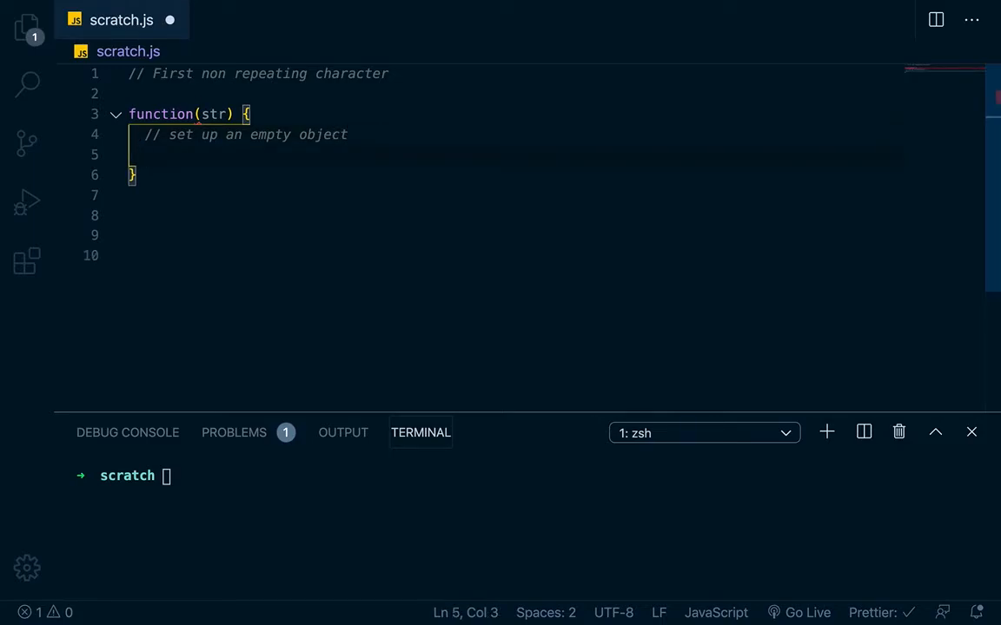
type("co")
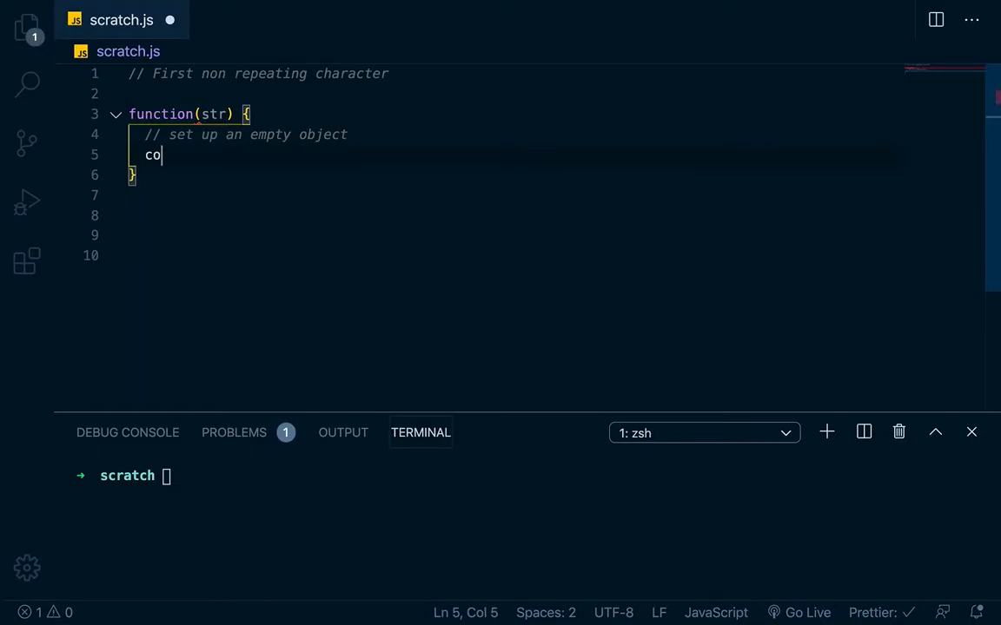
type("nst obj = {}")
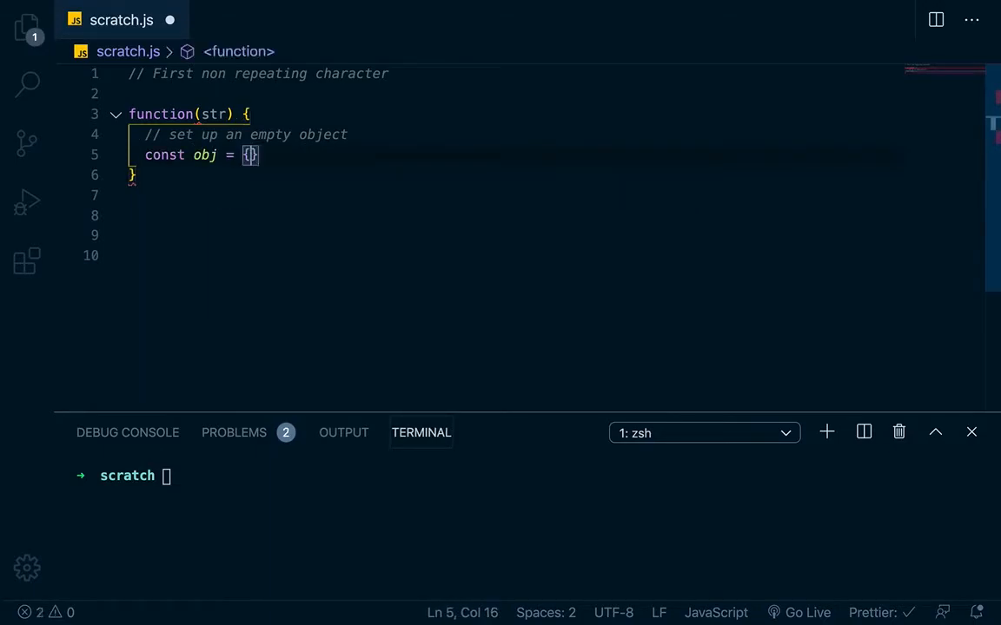
type("for")
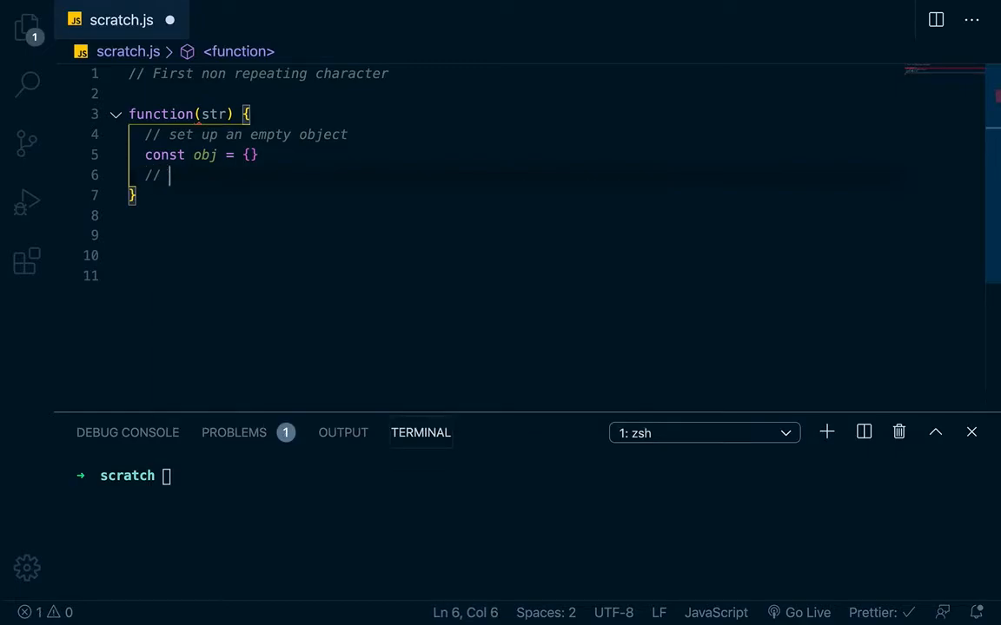
Step: Add a 'loop through the string, populate object' comment and an empty for(let elem of str) loop
type("loop through the s")
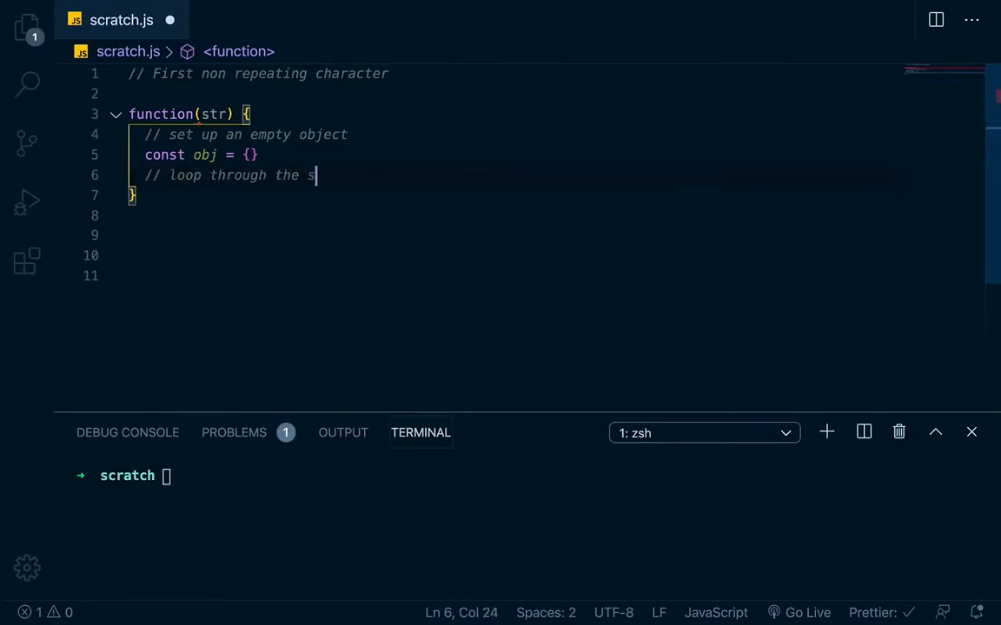
type("tring,")
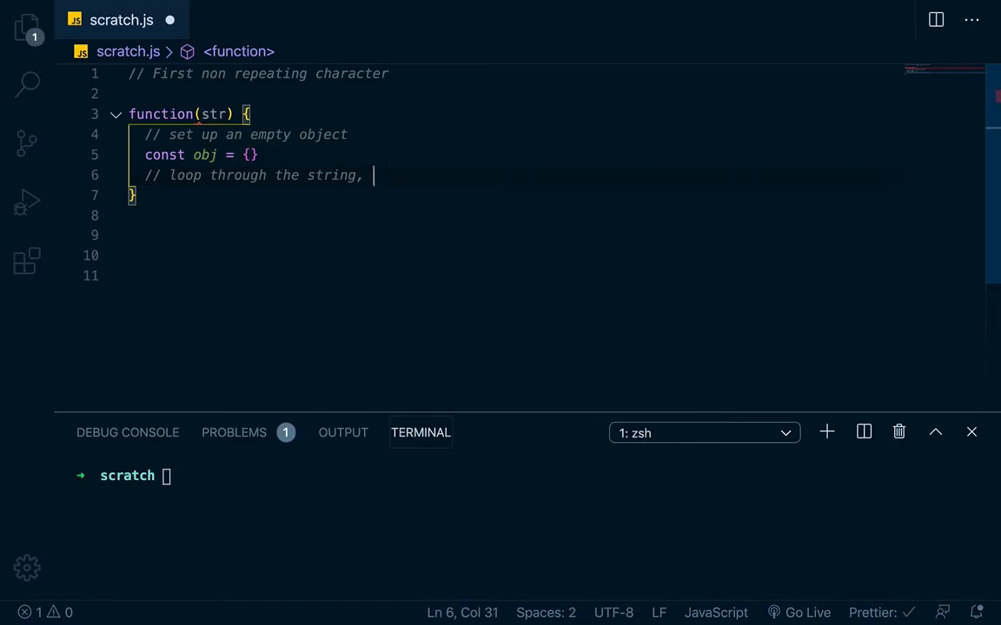
type("populate object")
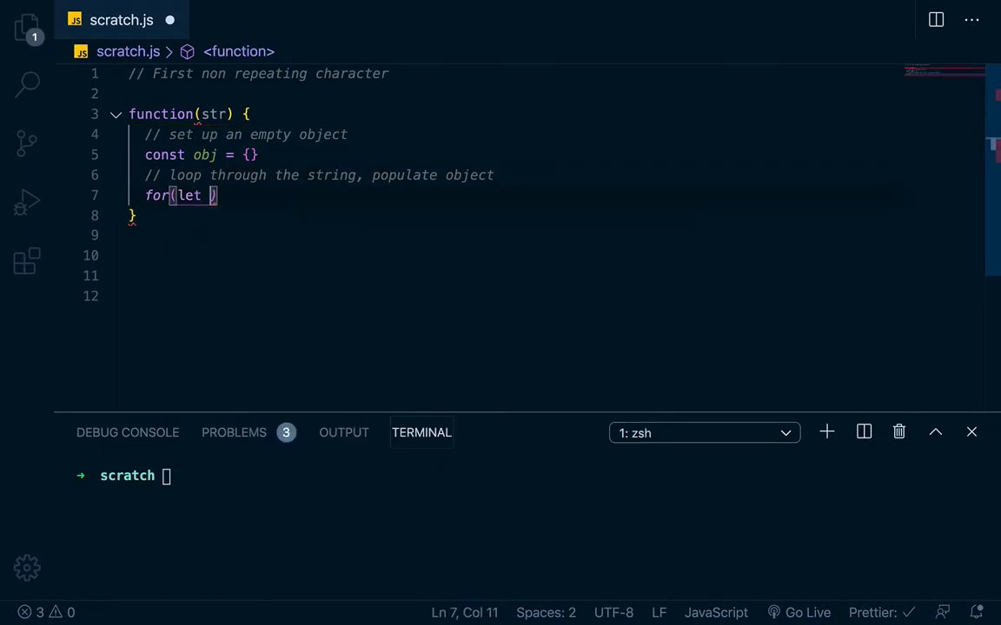
type("elem of")
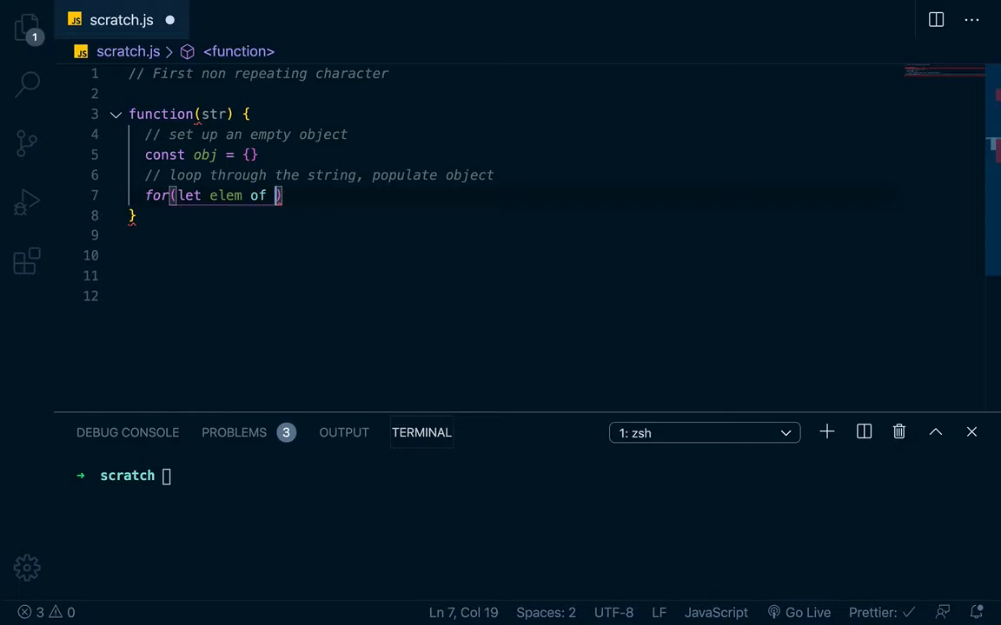
type("str)")
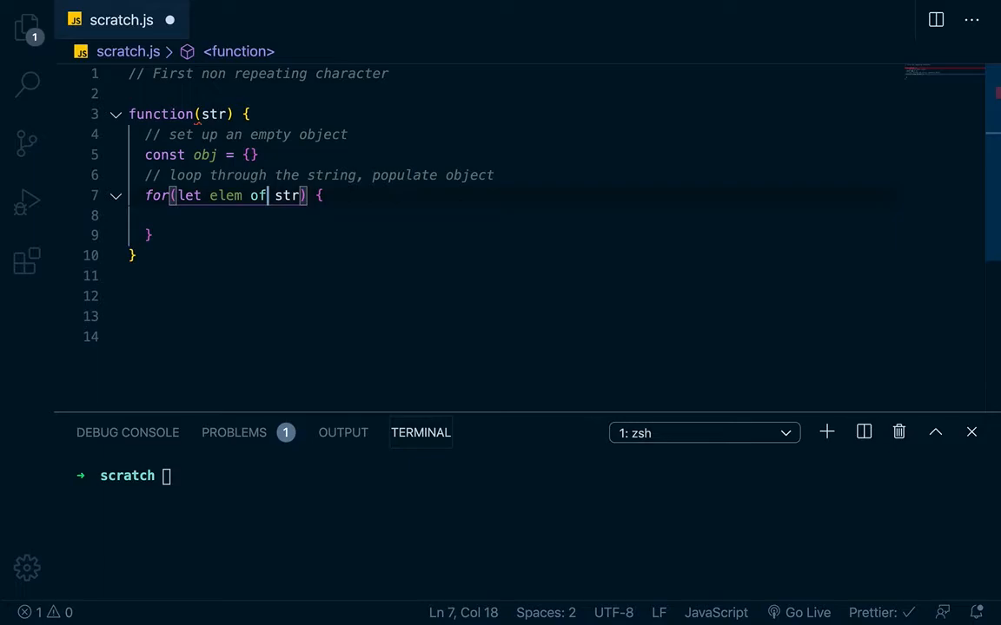
double_click(257, 194)
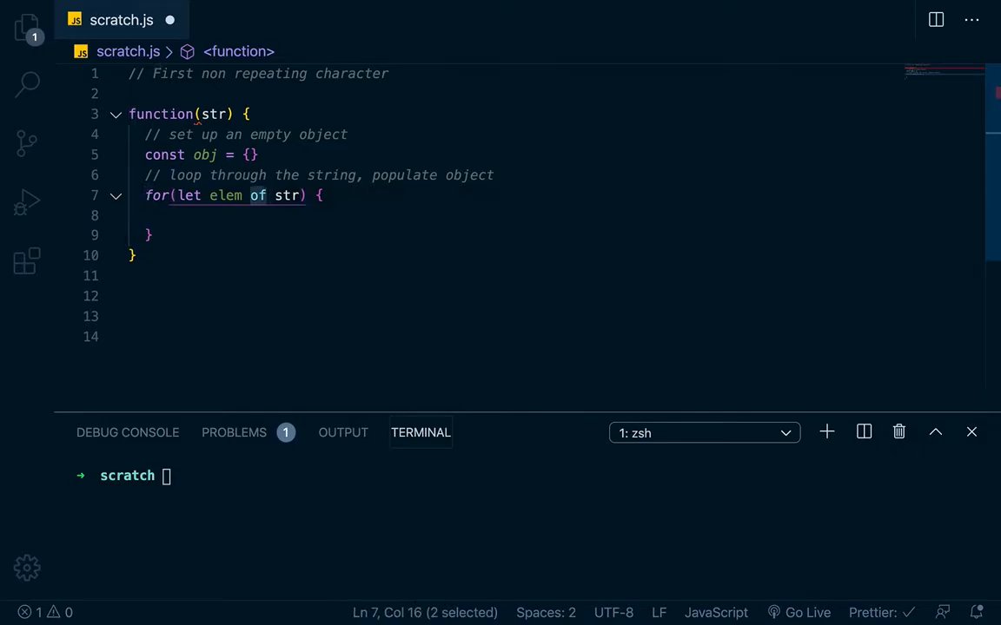
left_click(160, 215)
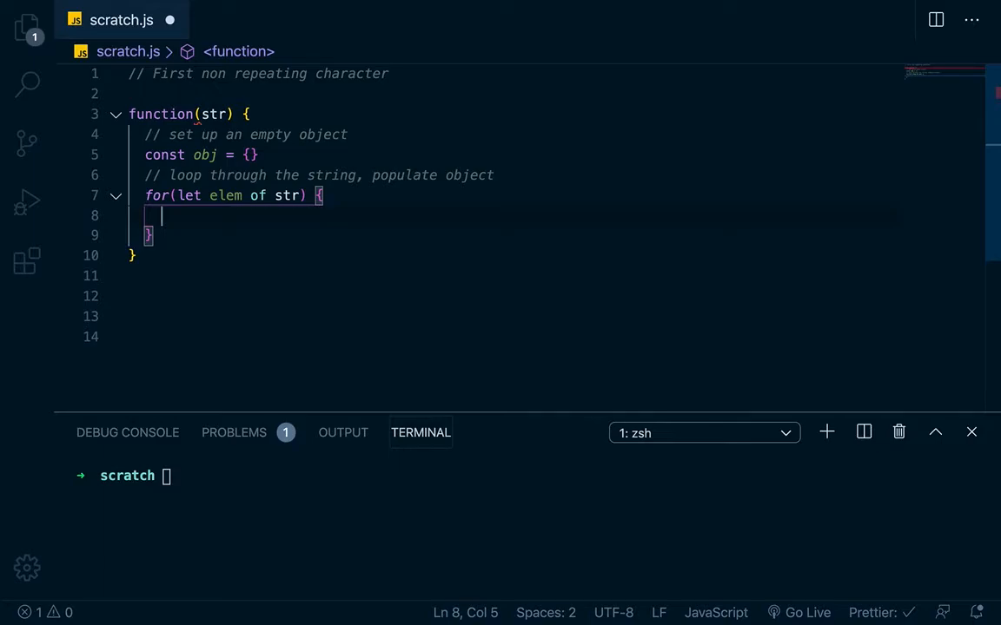
Step: Write if(obj[elem]) { obj[elem] = obj[elem] + 1 } to increment seen characters
type("if(obj")
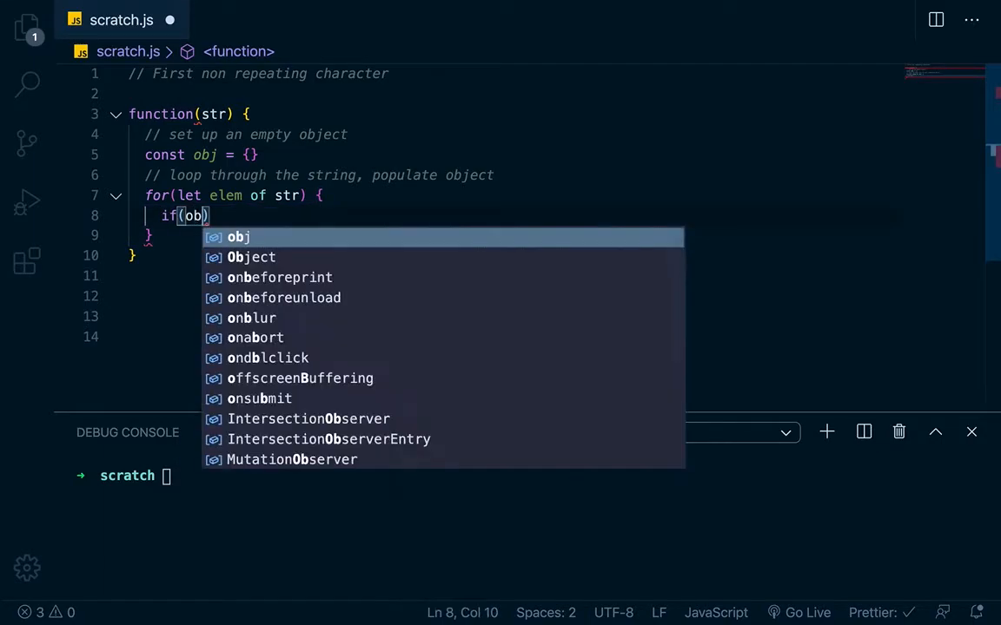
type("[elem ]")
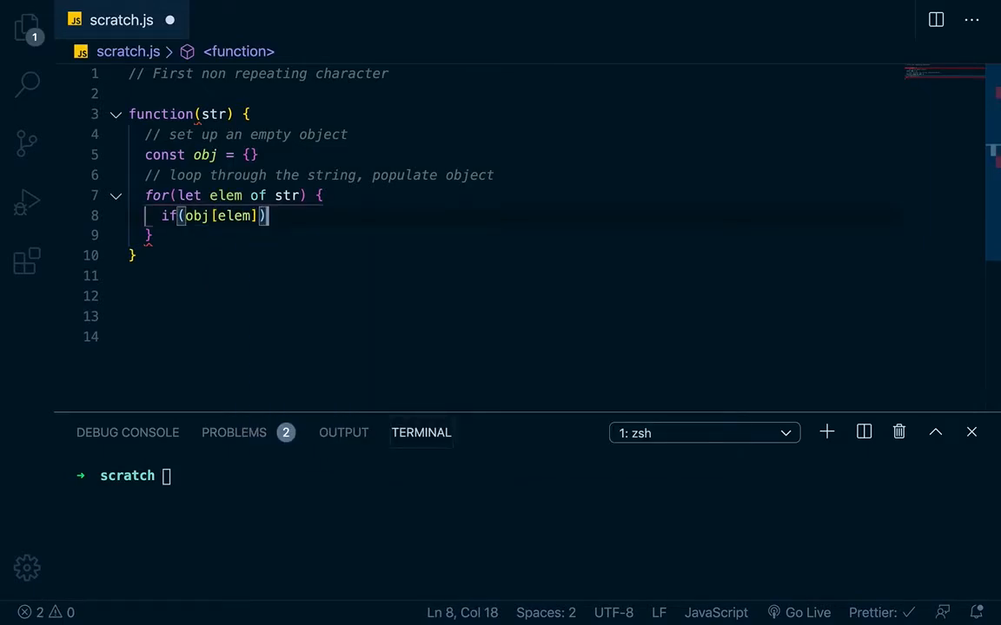
type("{")
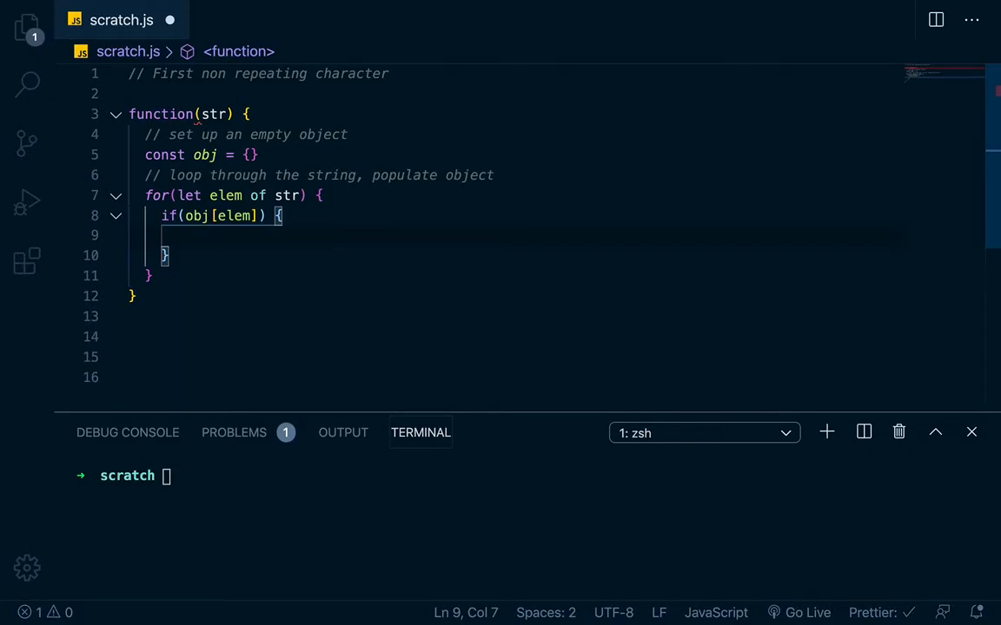
type("obj[]")
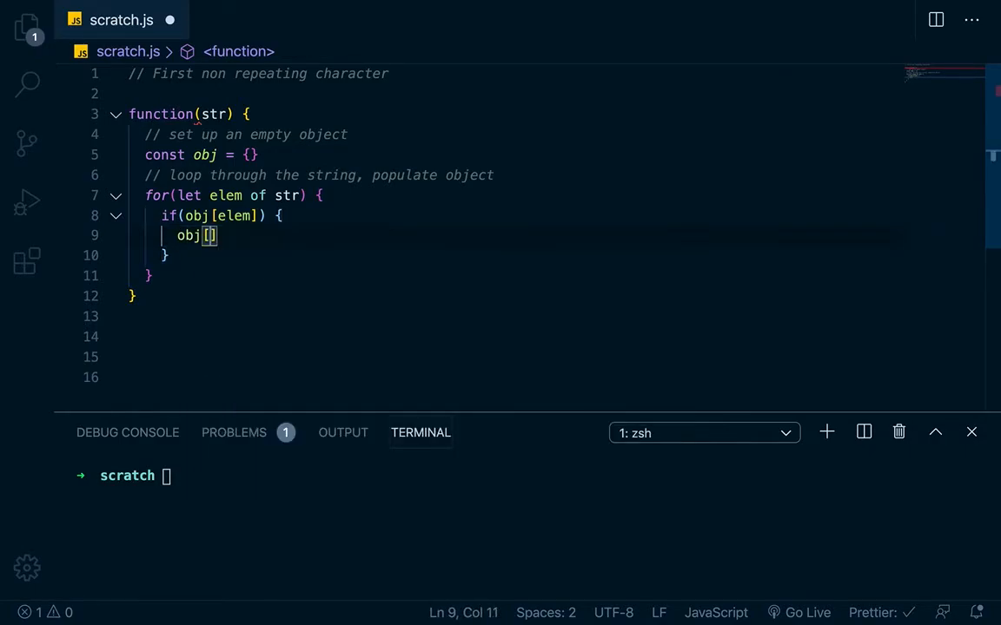
type("elem]")
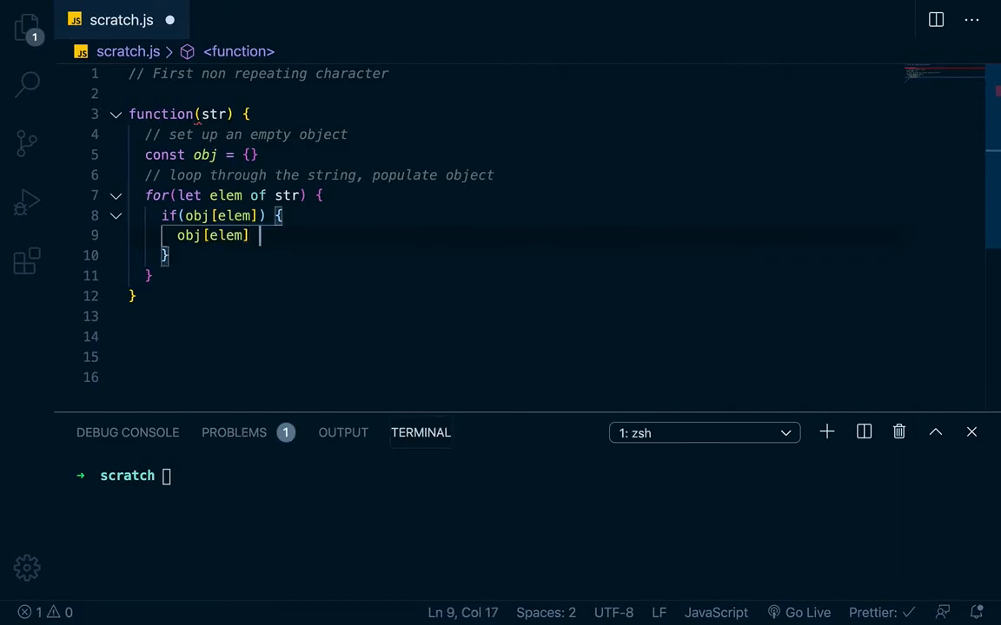
type("= obj[]")
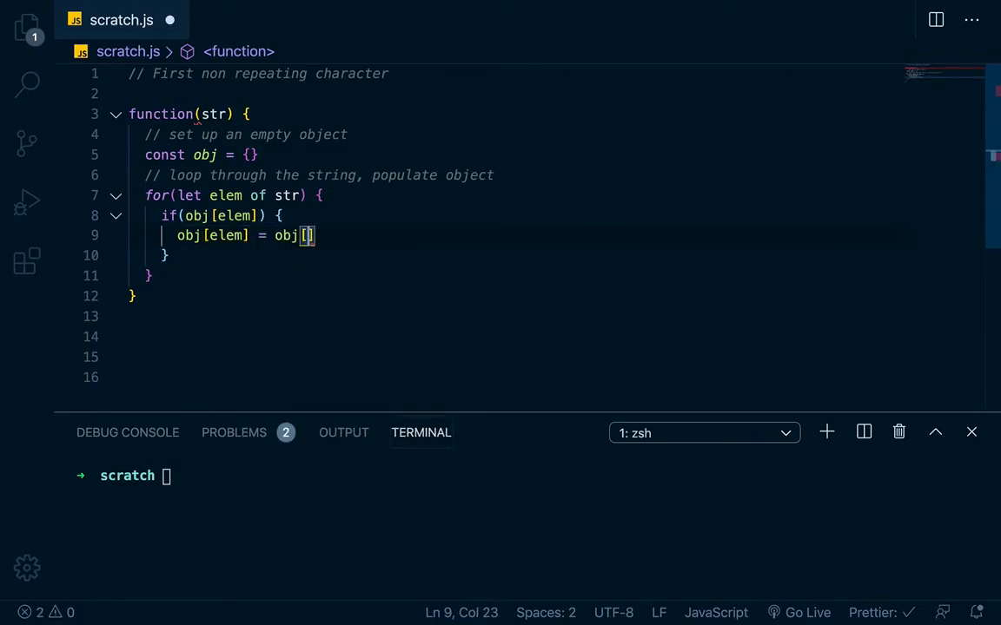
type("elem")
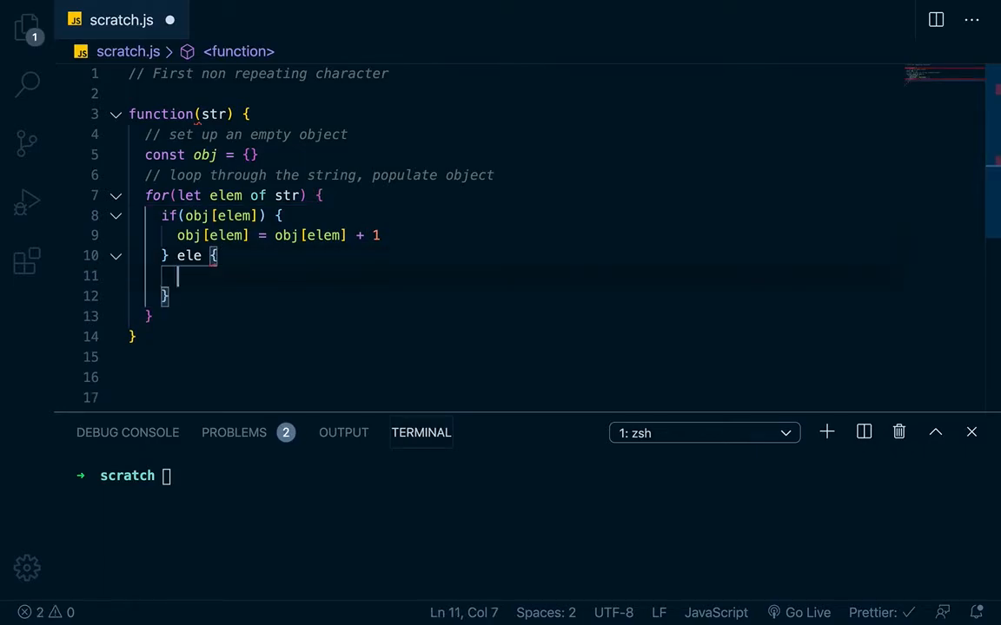
Step: Add the else branch setting obj[elem] = 1 and fix the misspelled else
type("obj[")
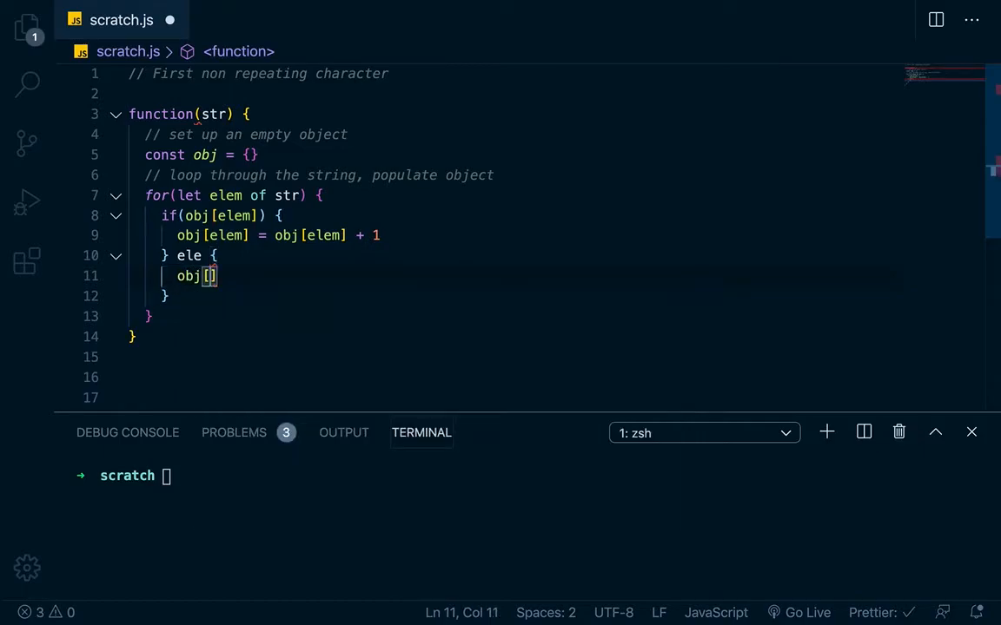
type("elem]")
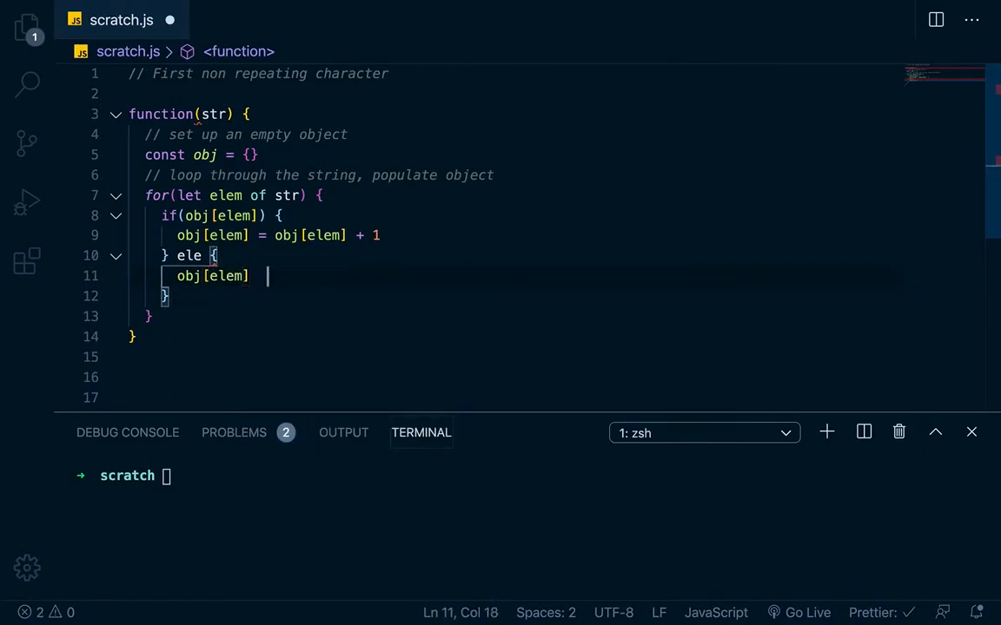
type("= 1")
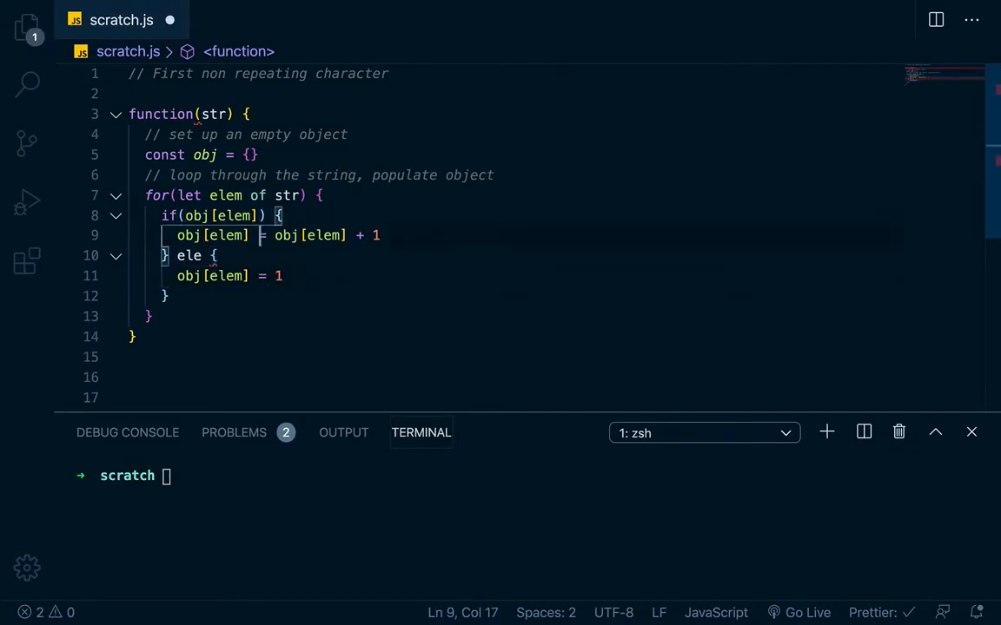
double_click(229, 236)
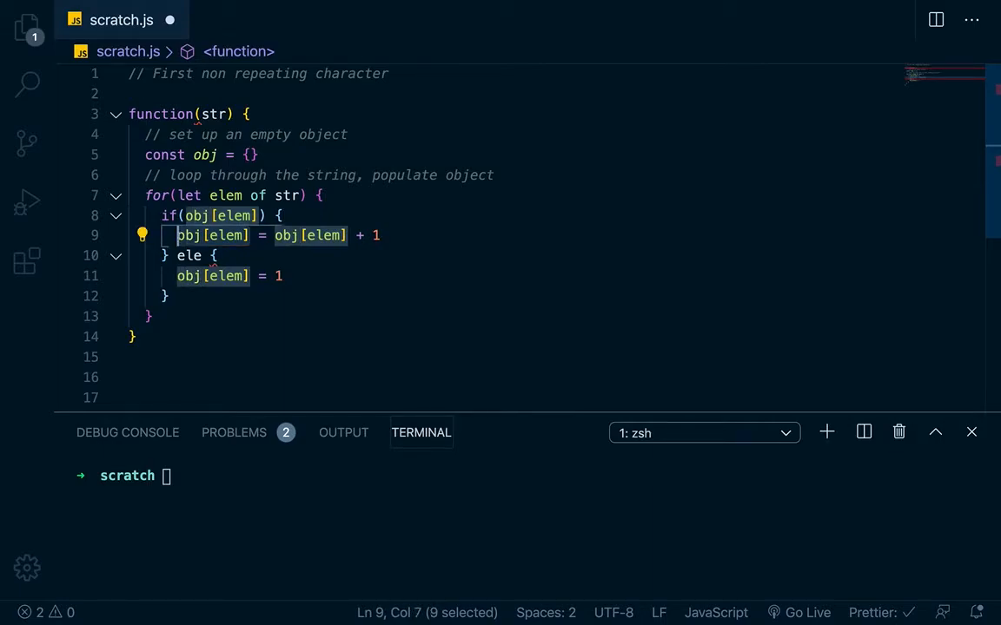
left_click(379, 237)
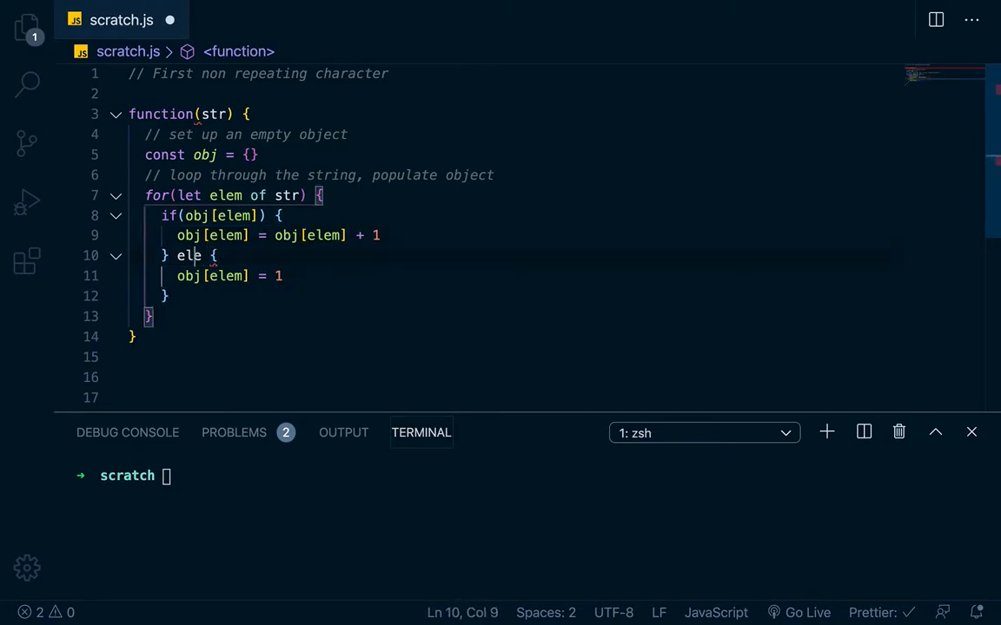
type("se")
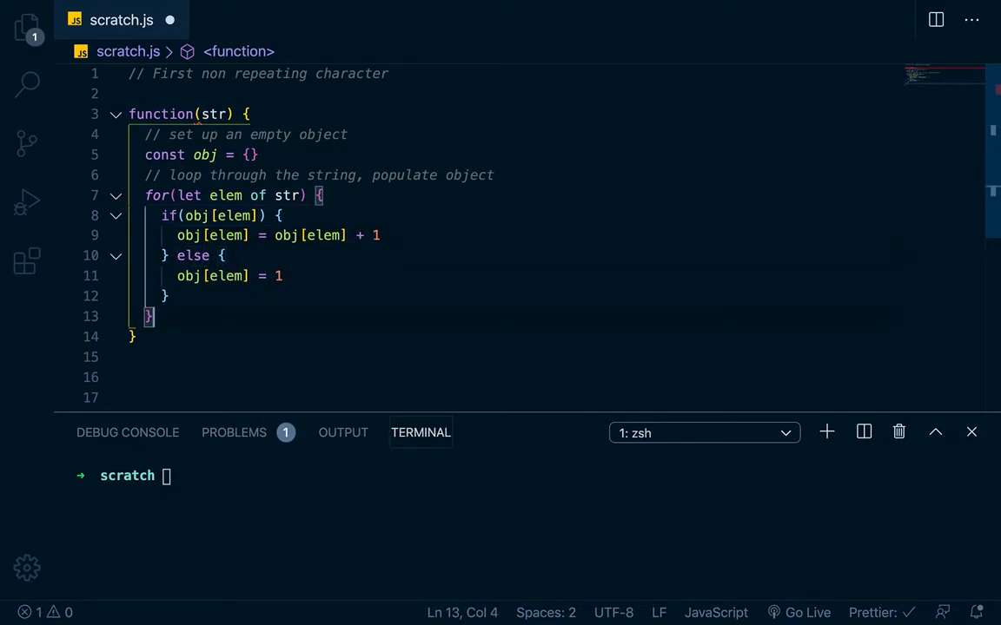
Step: Return obj from the function and declare const str = '12345' below it
type("return")
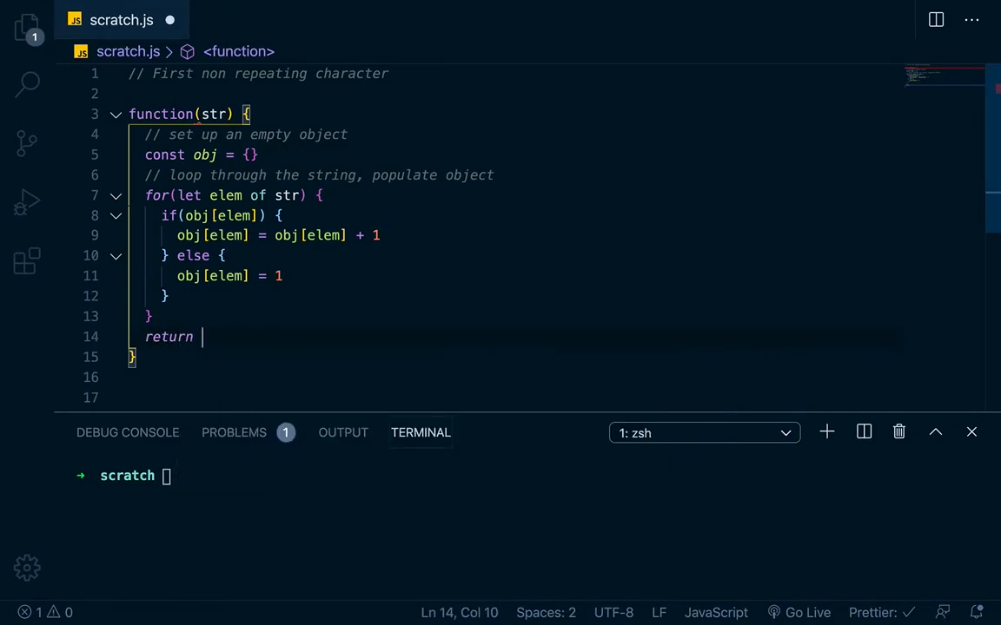
type("obj")
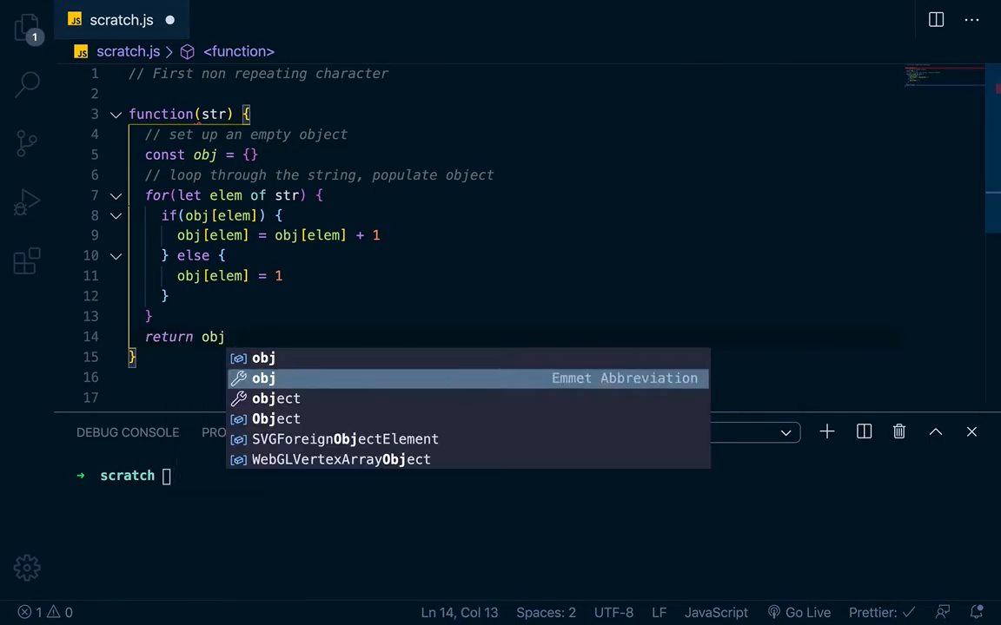
type("const")
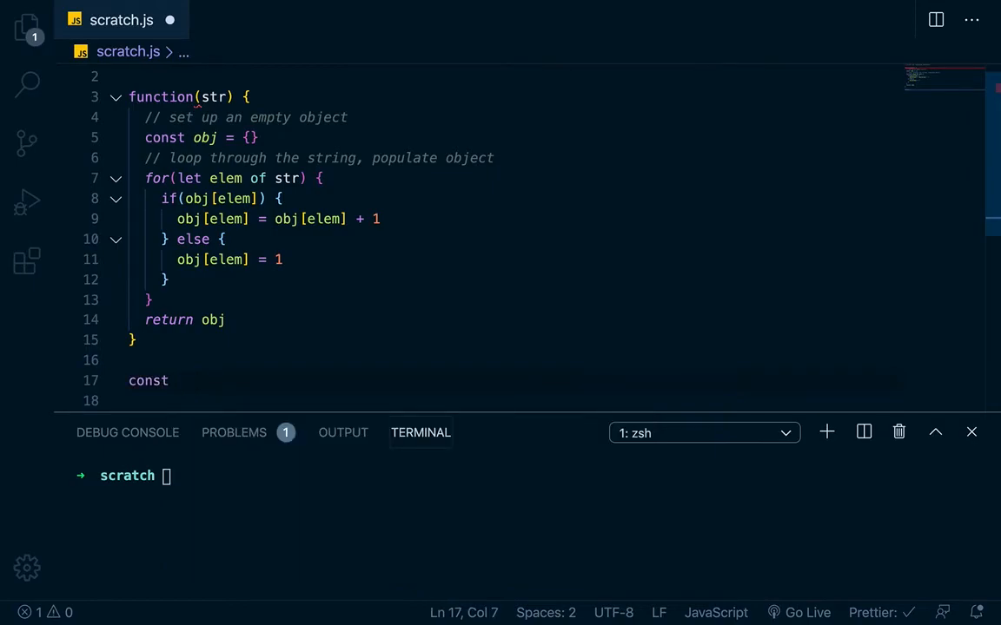
type("str =")
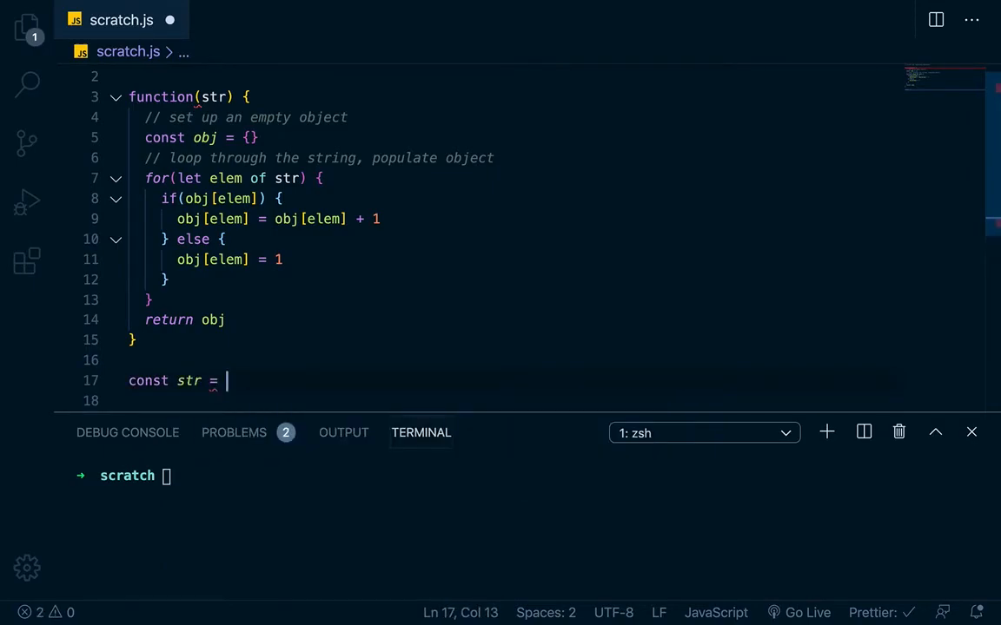
type("'12345'")
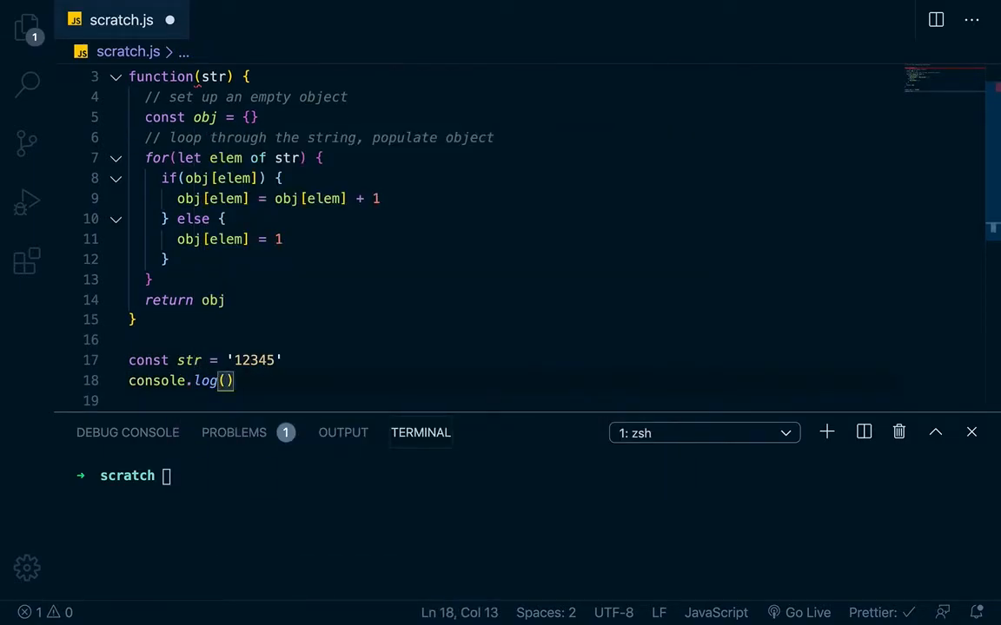
Step: Name the function nonRepeating and start logging a nonRepeating() call in console.log
scroll("up", 3)
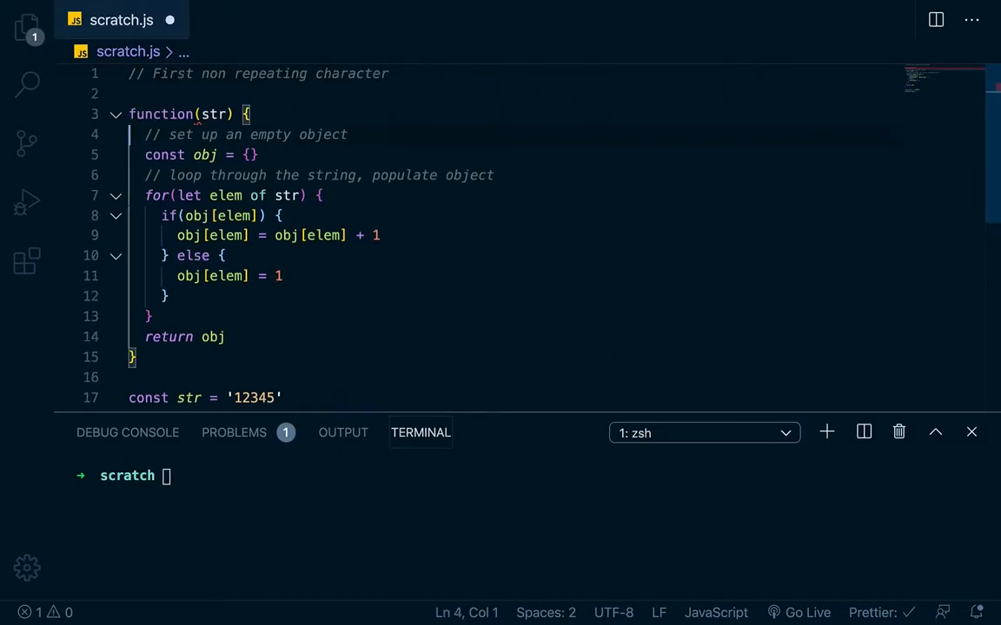
left_click(212, 114)
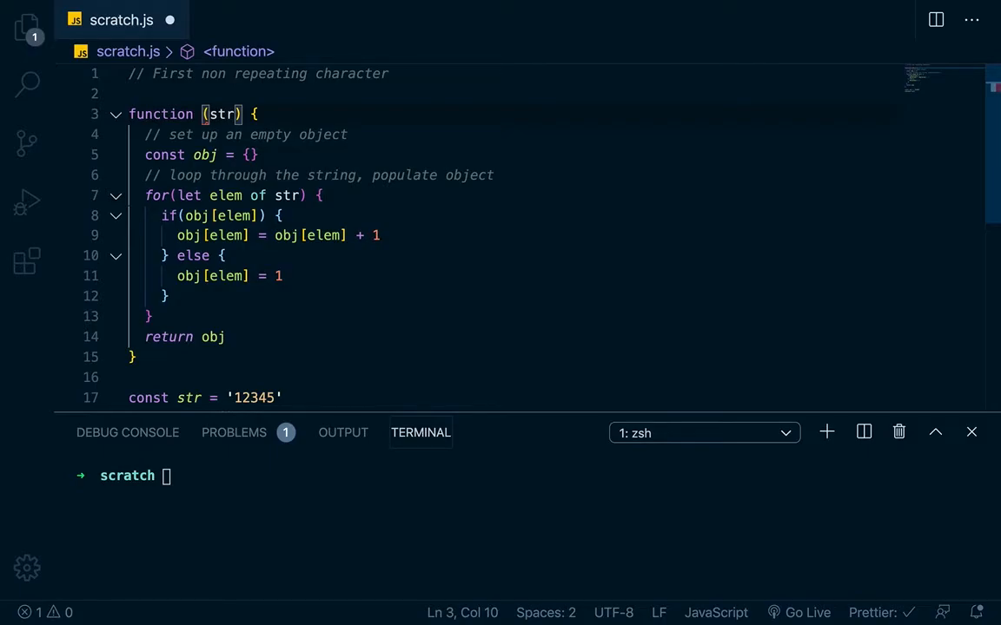
type("fi")
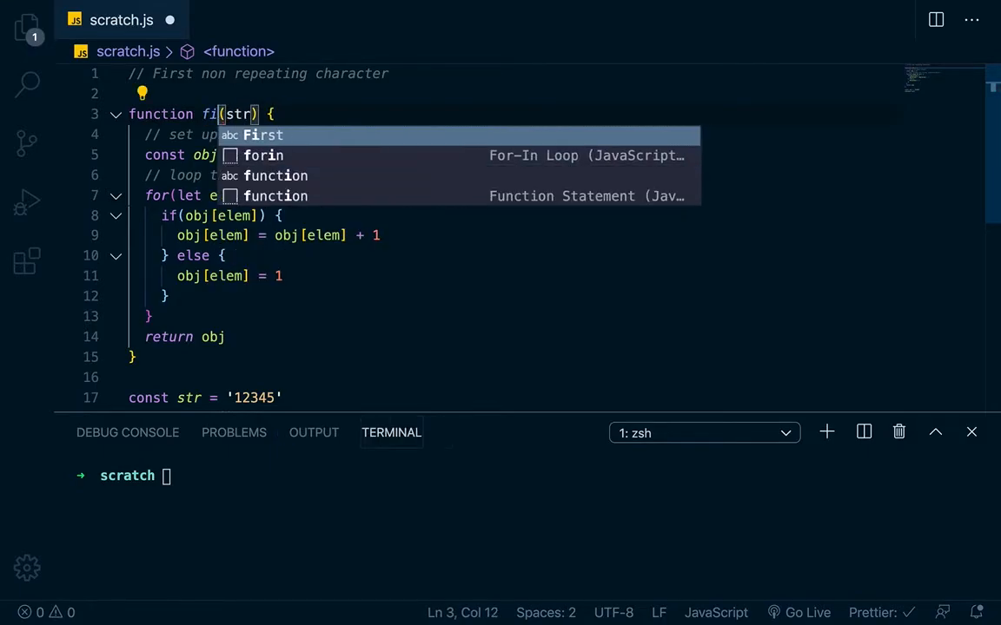
type("nonRe")
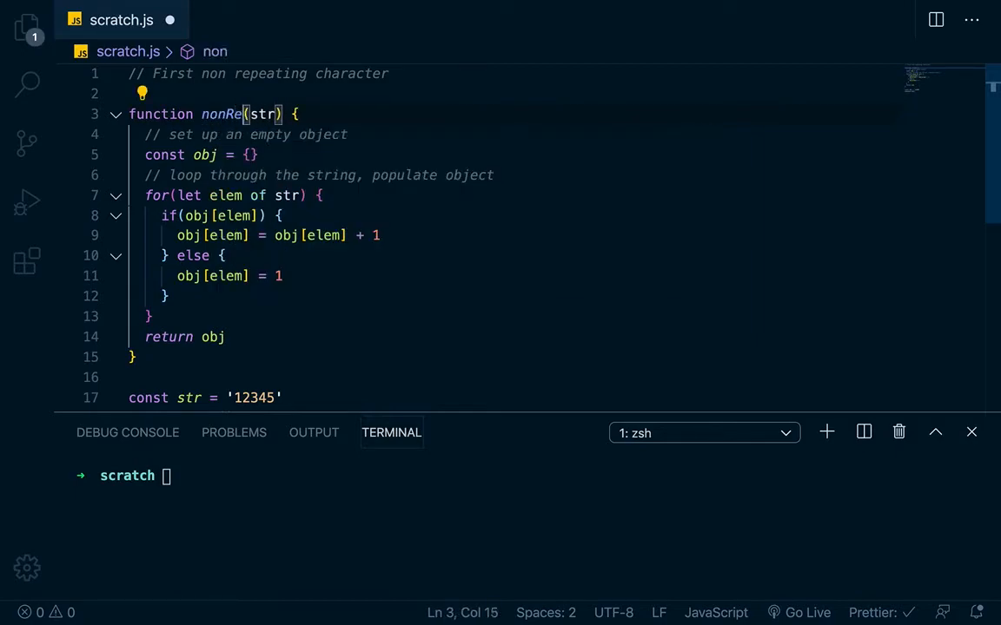
type("peating")
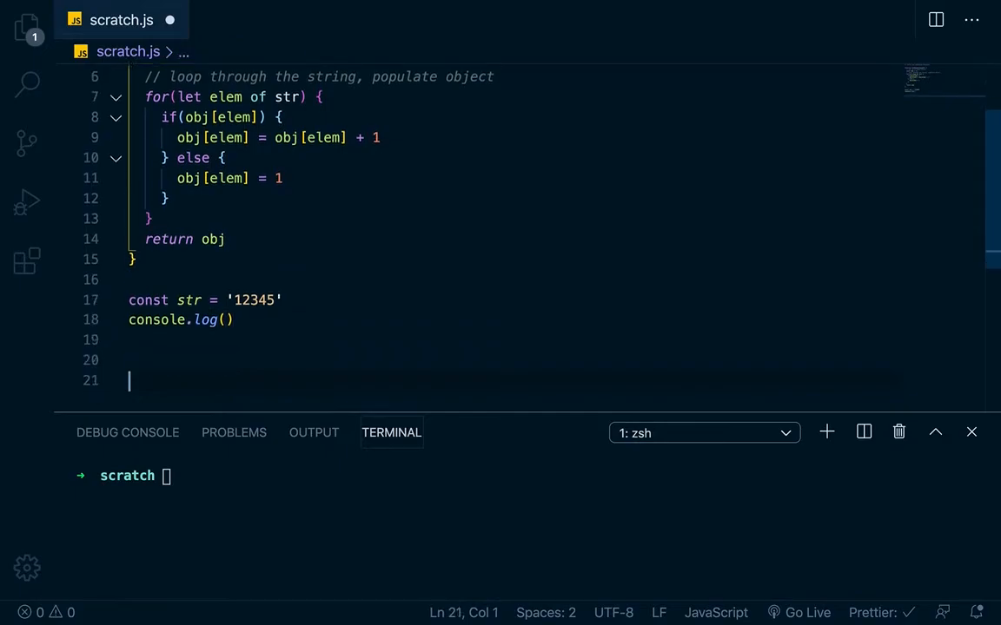
type("nonRep")
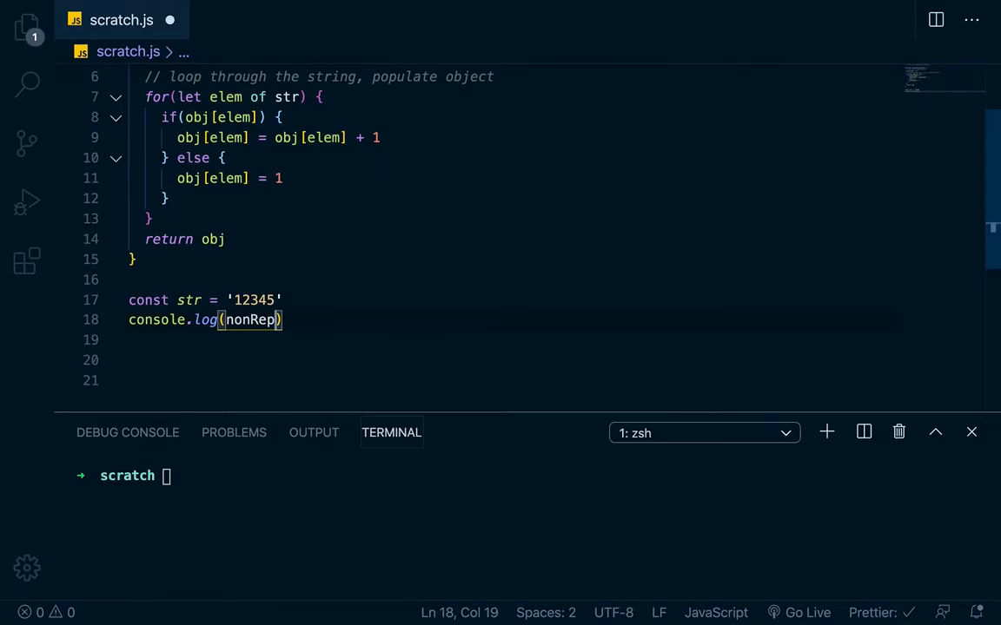
type("eating(")
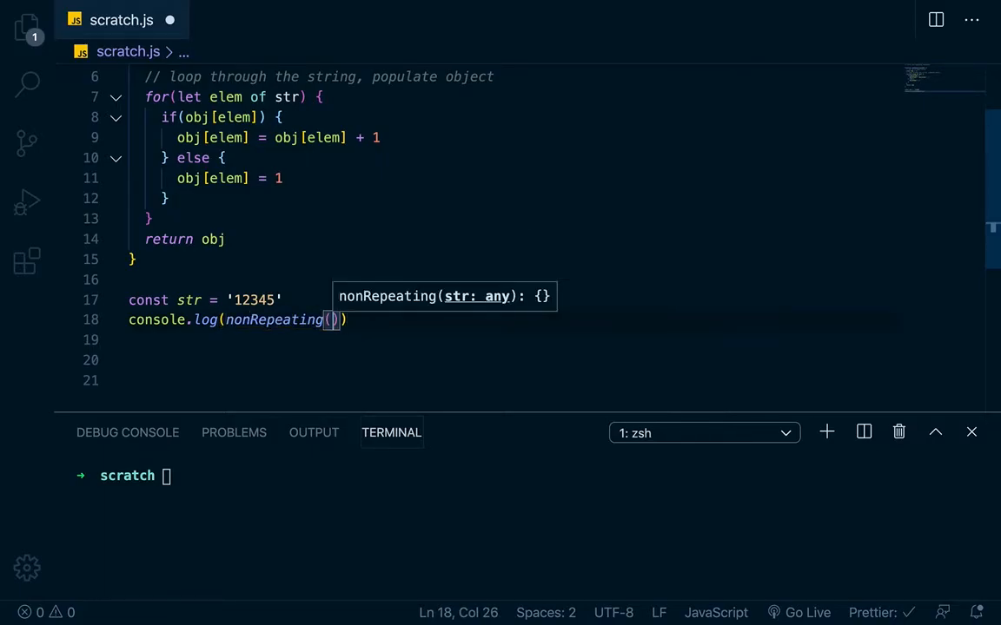
Step: Pass str to nonRepeating and run node scratch.js, printing each digit counted once
type("str")
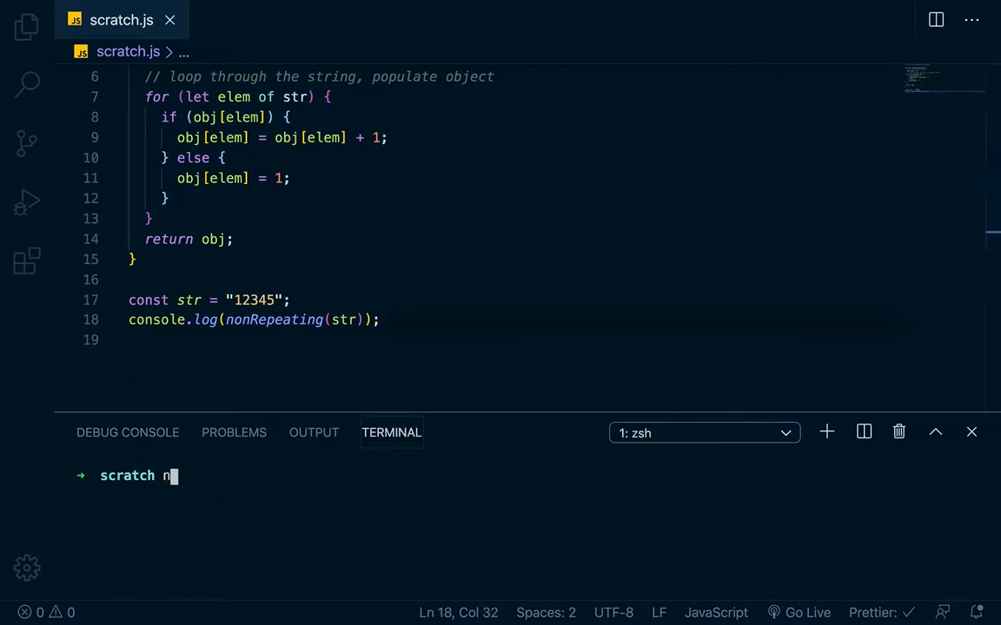
type("ode scratch.js")
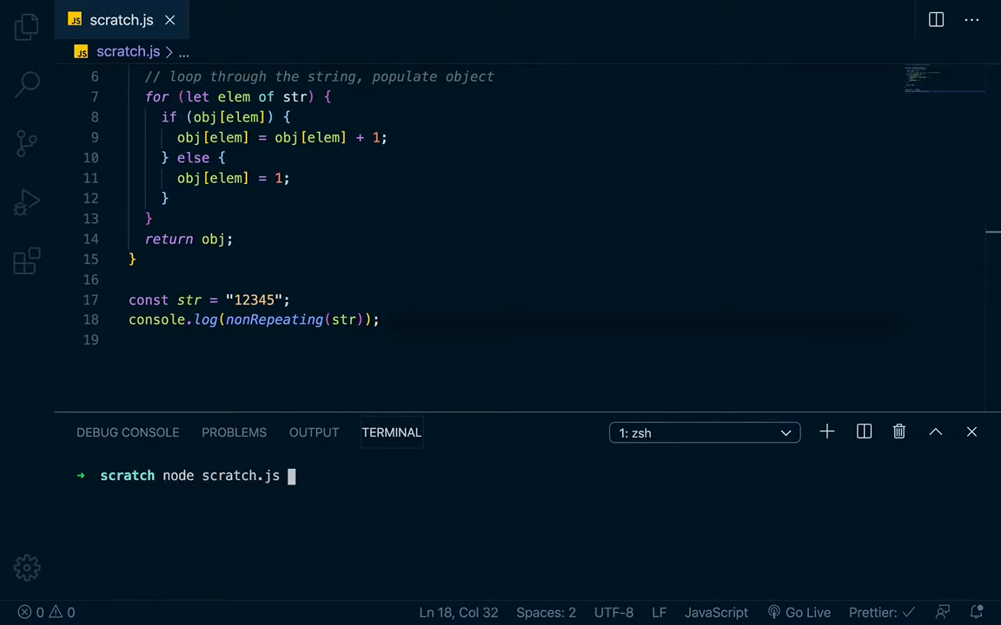
key("Return")
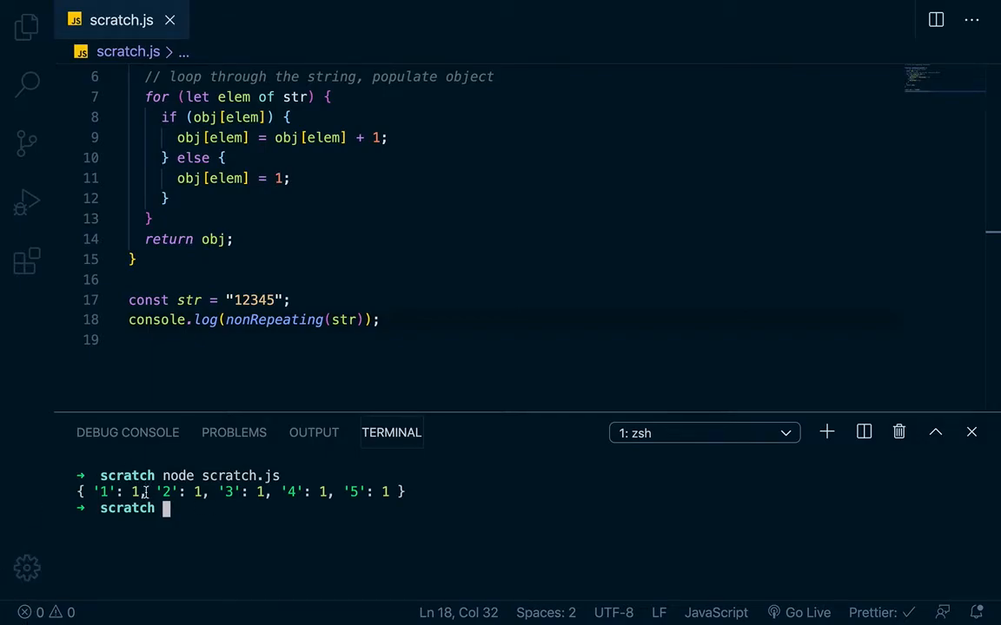
mouse_move(353, 499)
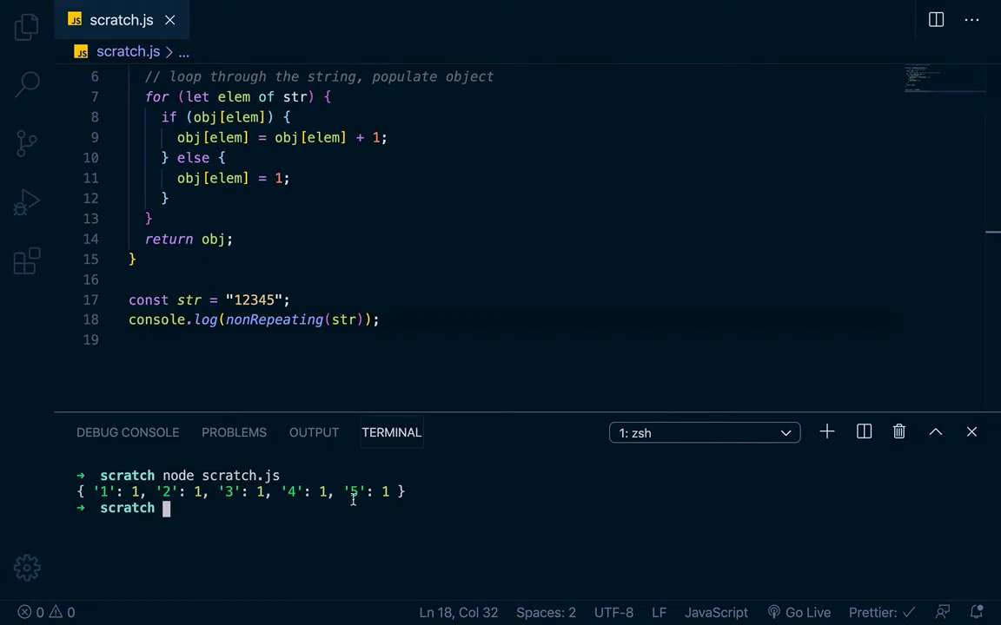
Step: Change the test string to "123455" and rerun, showing '5' counted twice
left_click(274, 299)
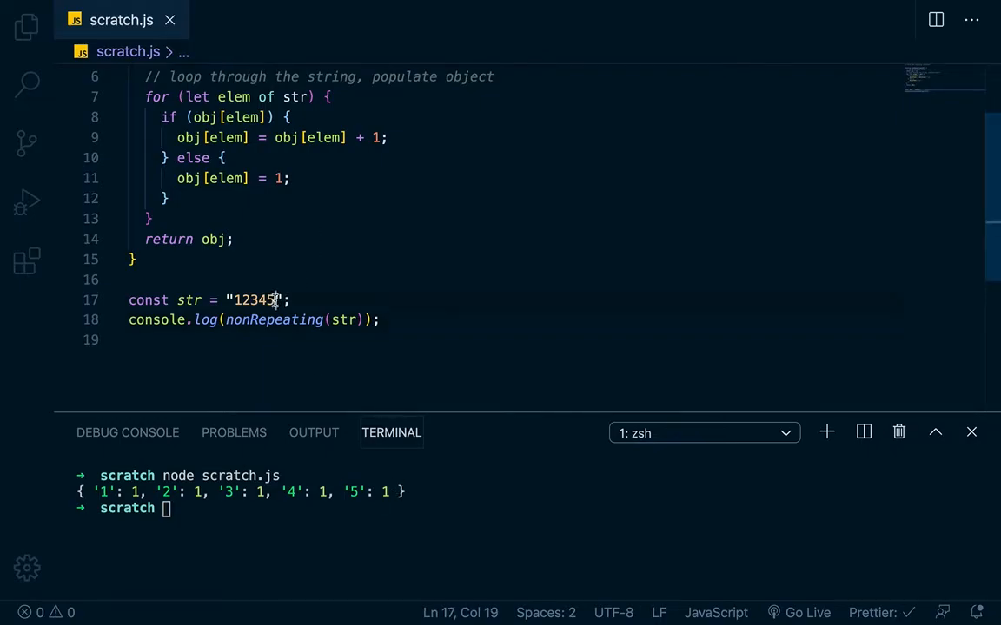
type("5")
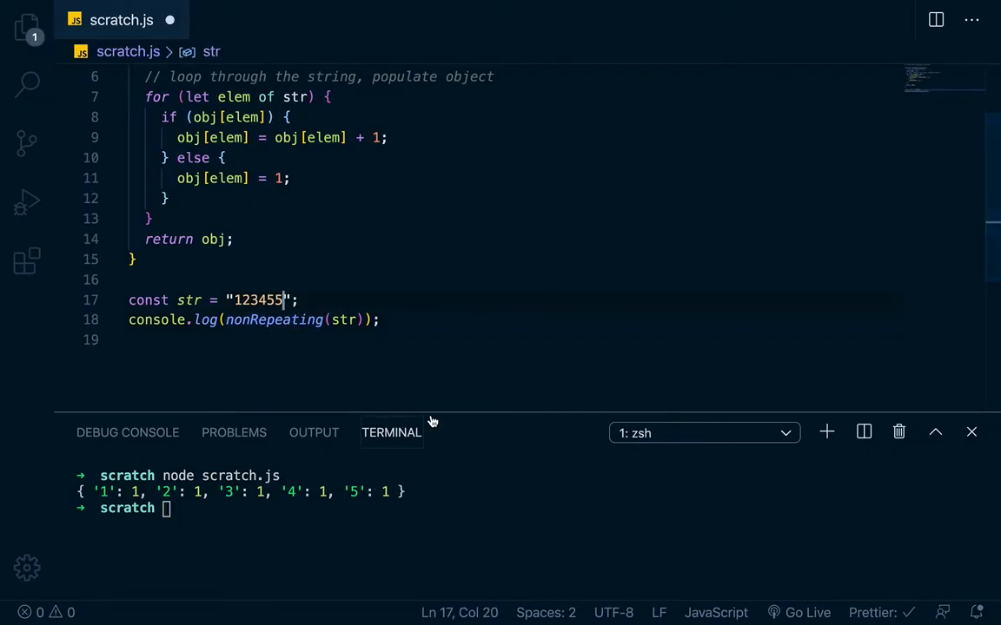
key("Return")
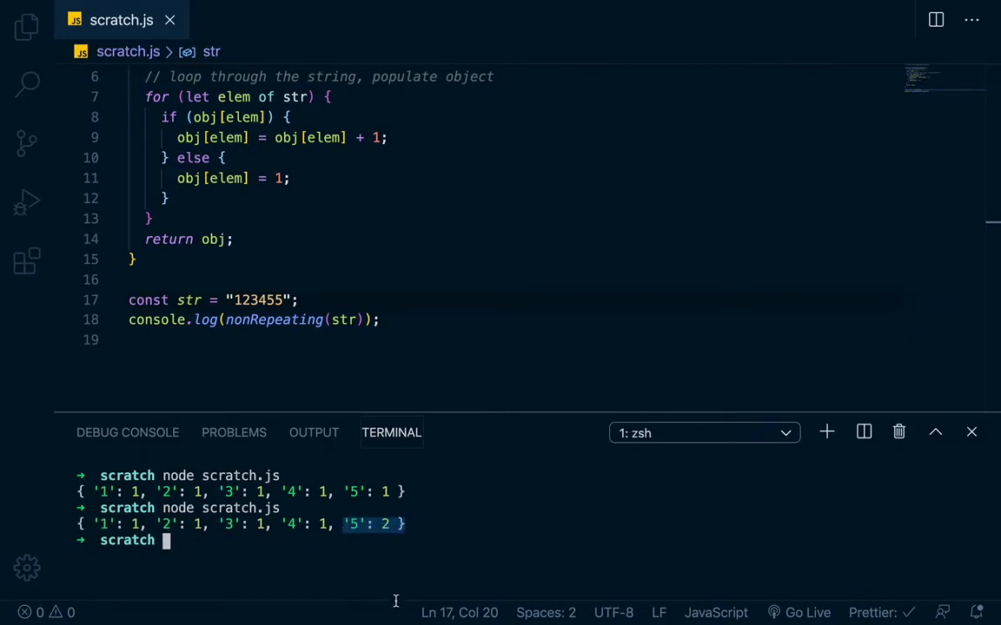
mouse_move(403, 535)
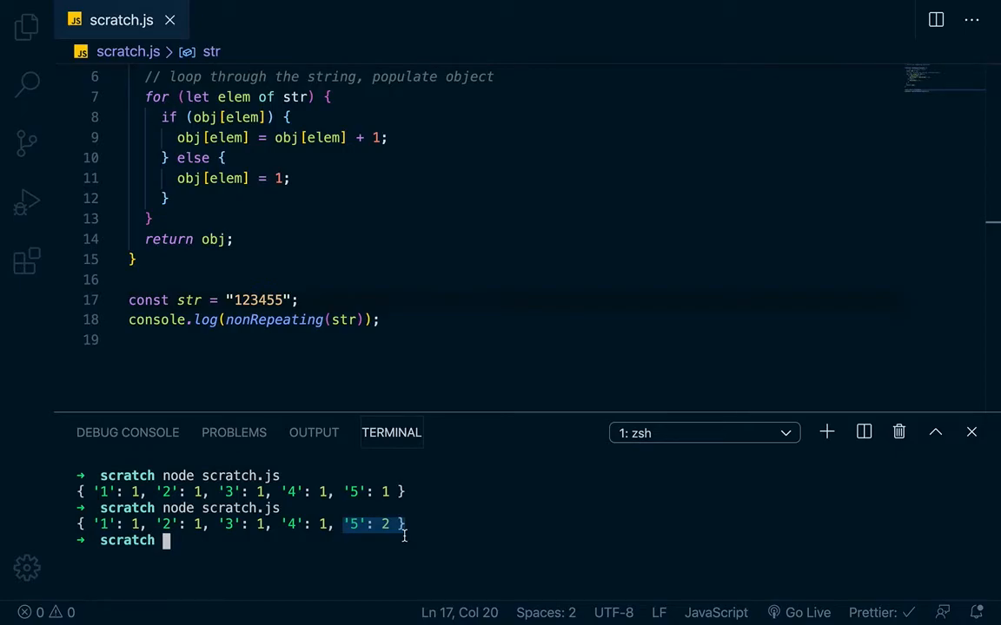
mouse_move(275, 292)
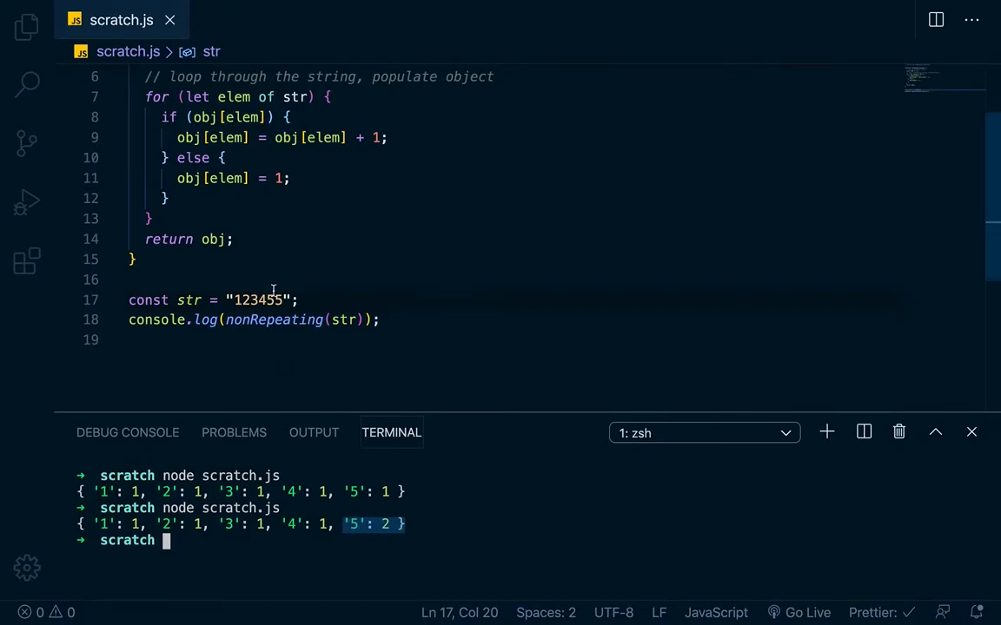
Step: Add a for...in loop over obj before the return
left_click(235, 240)
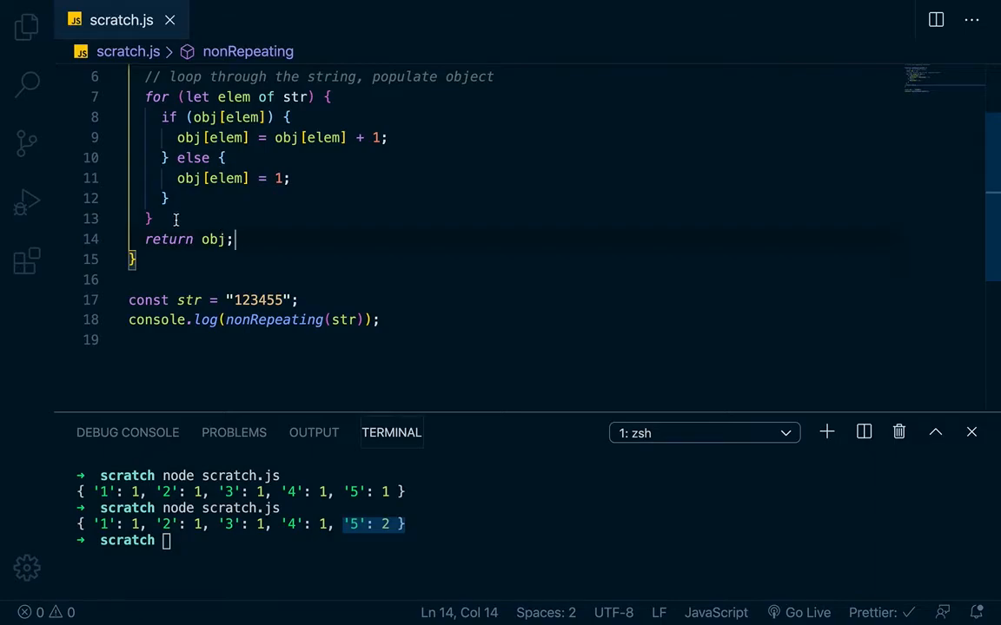
type("for(")
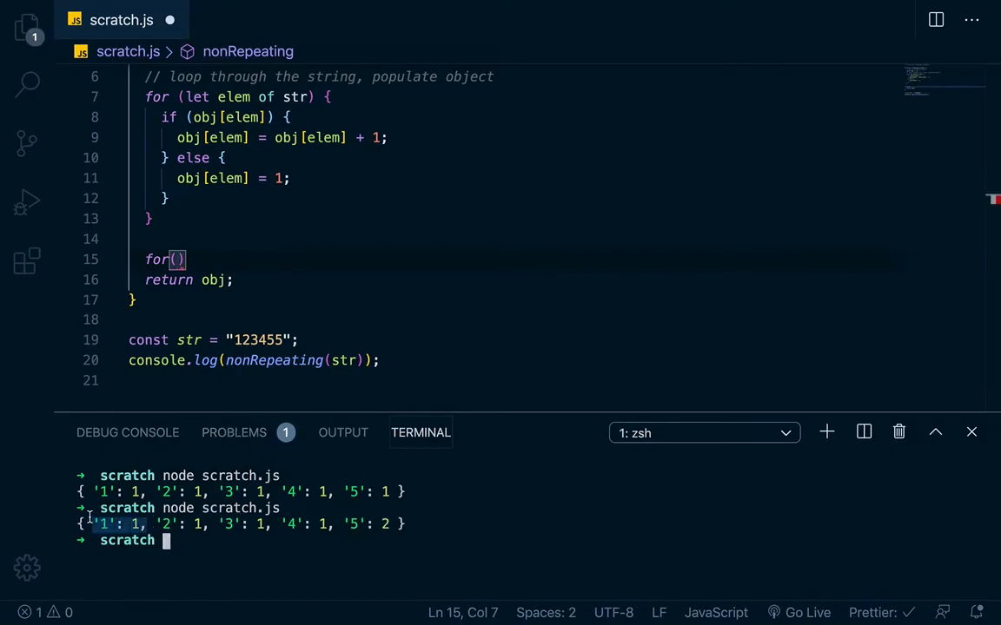
left_click(176, 259)
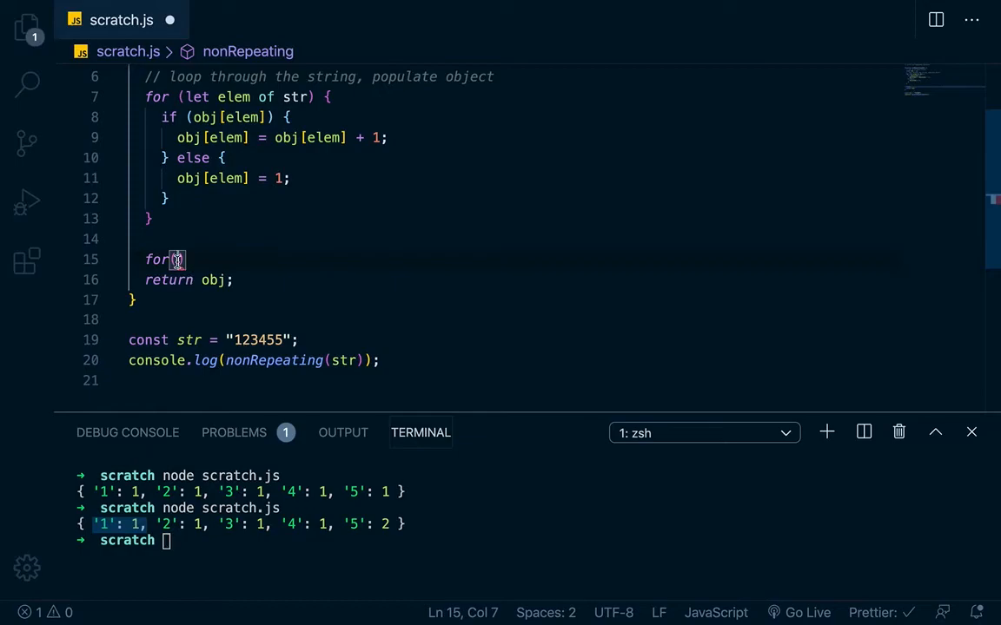
type("(let elem")
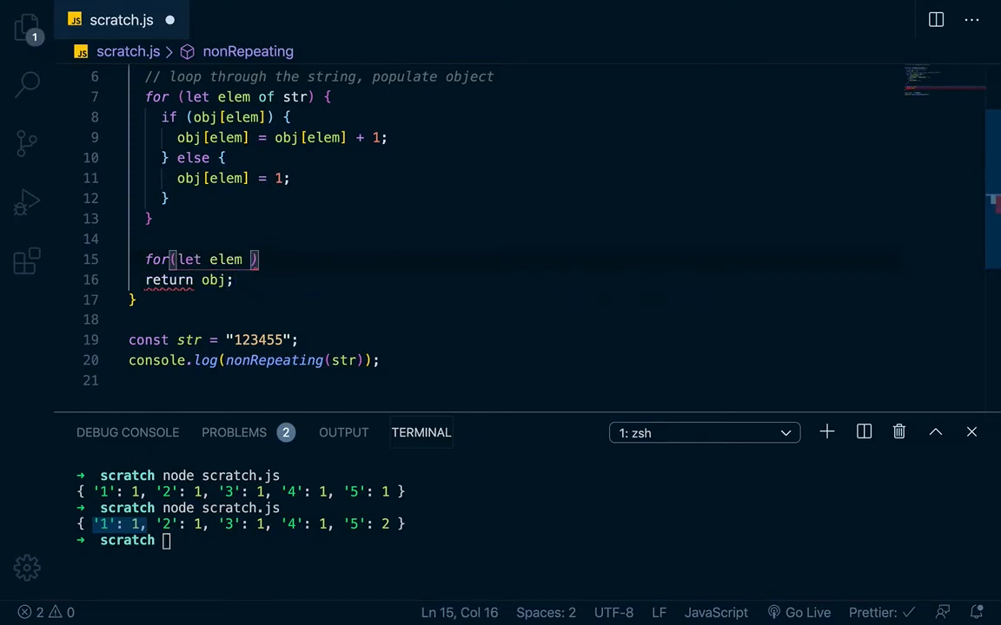
type("in obj")
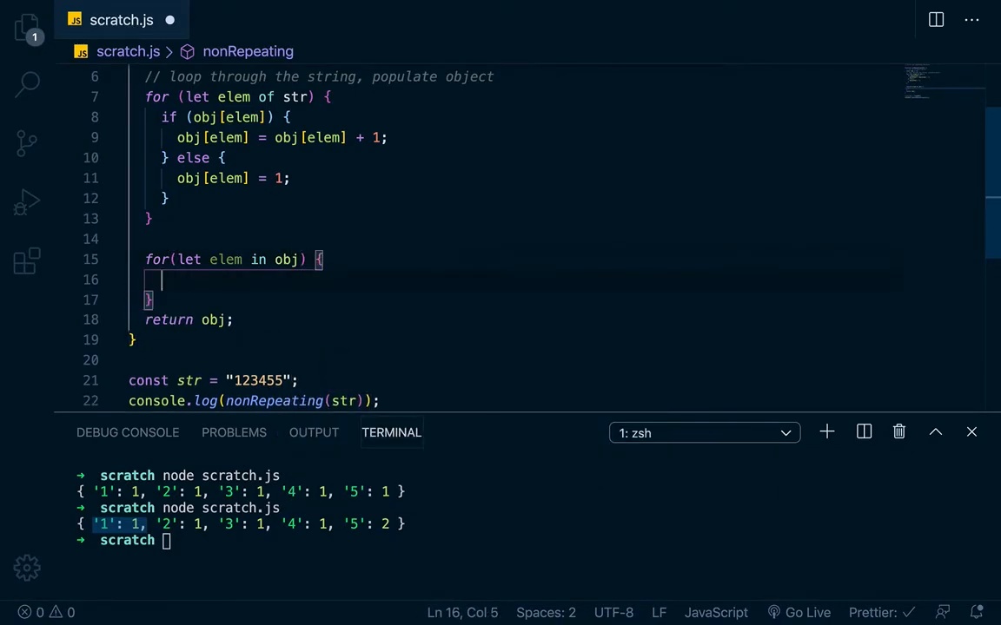
Step: Inside the loop return elem when obj[elem] === 1, with -1 as the fallback
type("if(")
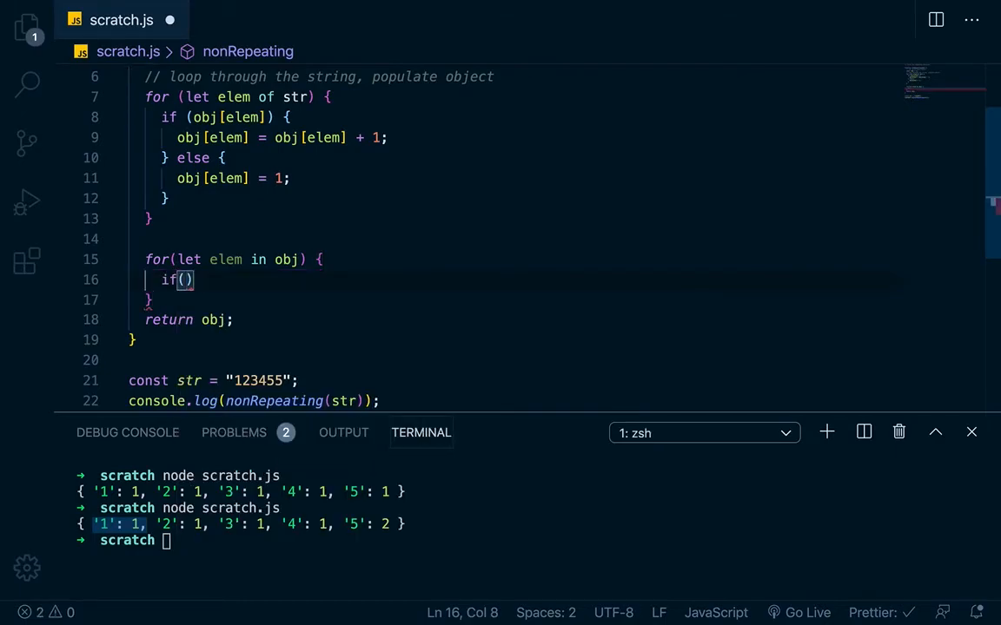
type("obj[elem] ===")
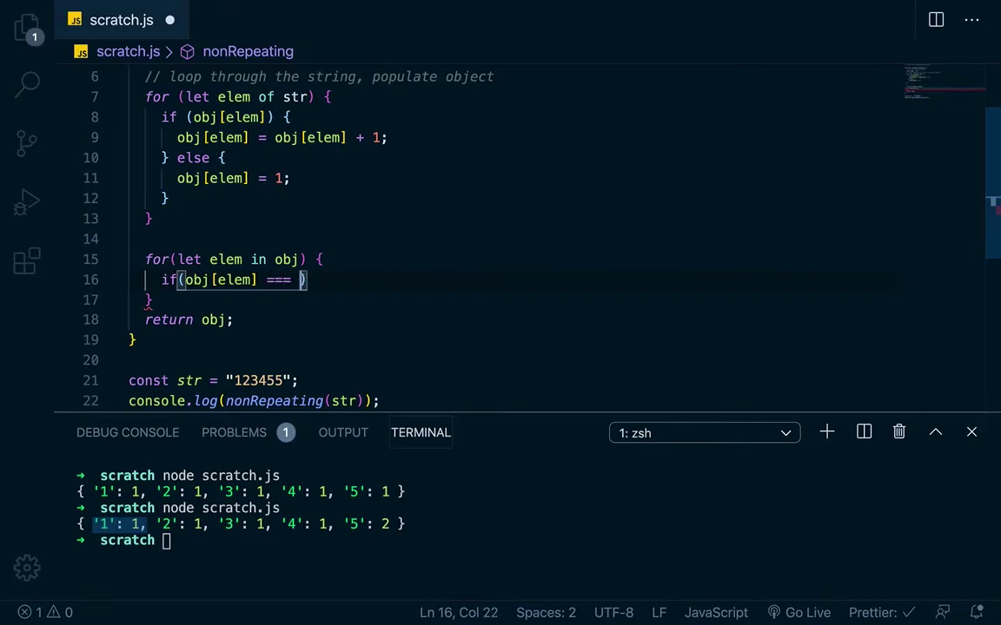
type("1) {")
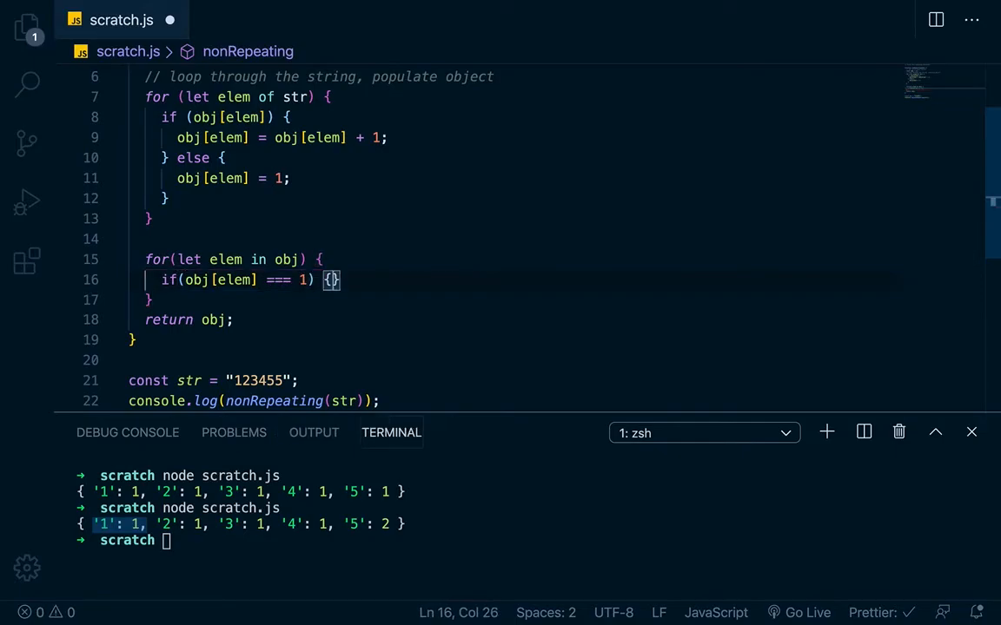
type("return elem;")
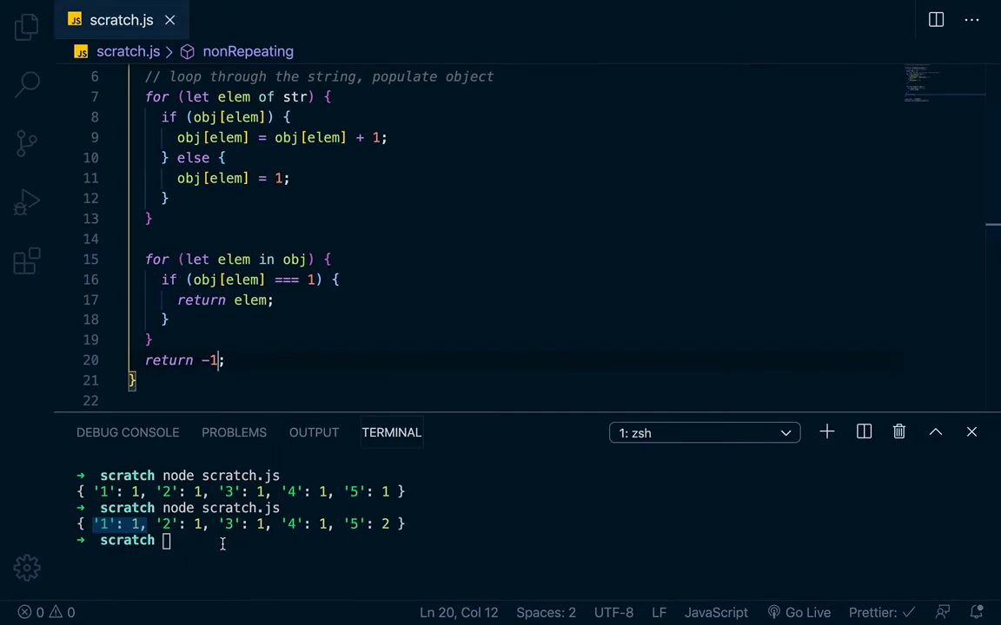
Step: Run the new loop, then test a longer string of repeated digits ending 566, printing 5
key("Return")
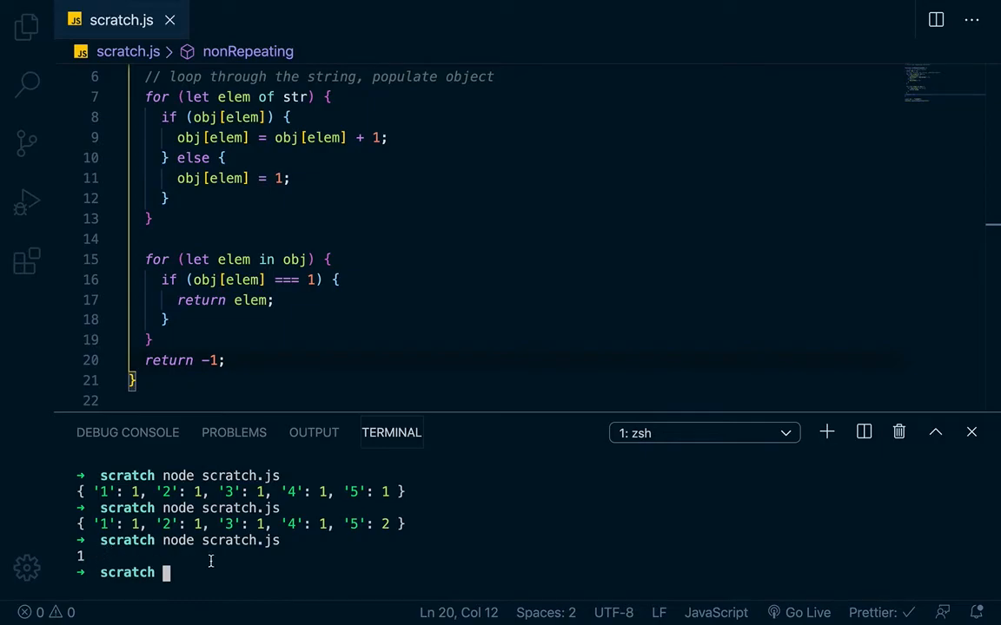
scroll("down", 3)
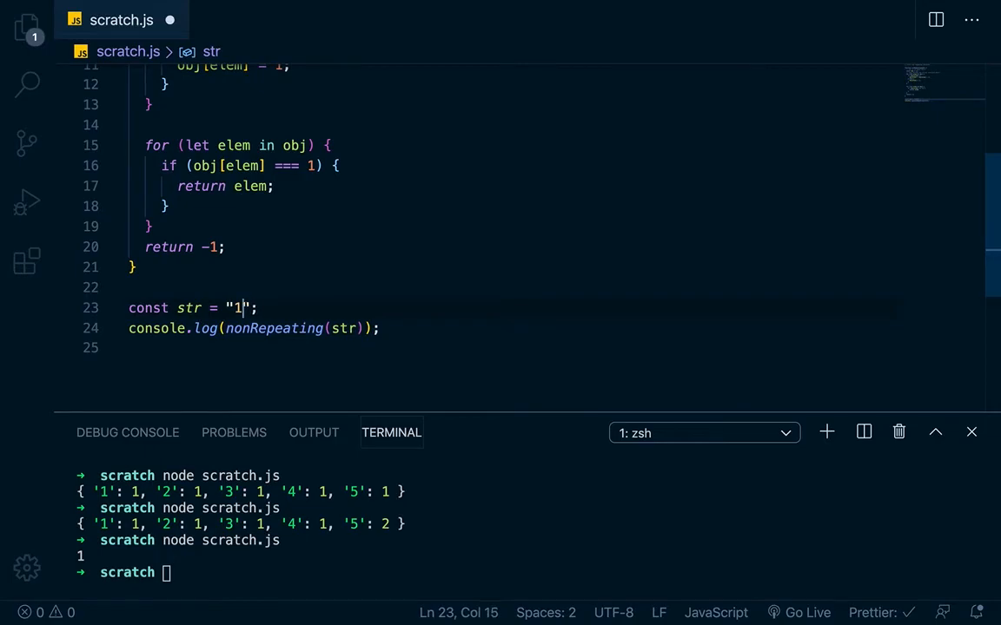
type("11122")
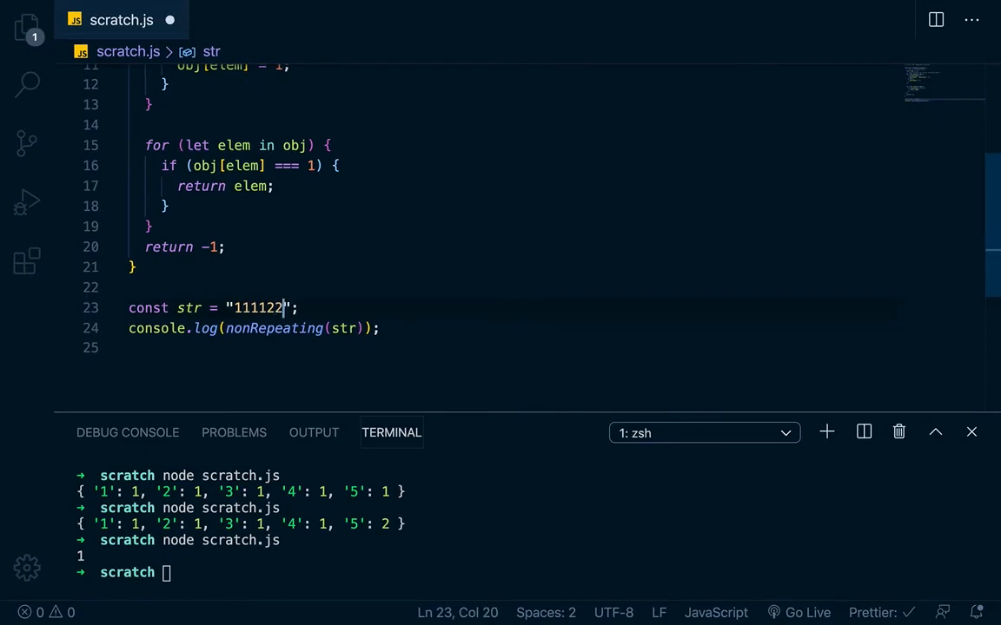
type("2333444")
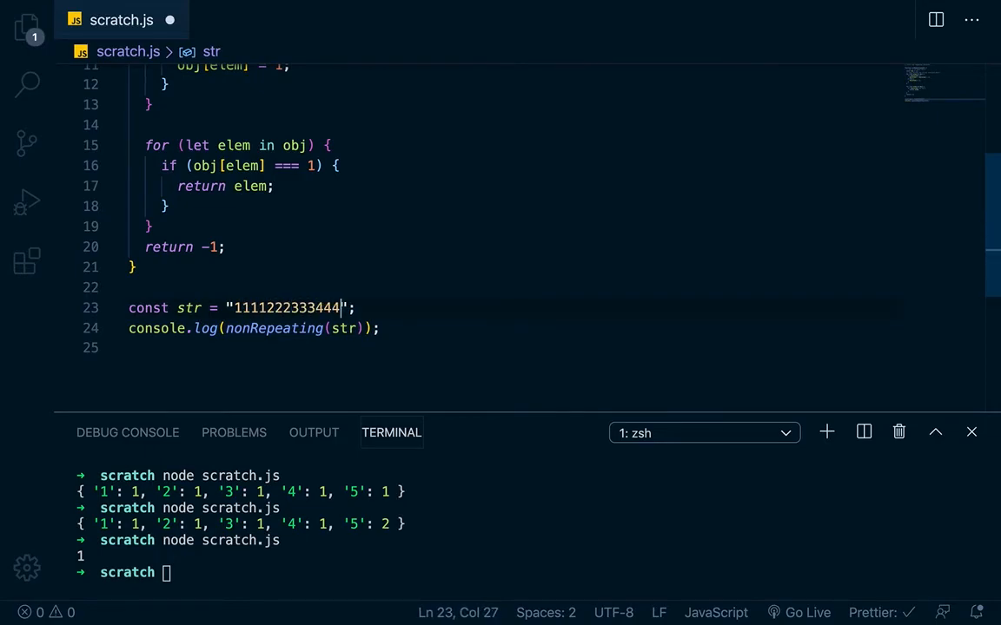
type("5666777888")
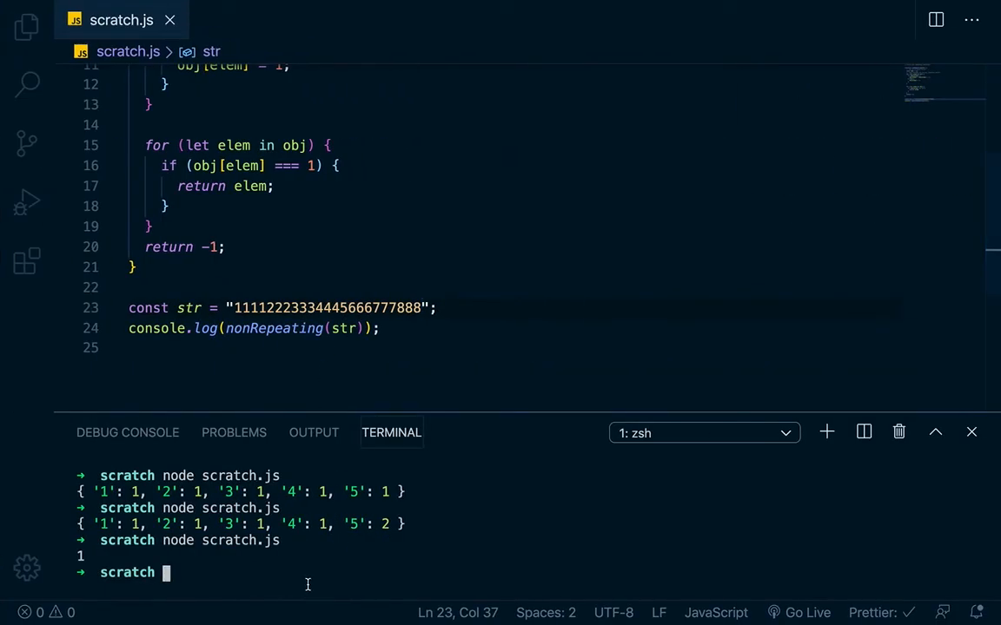
key("Return")
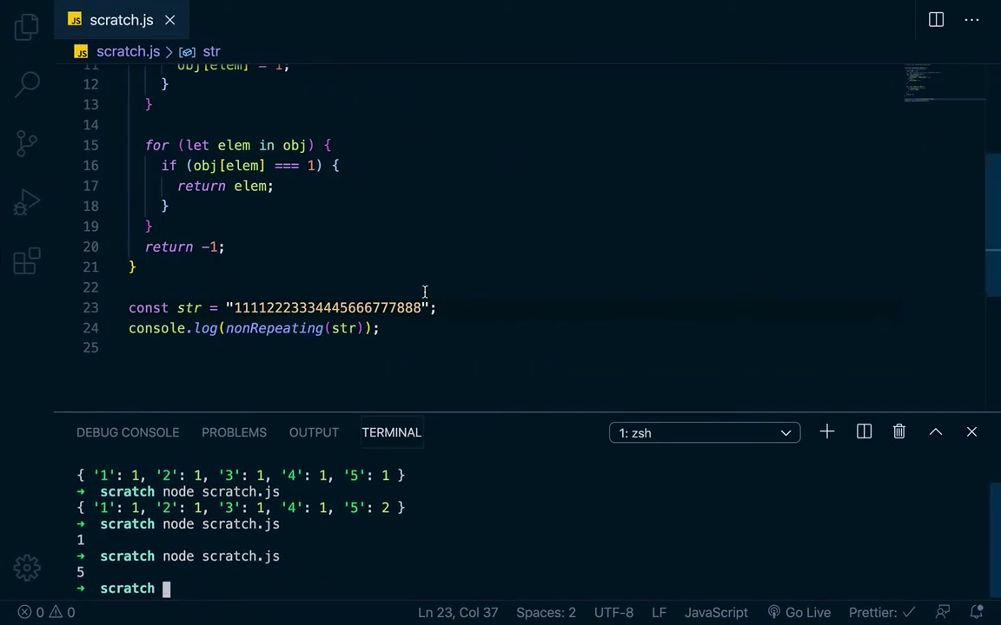
mouse_move(440, 337)
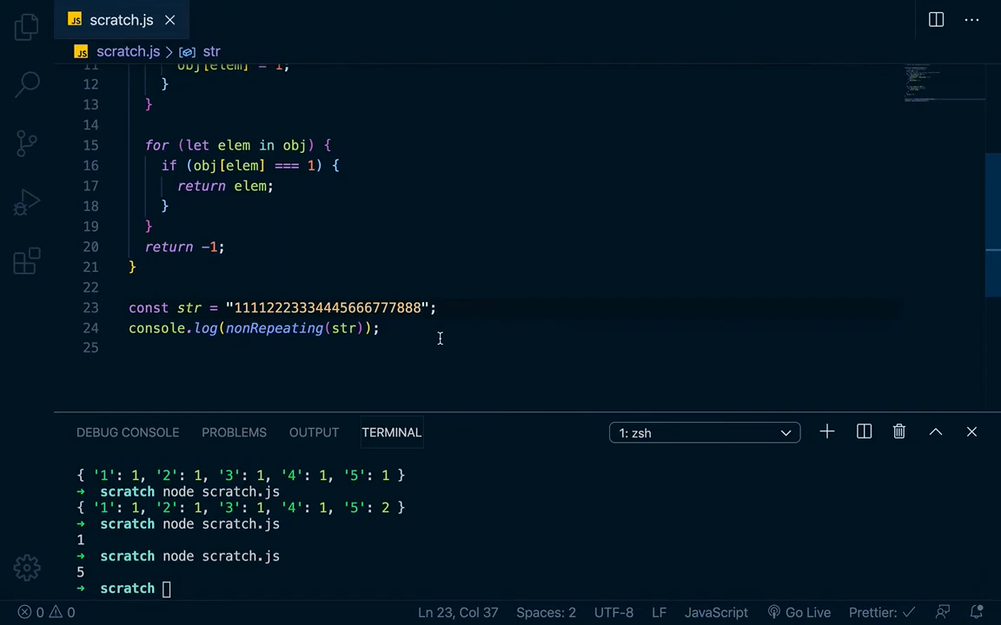
Step: Extend the test string so every digit repeats and rerun, printing -1
type("9")
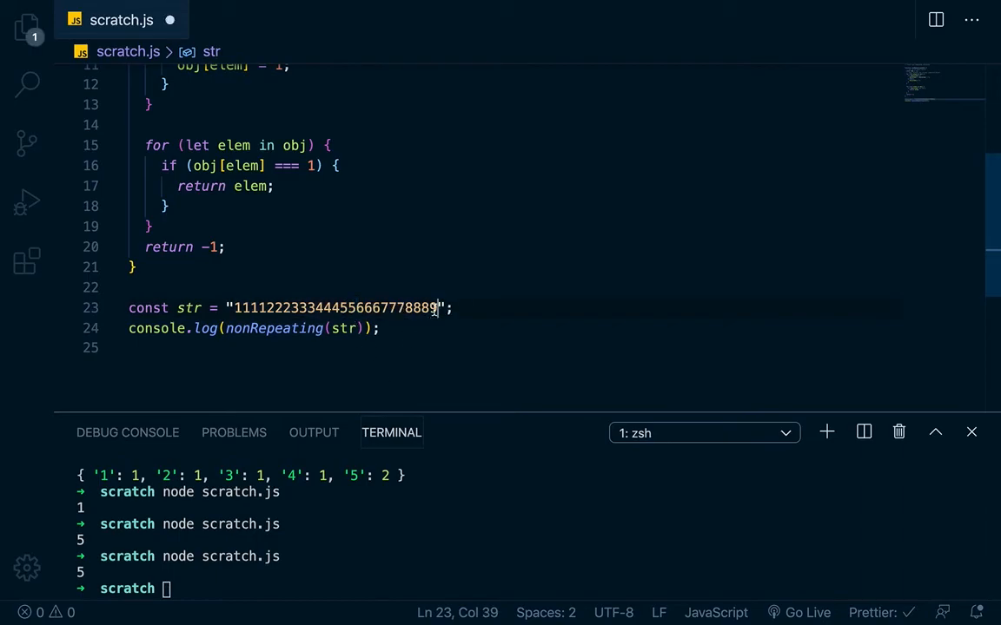
type("9")
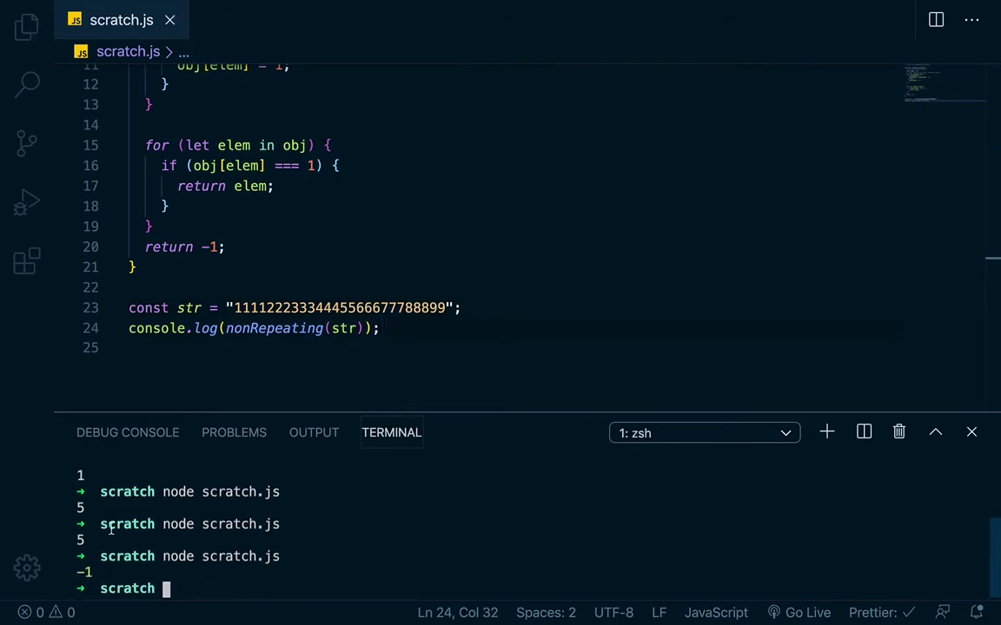
mouse_move(452, 320)
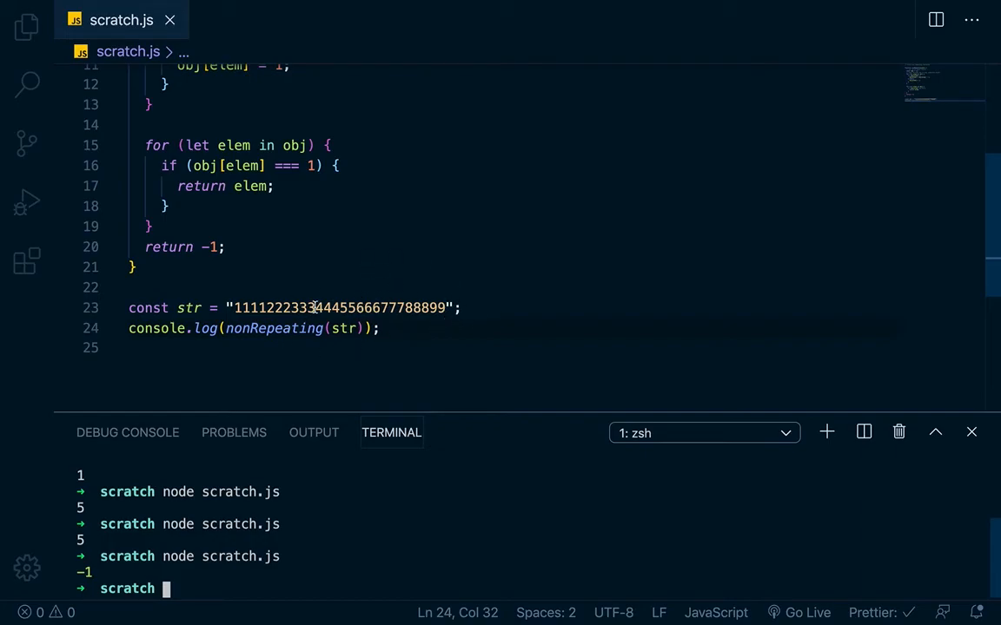
Step: Replace the counting if/else with obj[elem] = obj[elem] + 1 || 1;
scroll("up", 3)
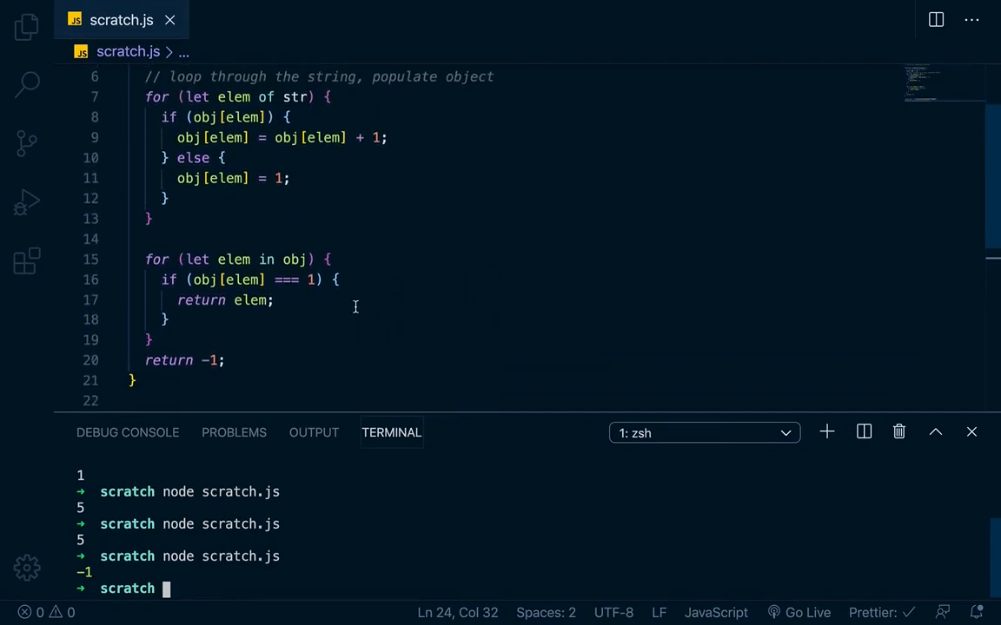
scroll("up", 3)
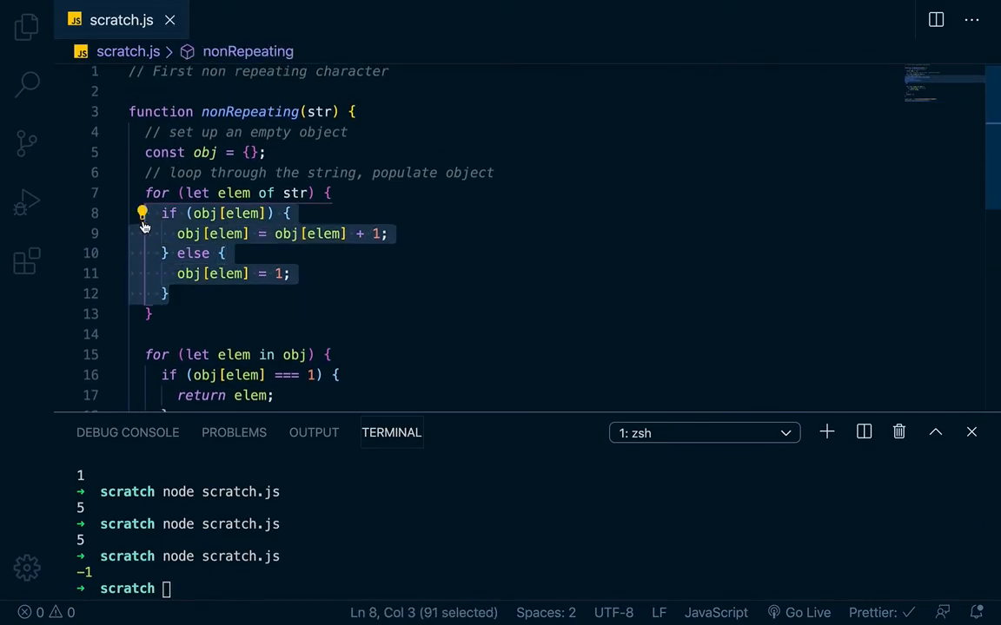
mouse_move(222, 309)
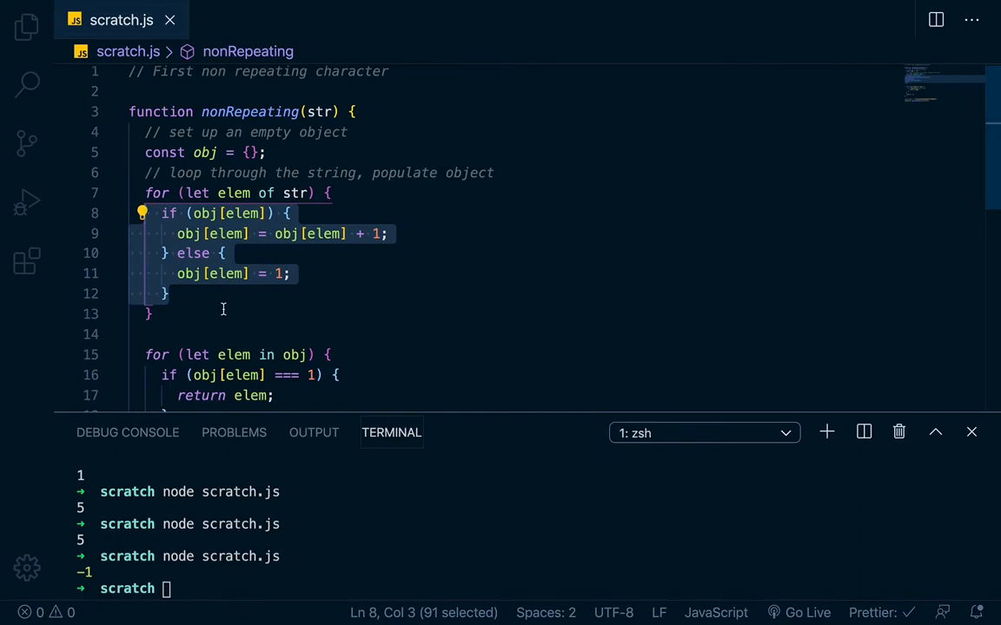
key("Delete")
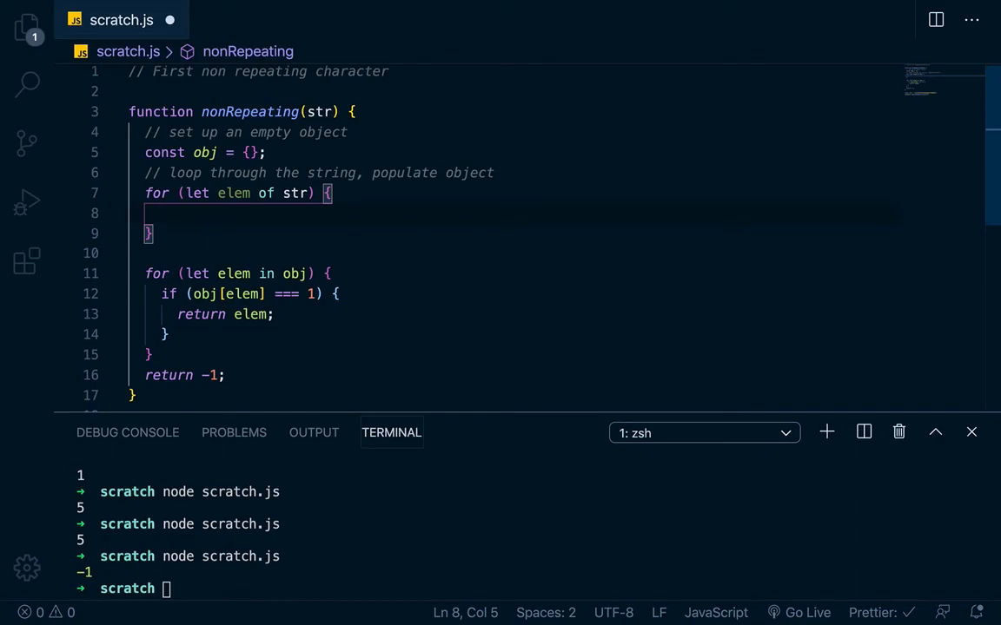
type("obj[elem] = obj")
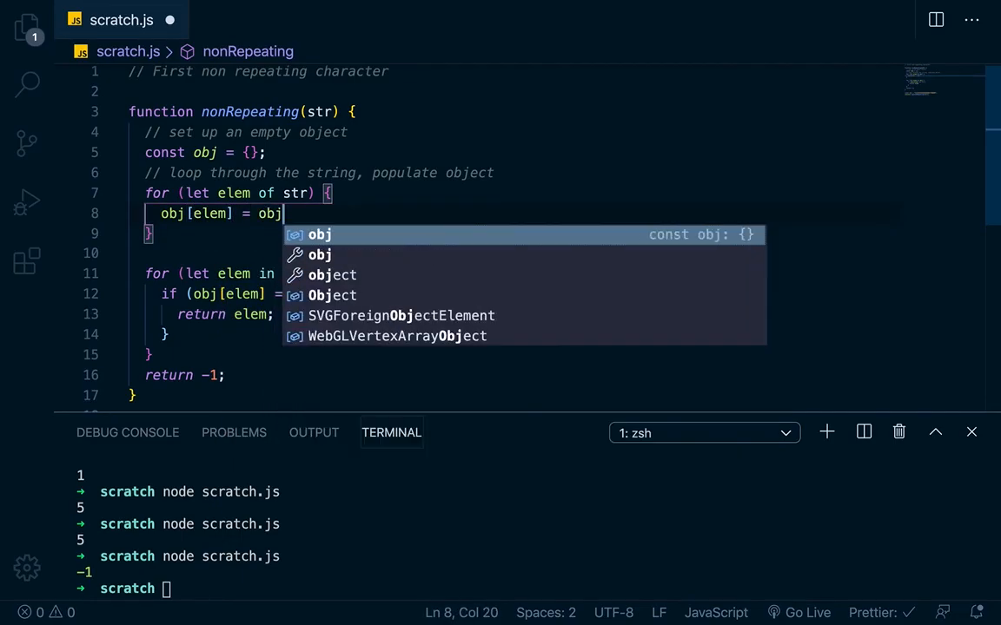
type("[elem] + 1")
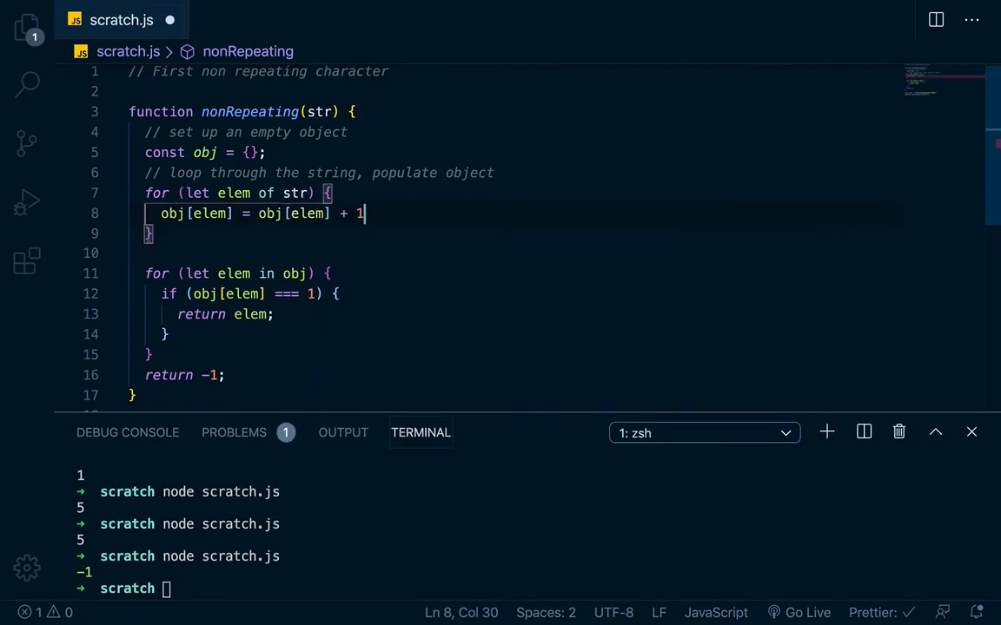
type("|| 1")
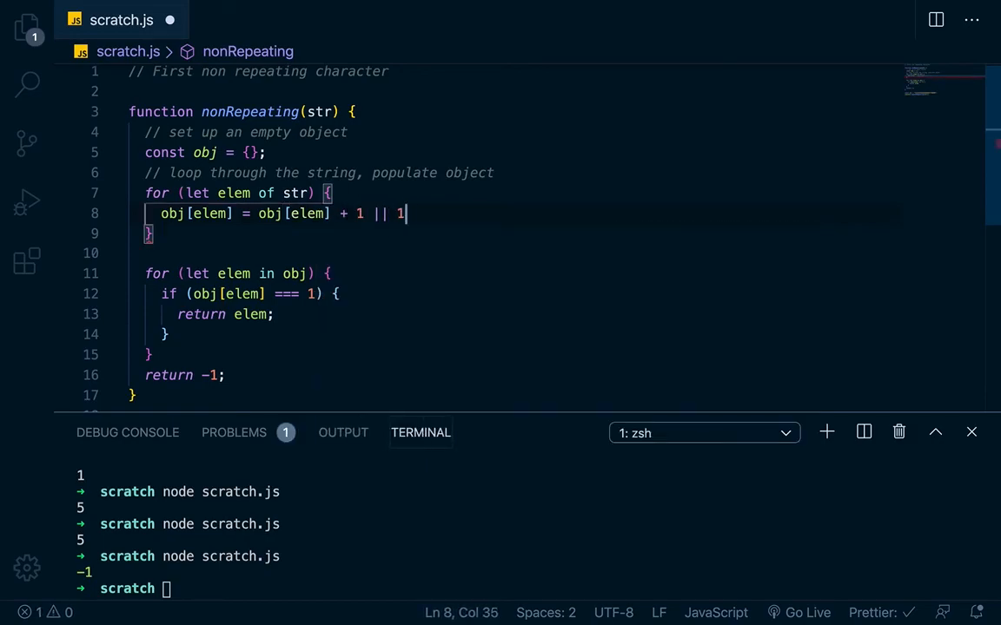
type(";")
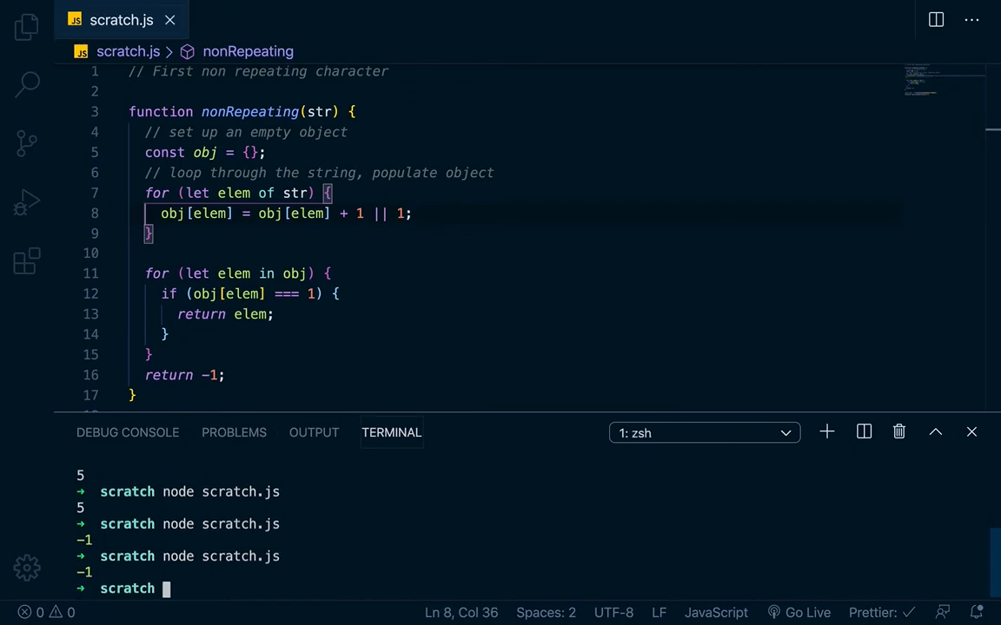
Step: Rerun the refactored script to print 5, then highlight every use of obj
scroll("down", 3)
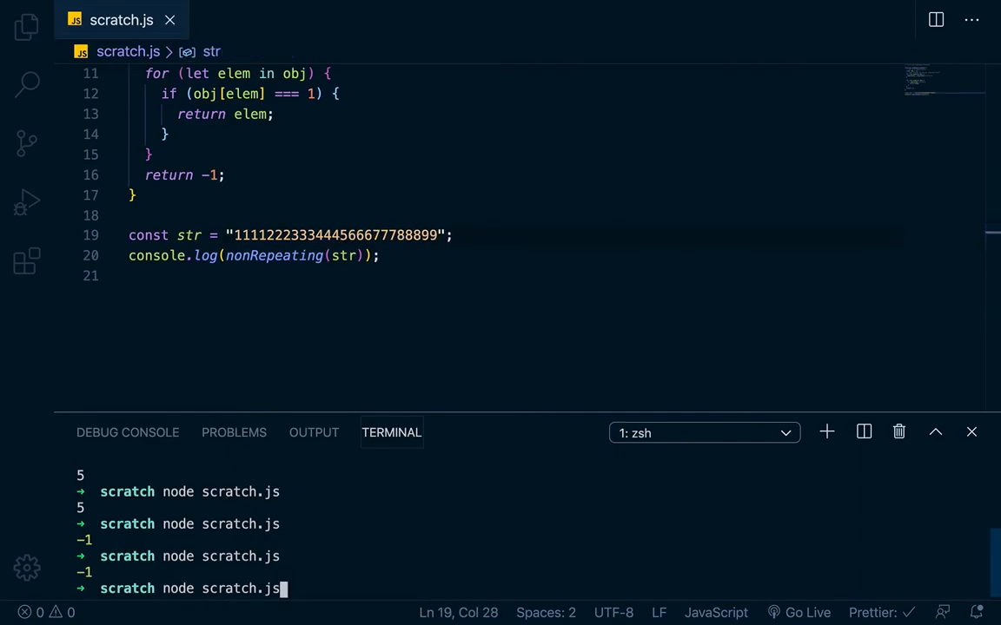
key("Return")
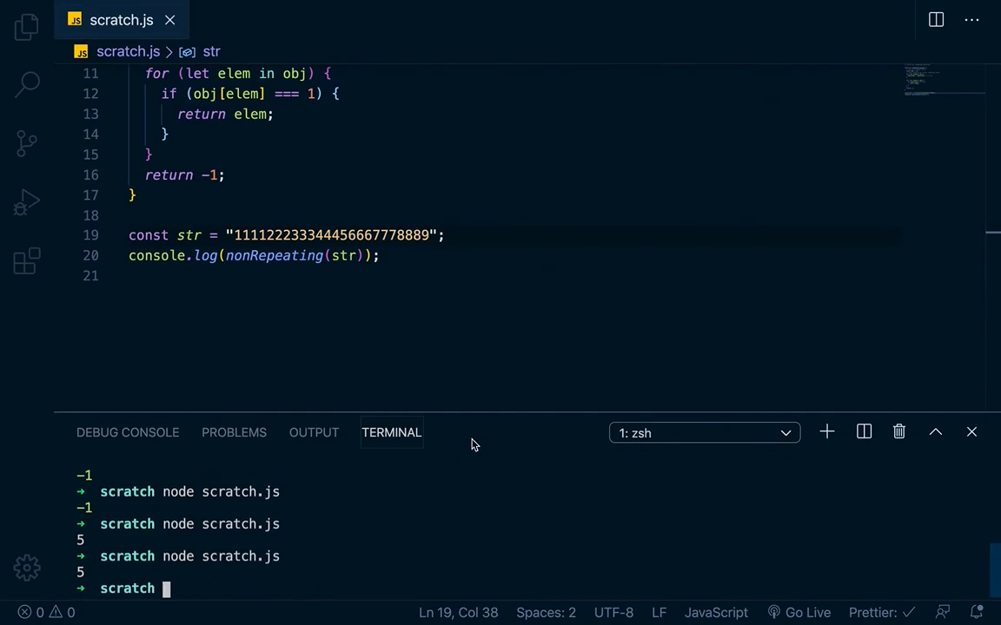
scroll("up", 3)
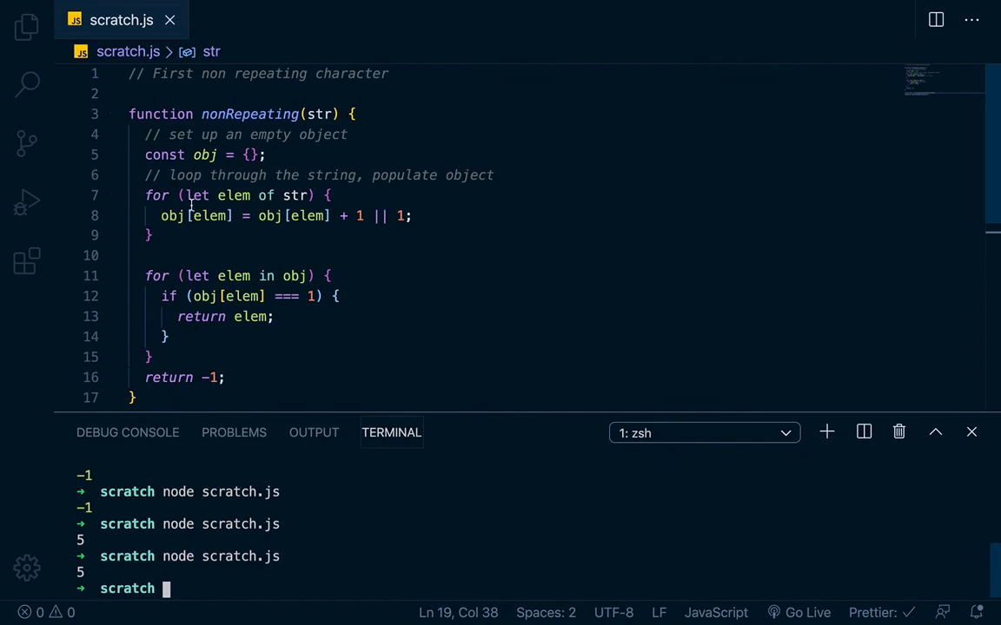
double_click(195, 215)
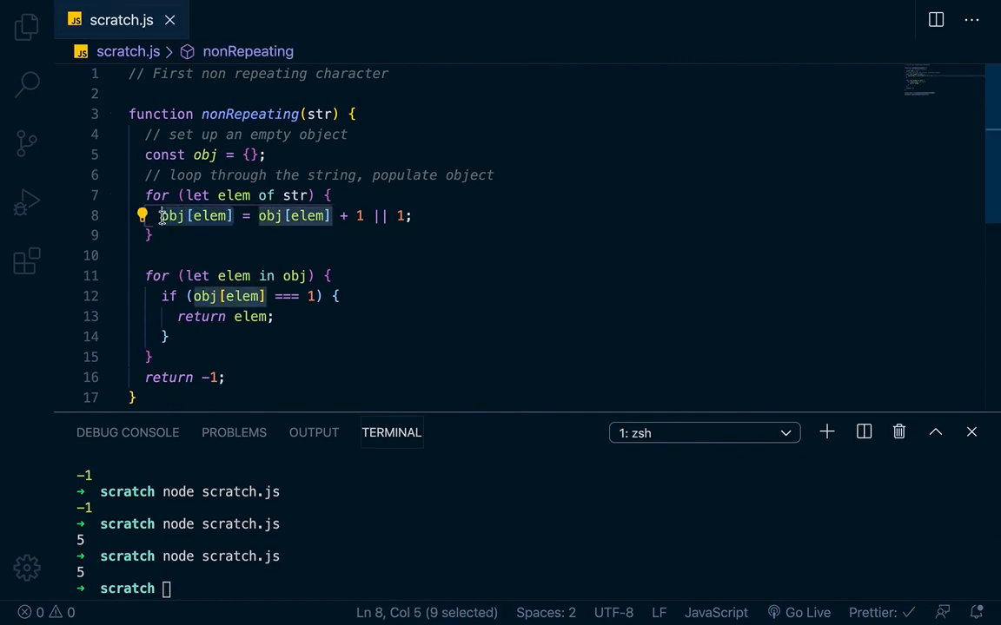